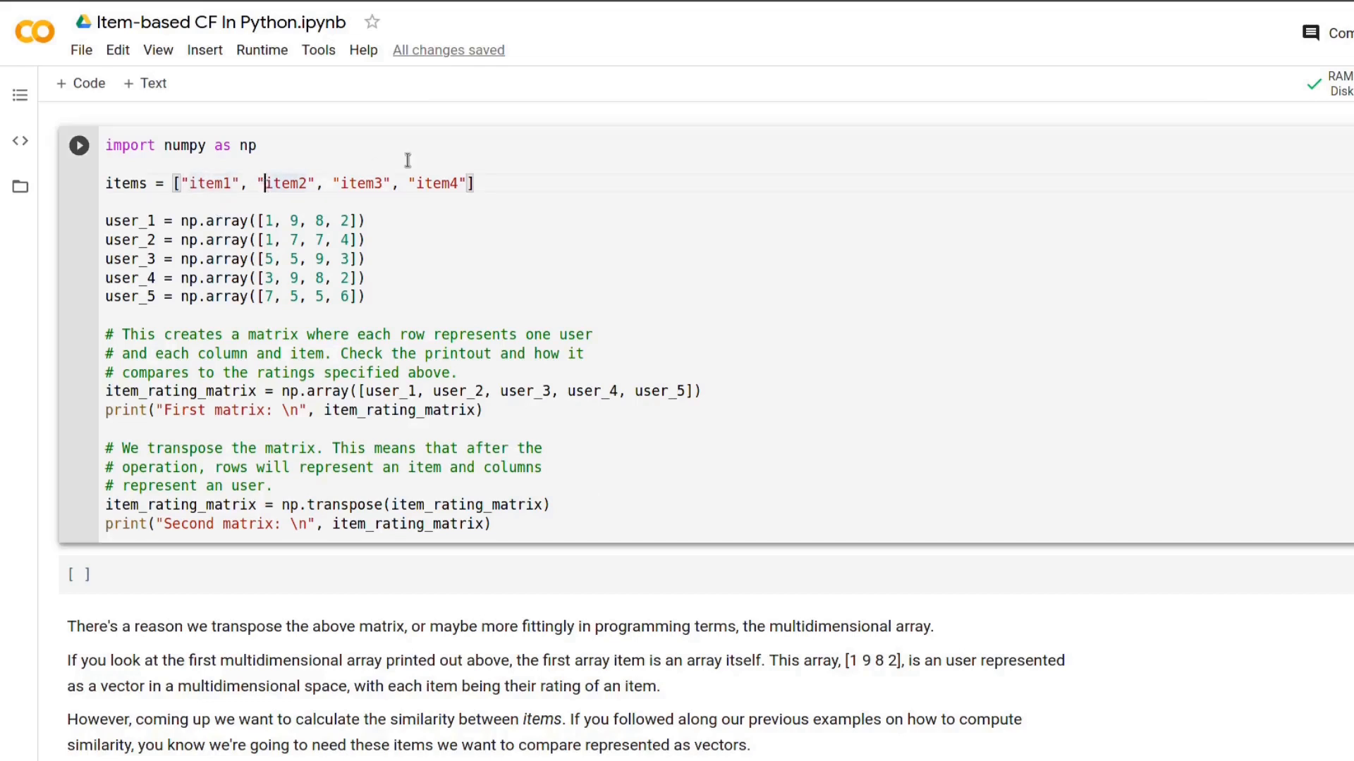
mouse_move(625, 262)
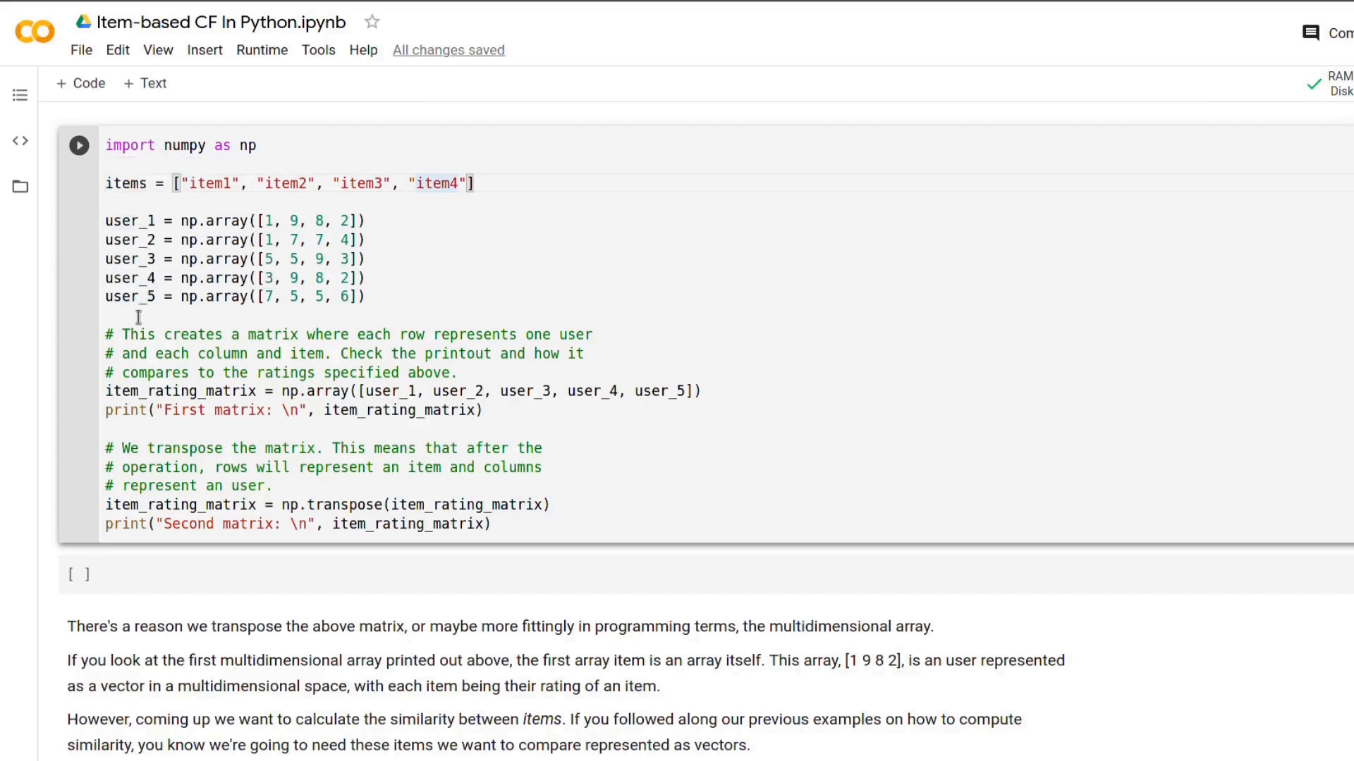
mouse_move(552, 301)
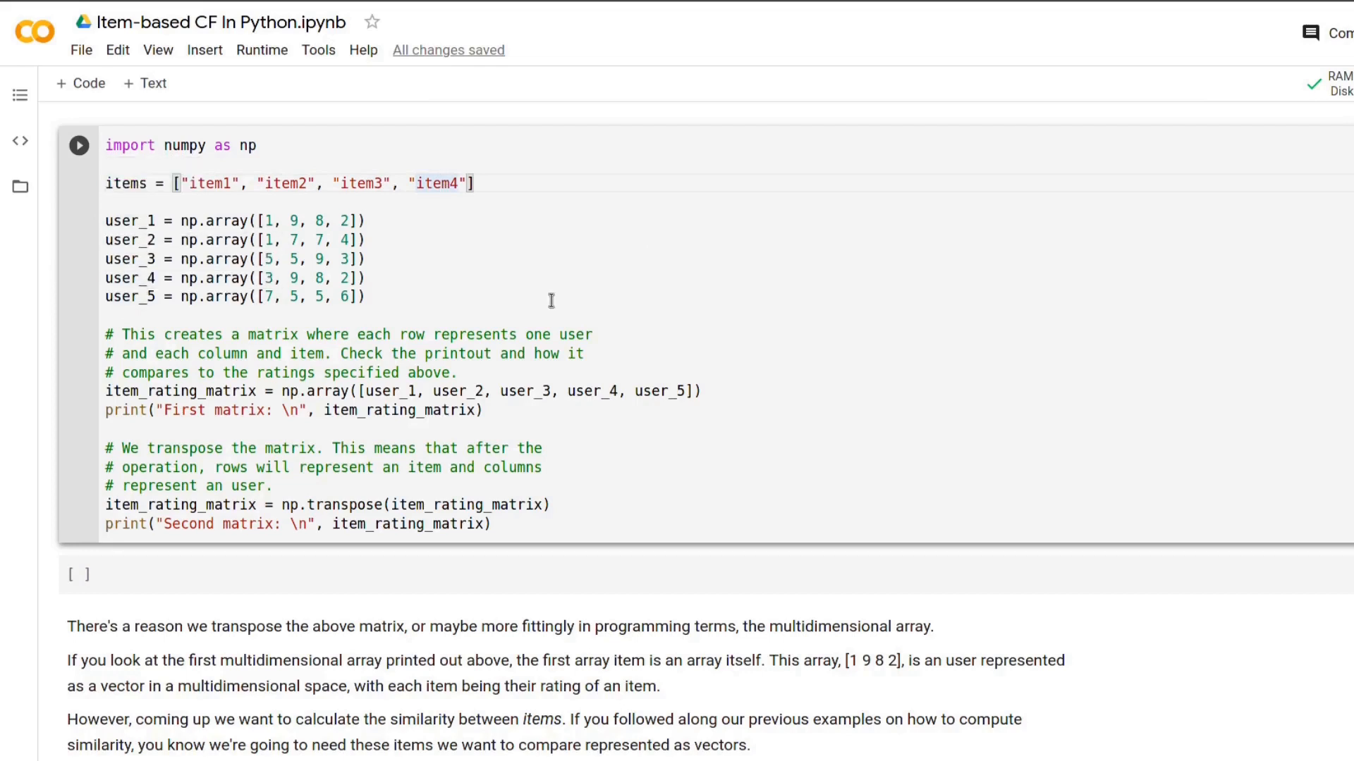
mouse_move(550, 296)
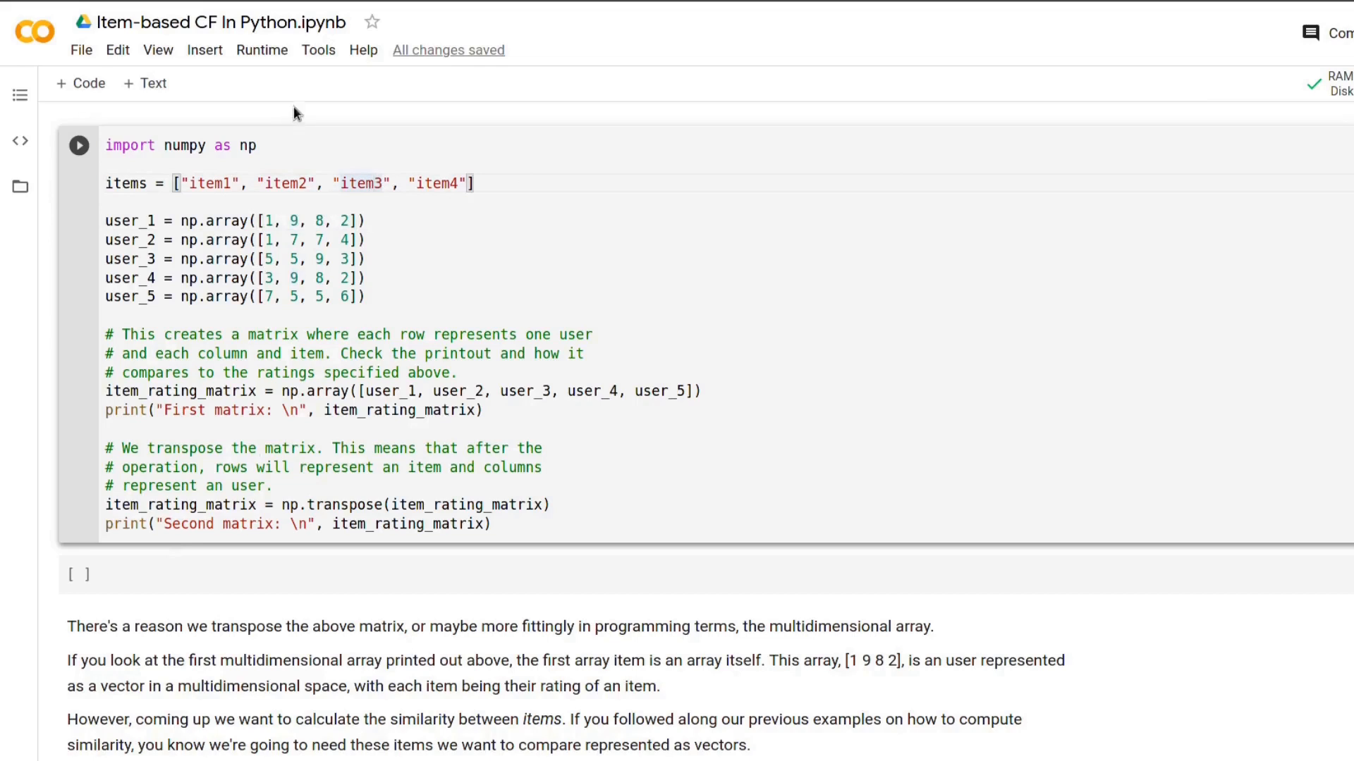
mouse_move(247, 329)
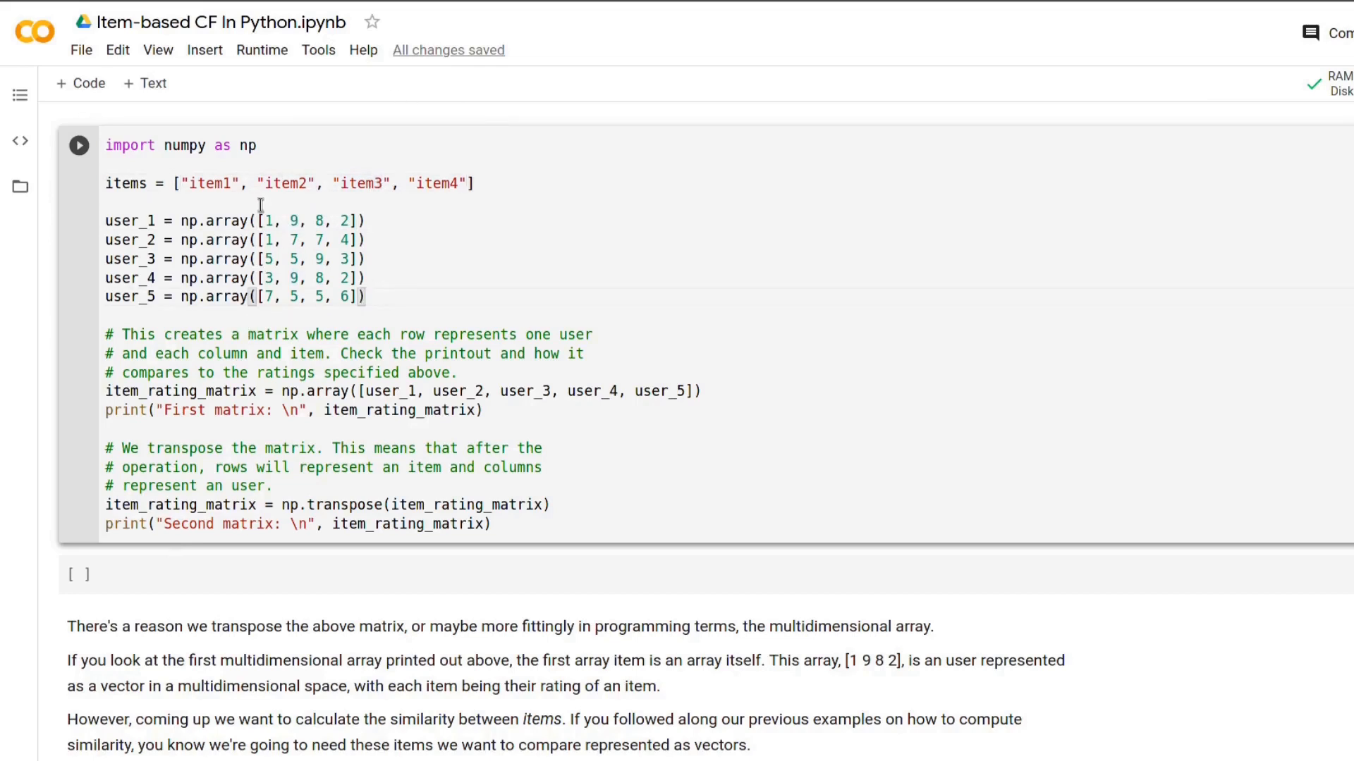
mouse_move(268, 298)
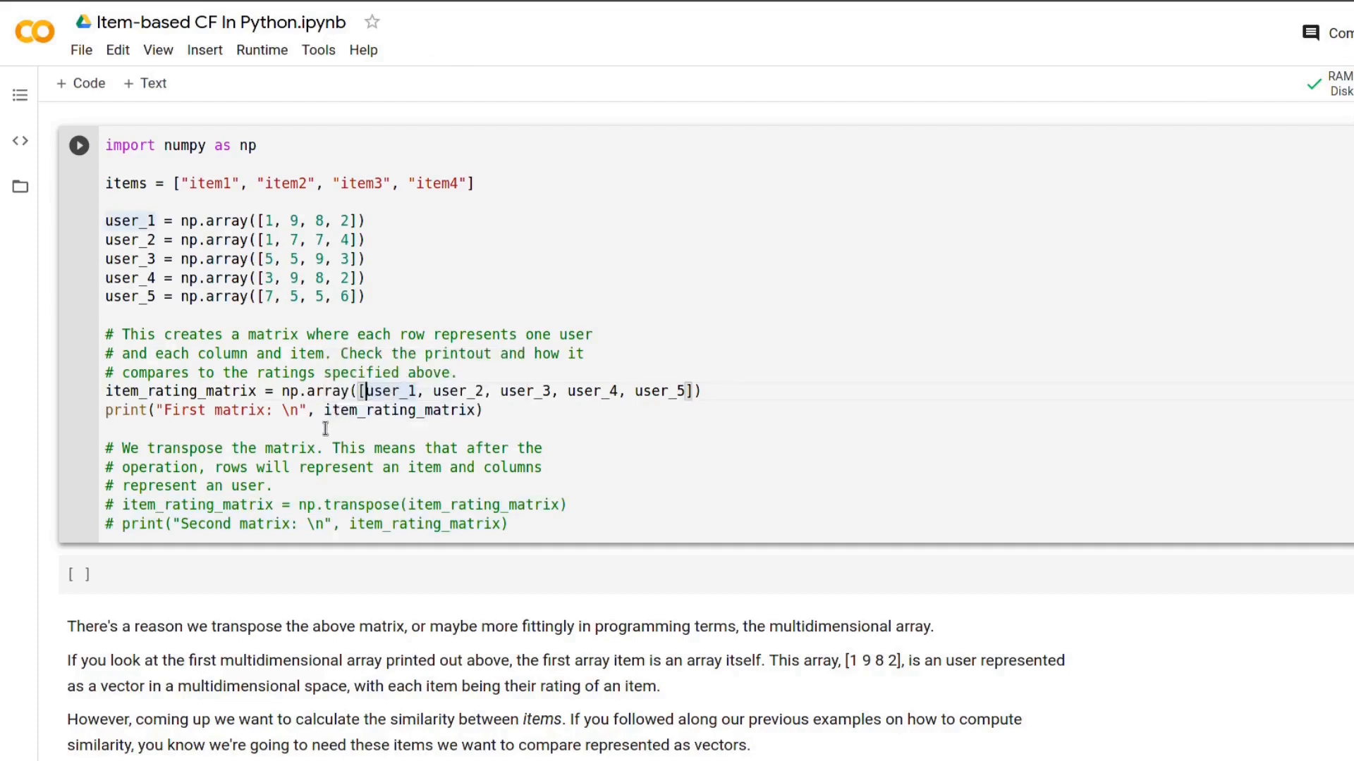
mouse_move(392, 300)
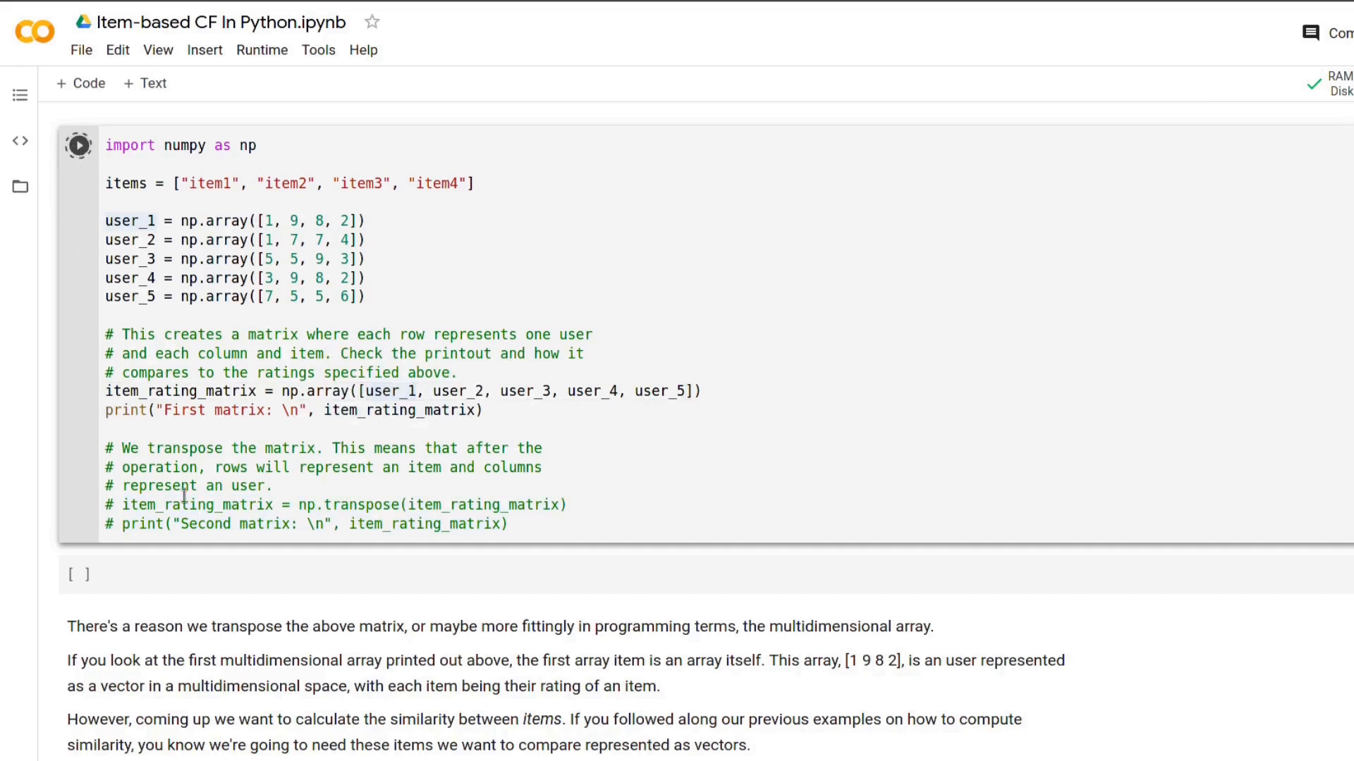
Run the first cell so it prints the five-user by four-item rating matrix
click(79, 146)
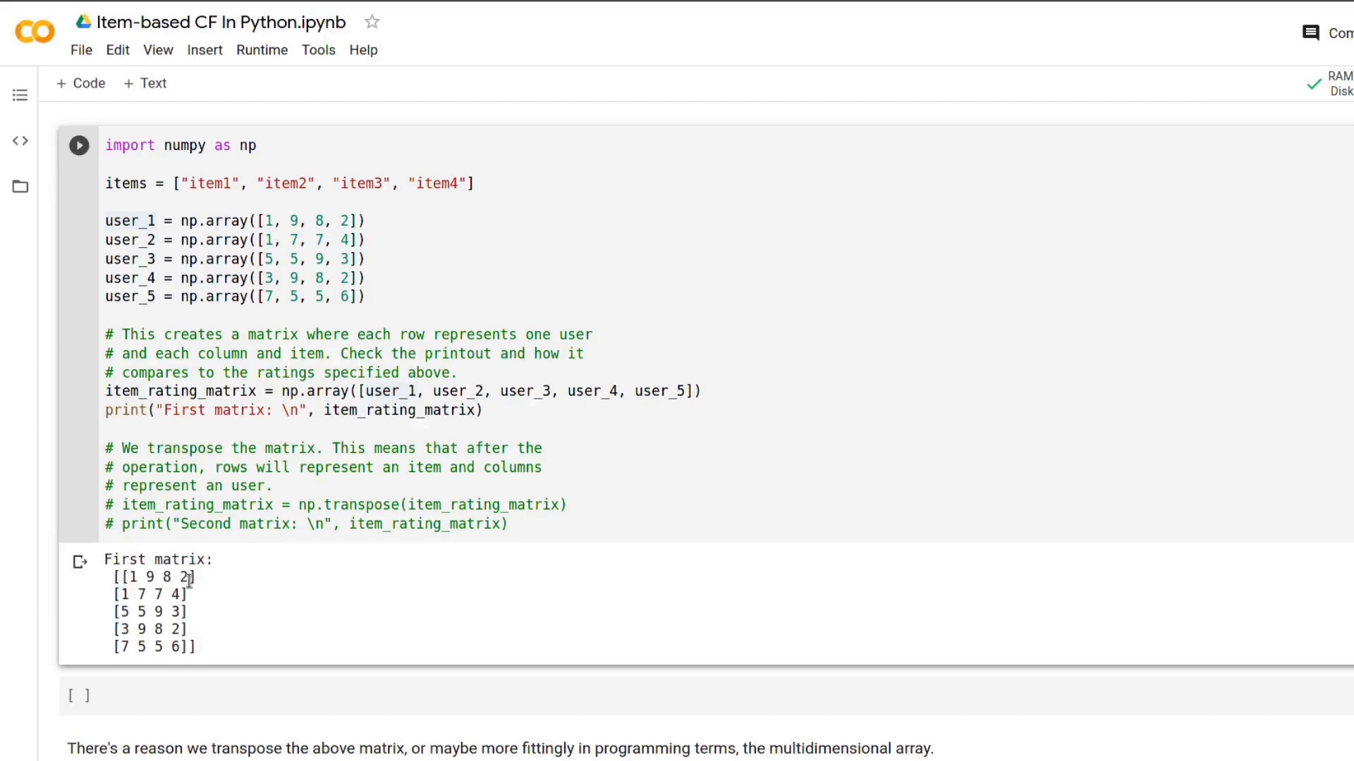
mouse_move(200, 598)
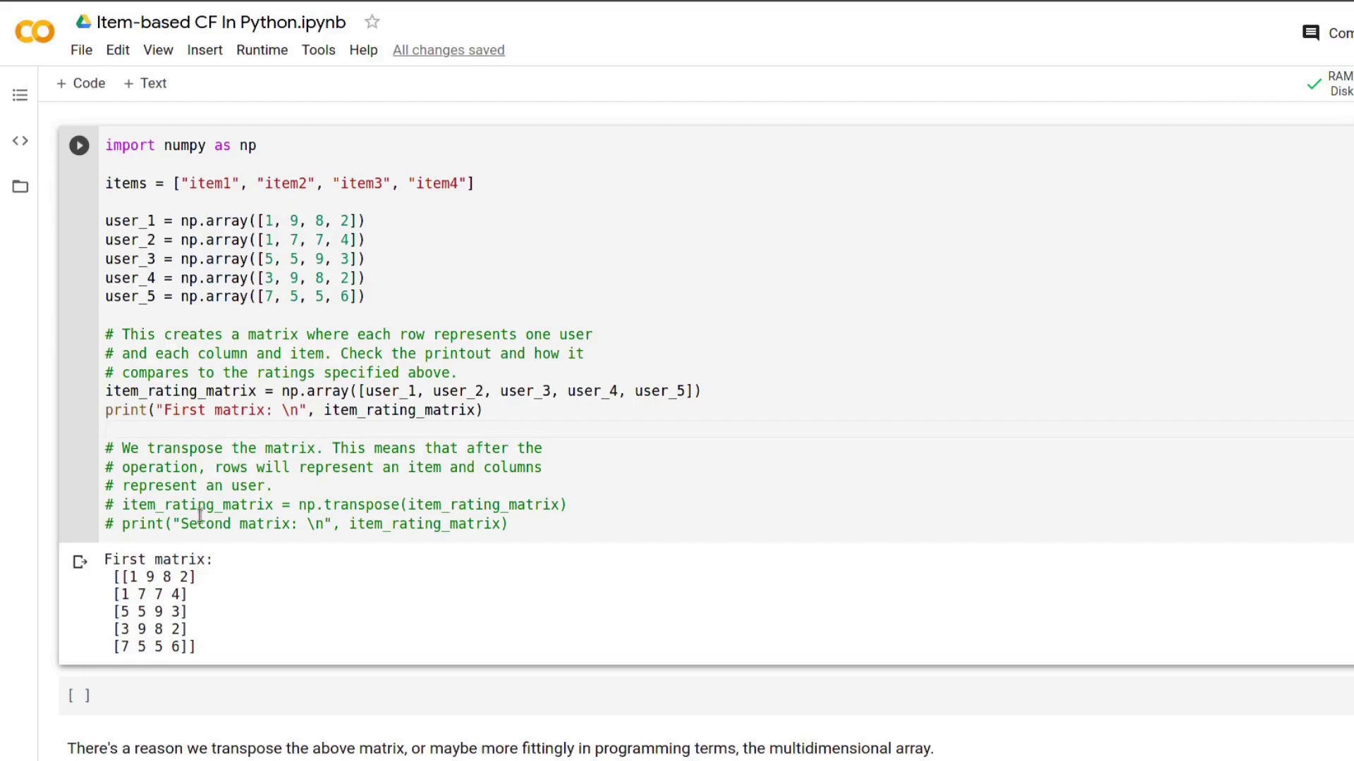
mouse_move(129, 577)
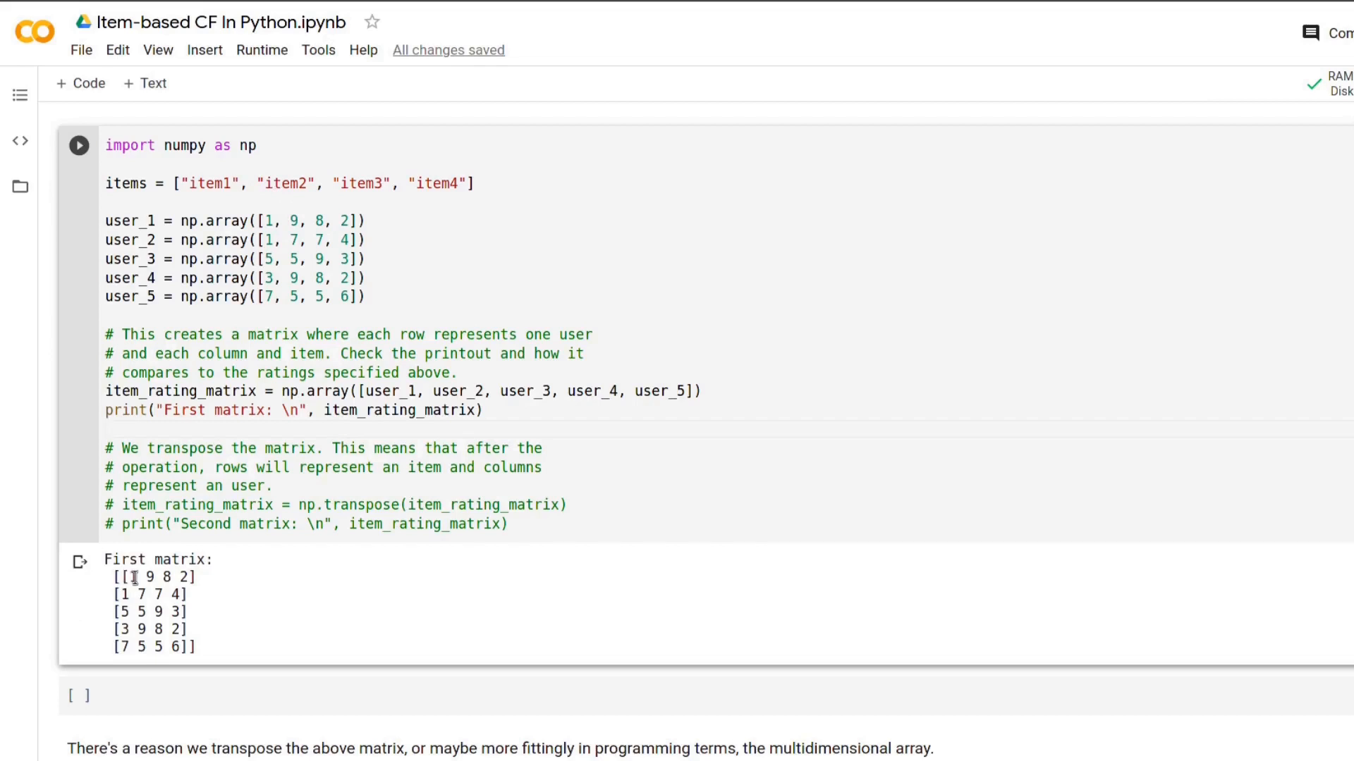
mouse_move(200, 580)
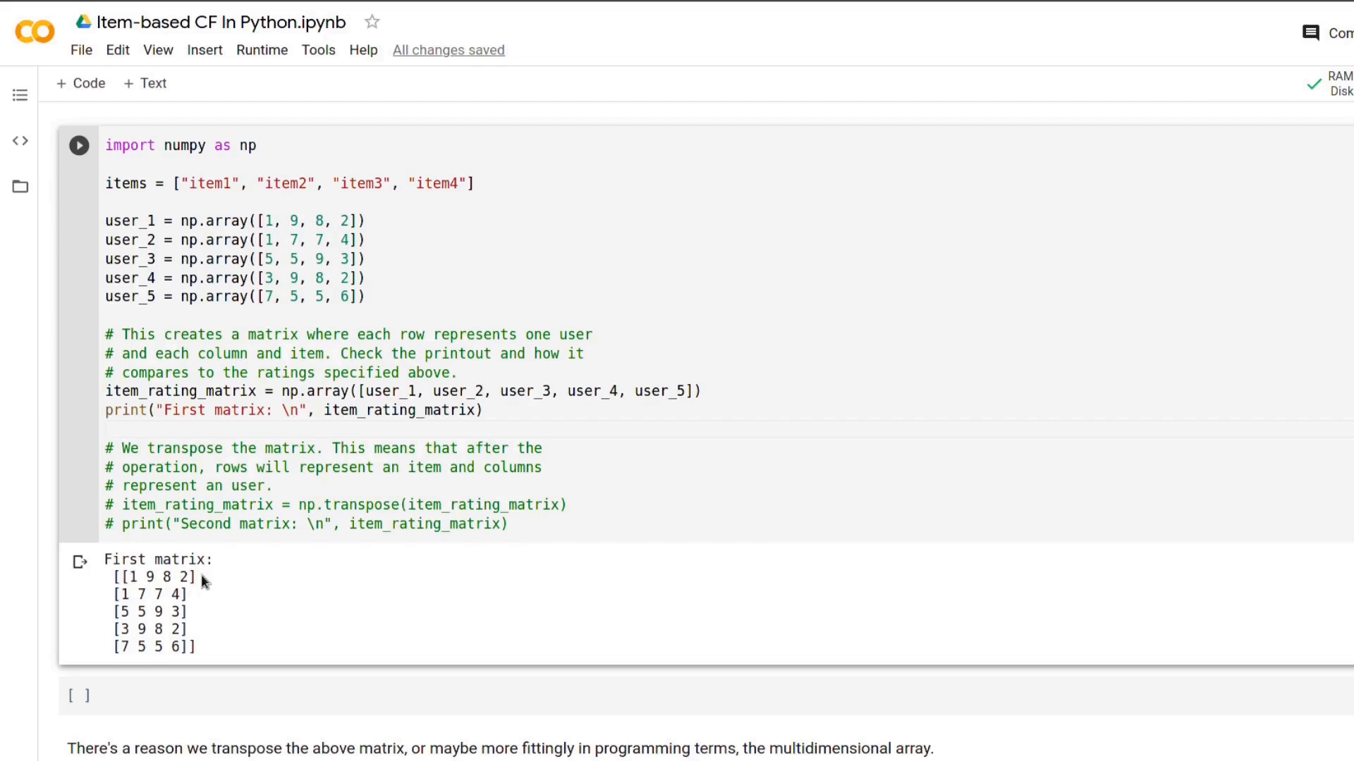
mouse_move(201, 561)
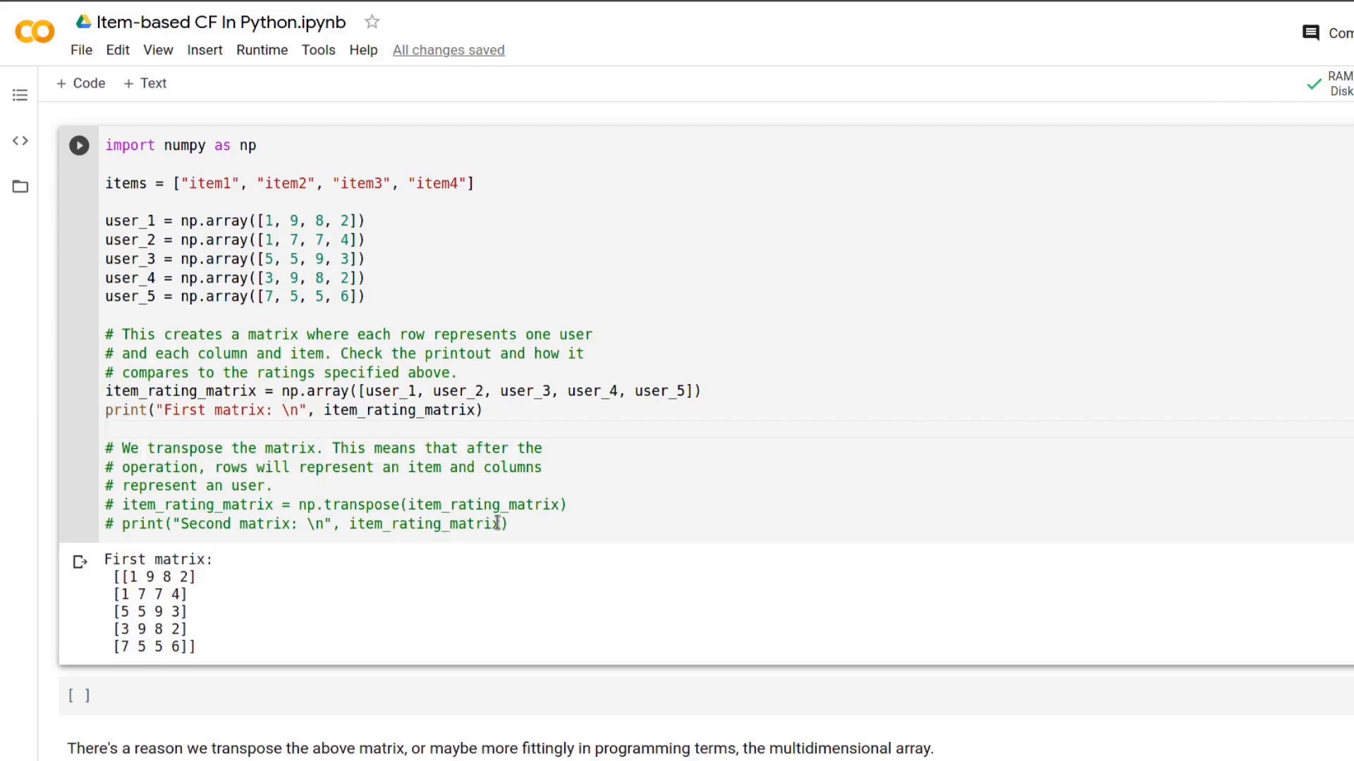
mouse_move(124, 575)
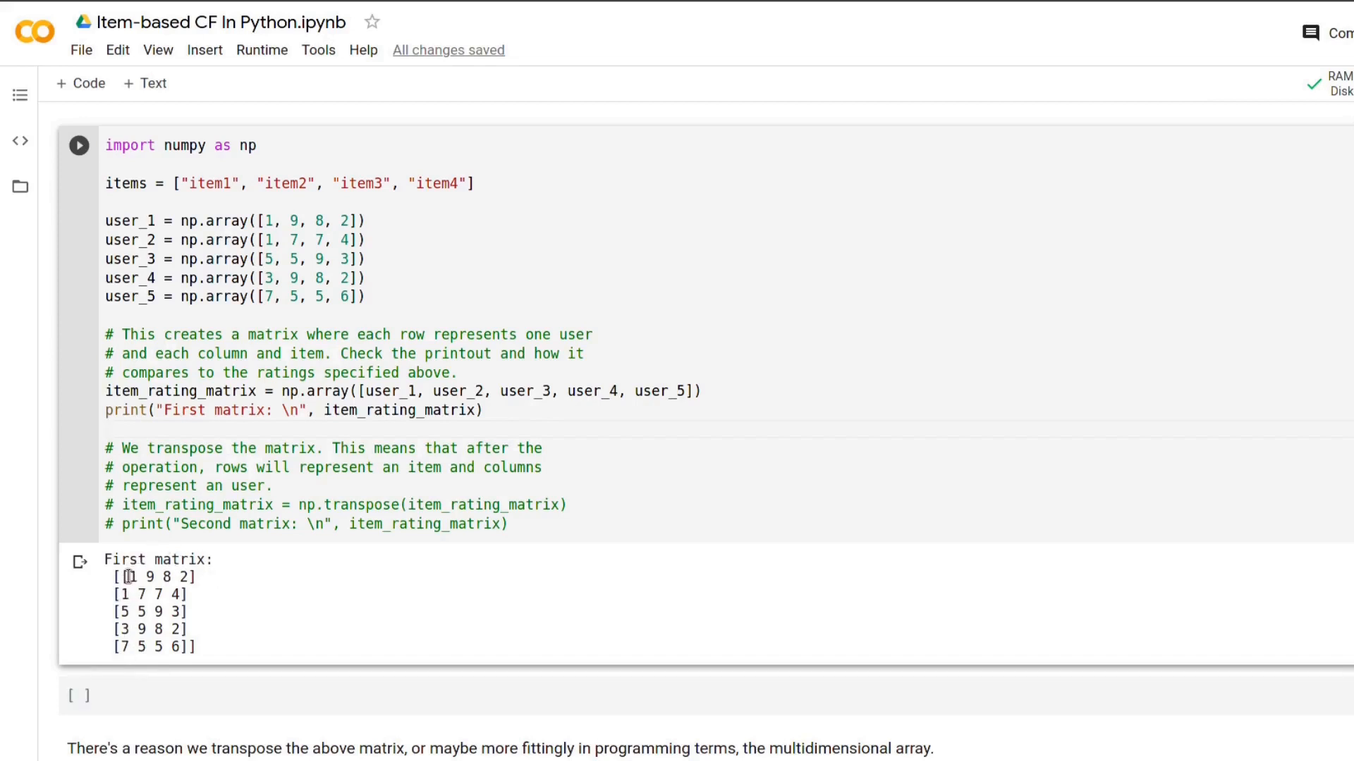
mouse_move(124, 682)
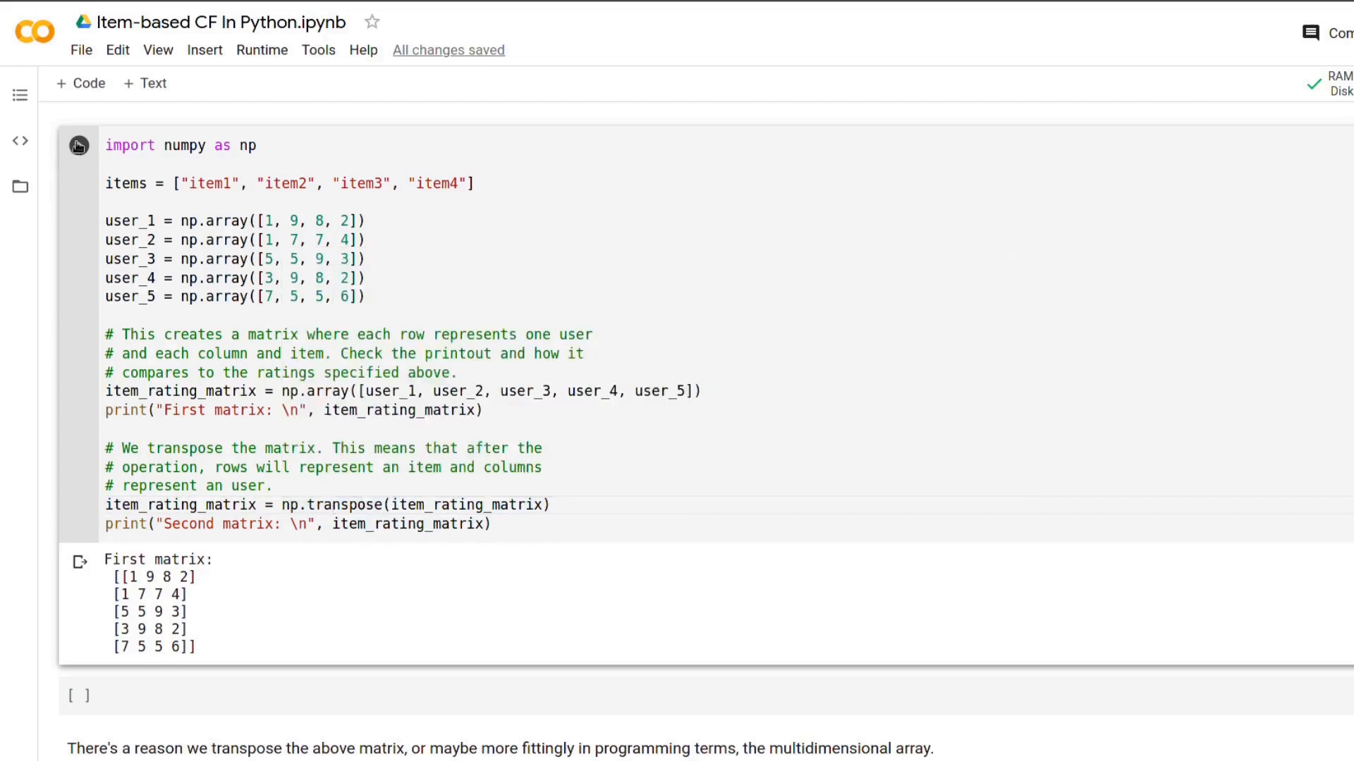
Rerun the first cell so it prints the original matrix and its four-item transposed matrix
click(77, 145)
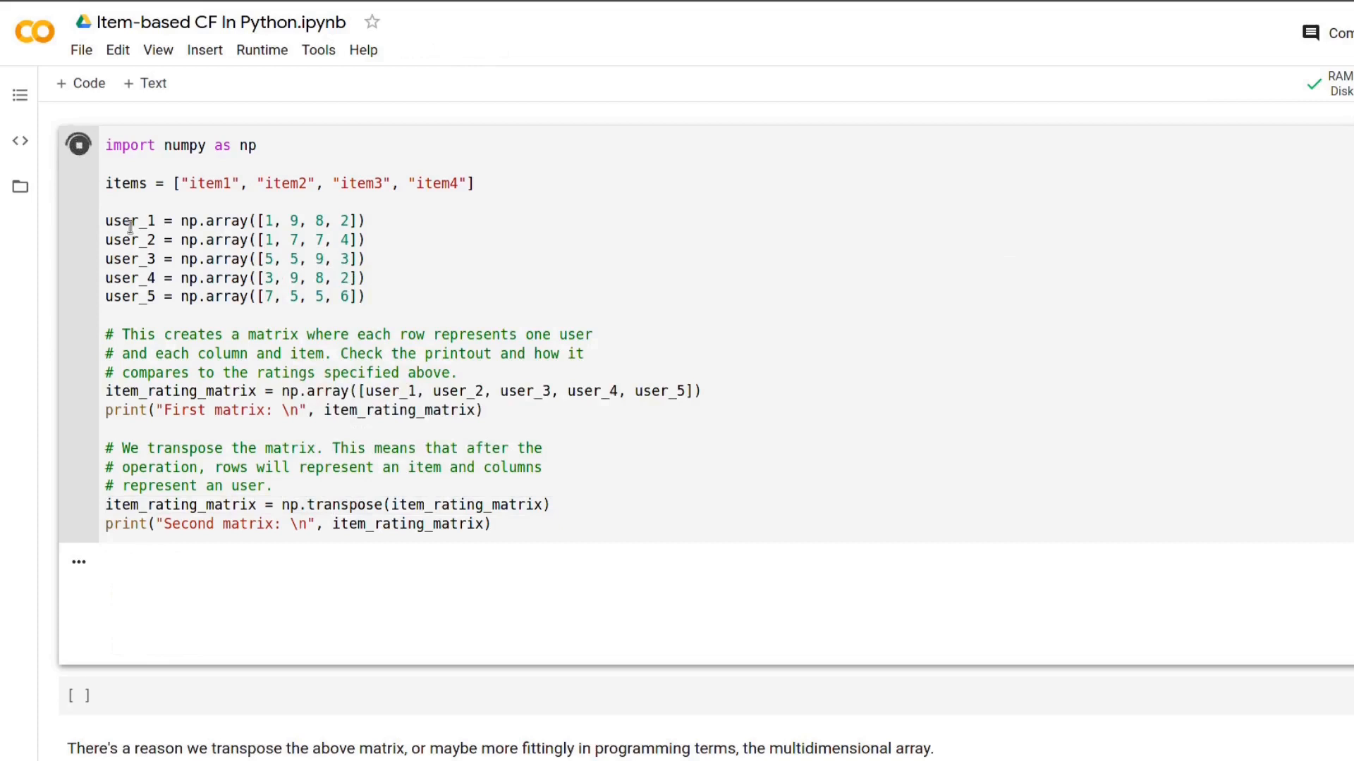
click(76, 146)
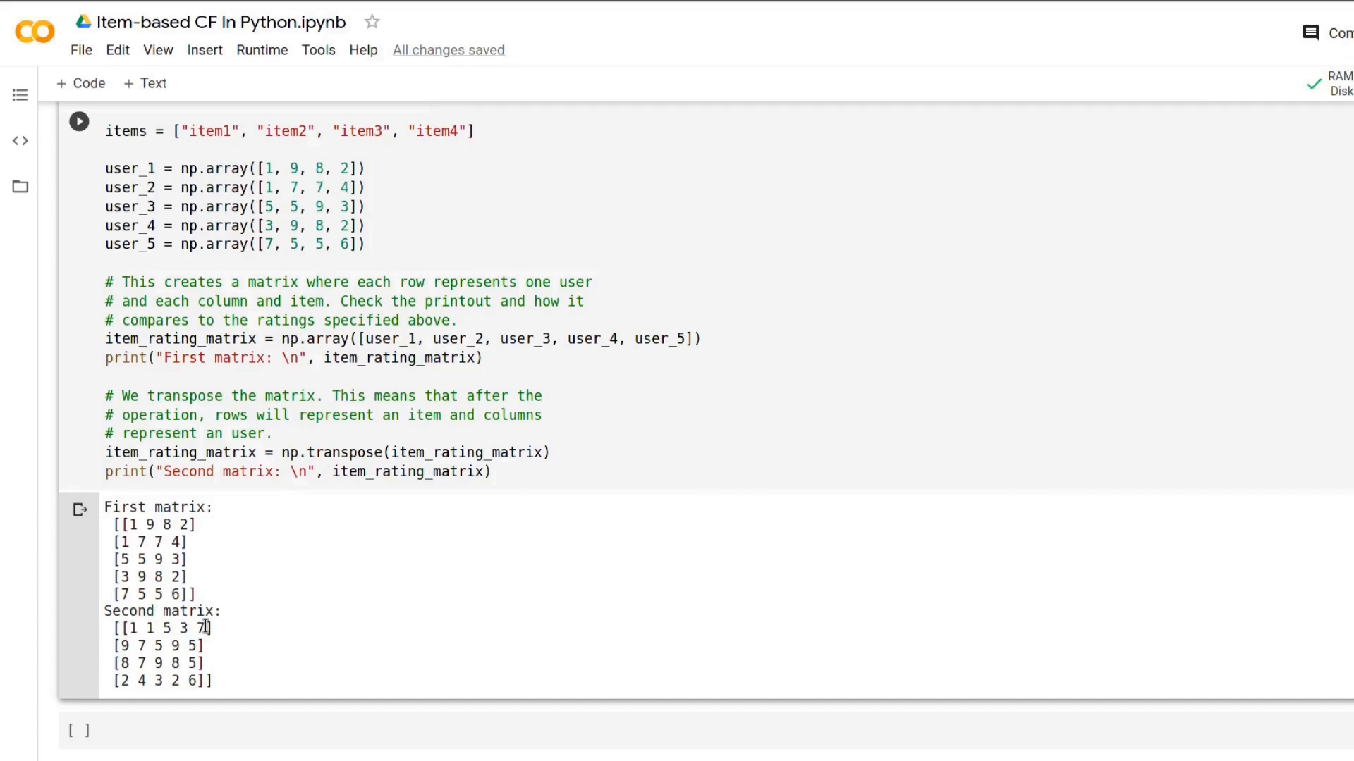
mouse_move(259, 596)
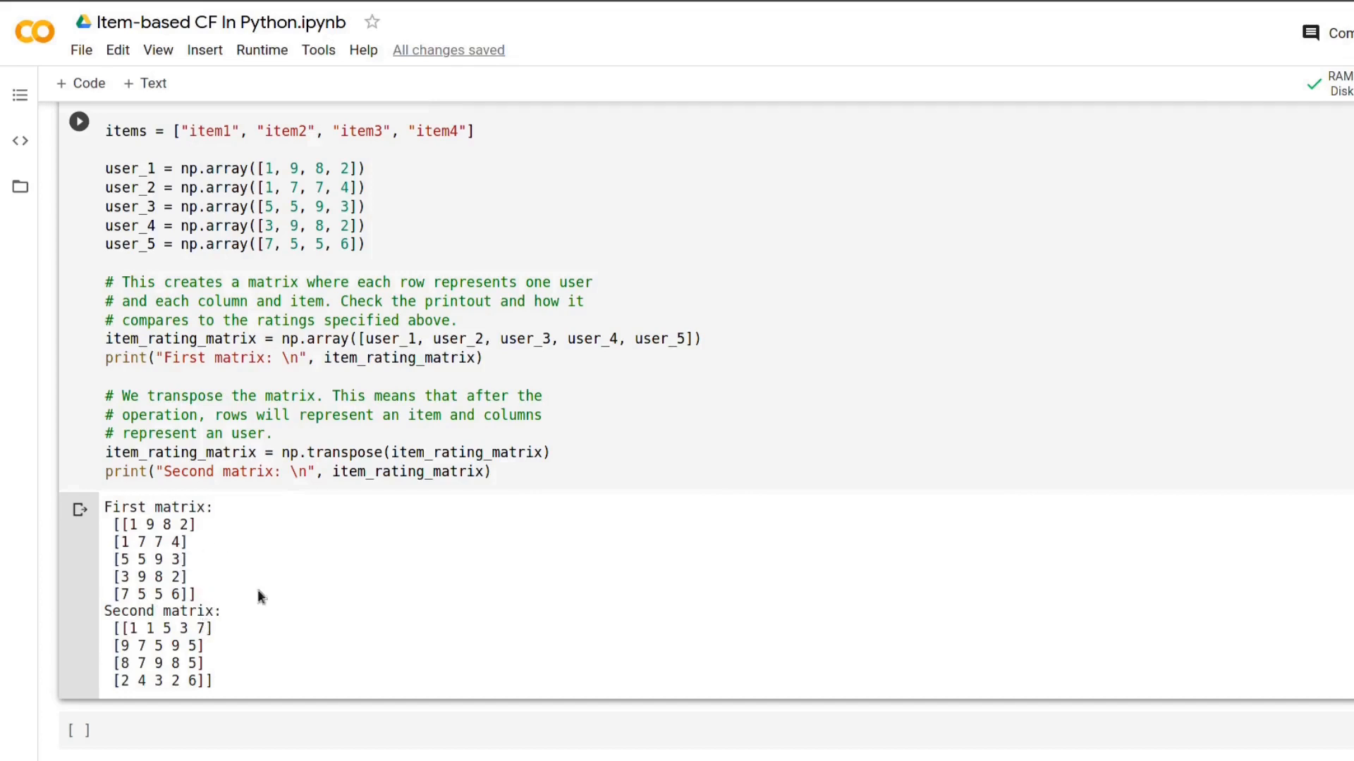
mouse_move(120, 659)
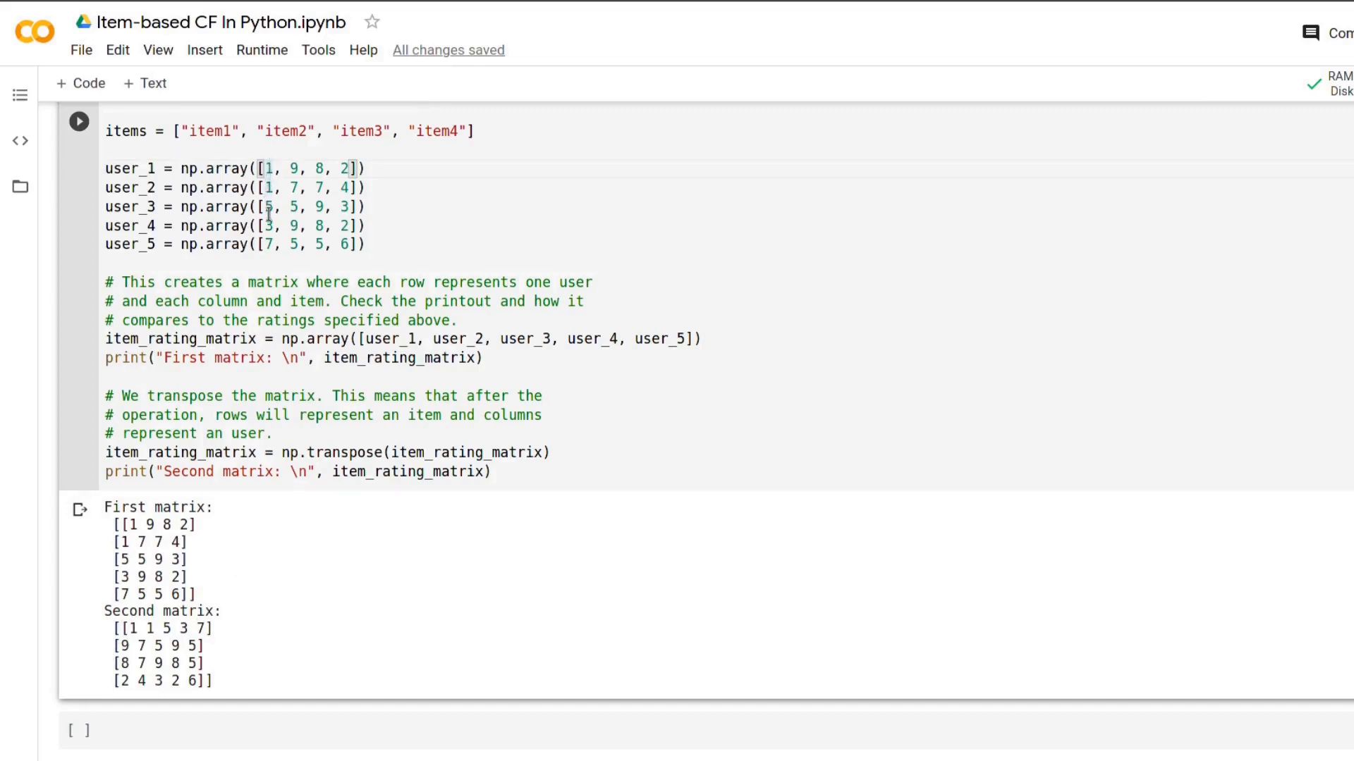
mouse_move(138, 645)
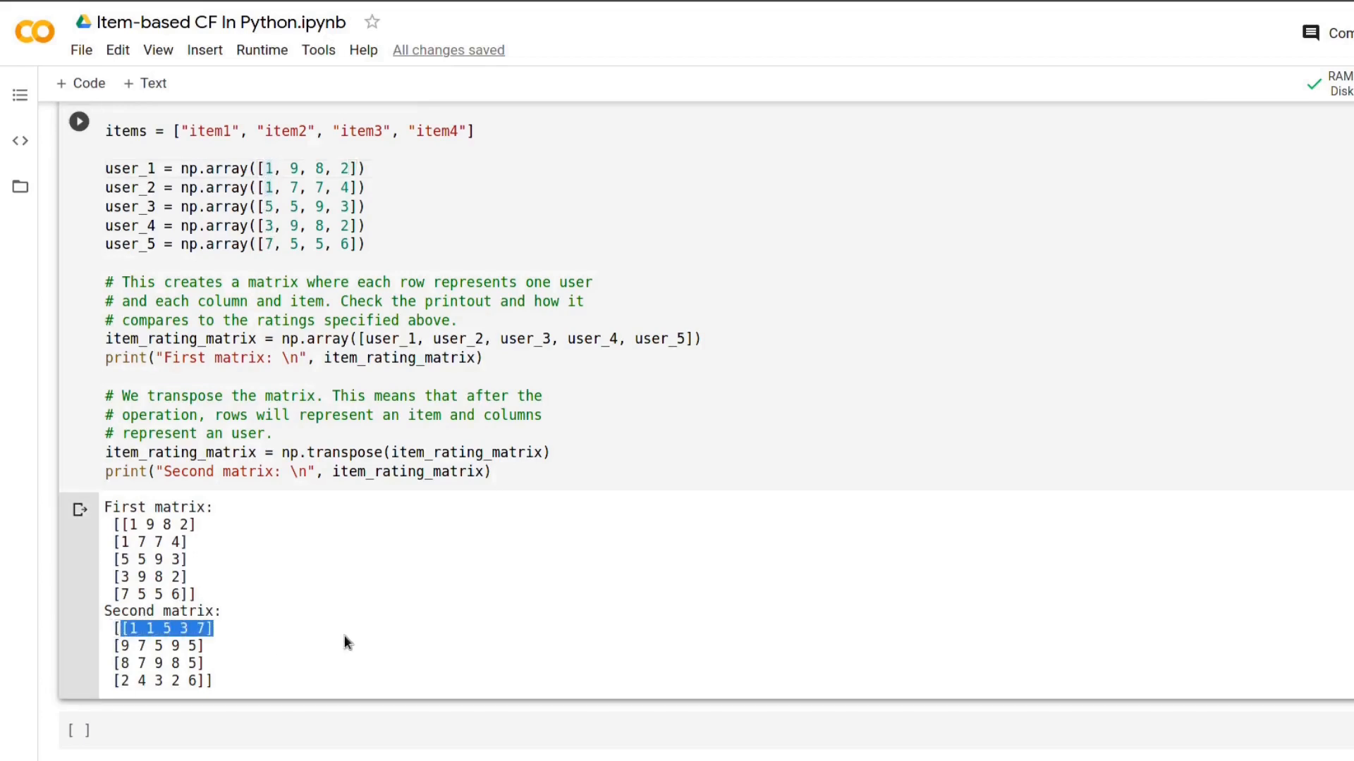
mouse_move(336, 672)
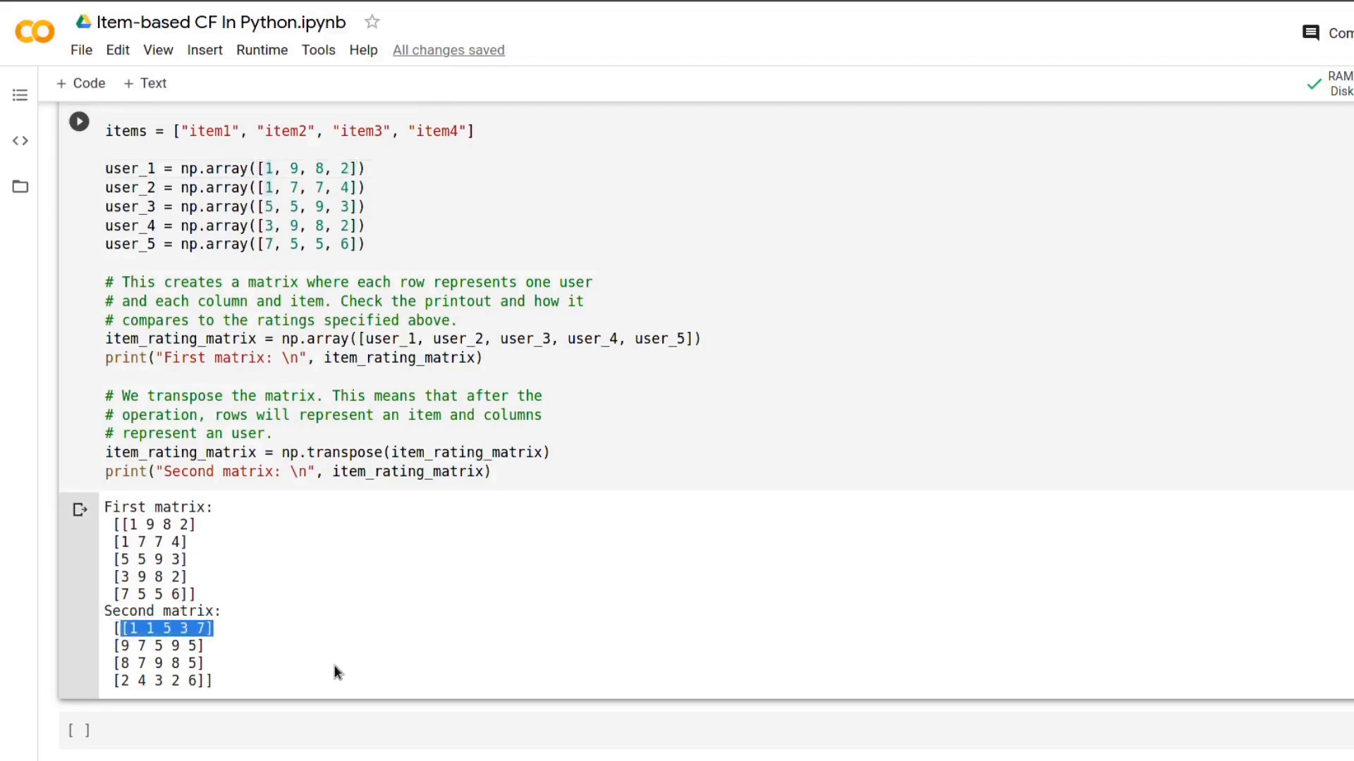
Scroll down to the Compute similarities section with the compute_similarity function
scroll(down, 3)
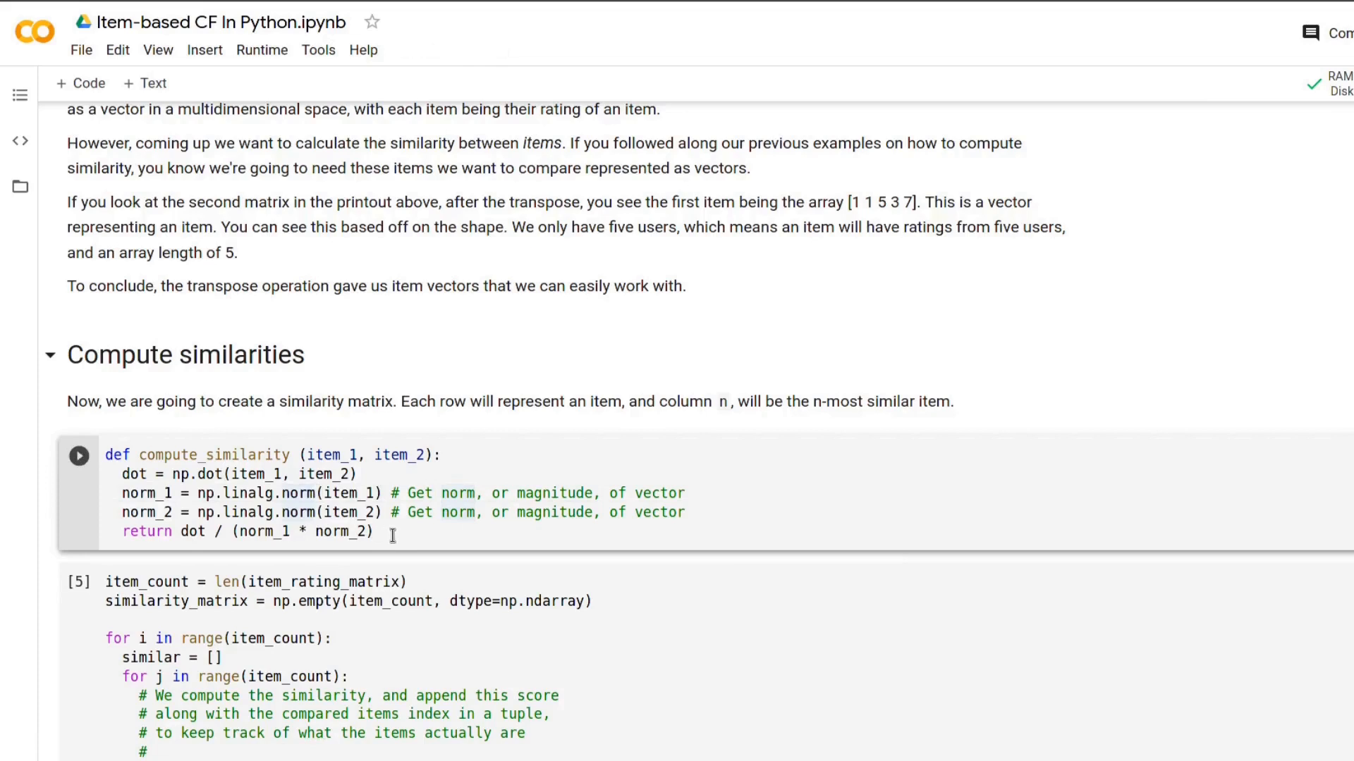
mouse_move(403, 493)
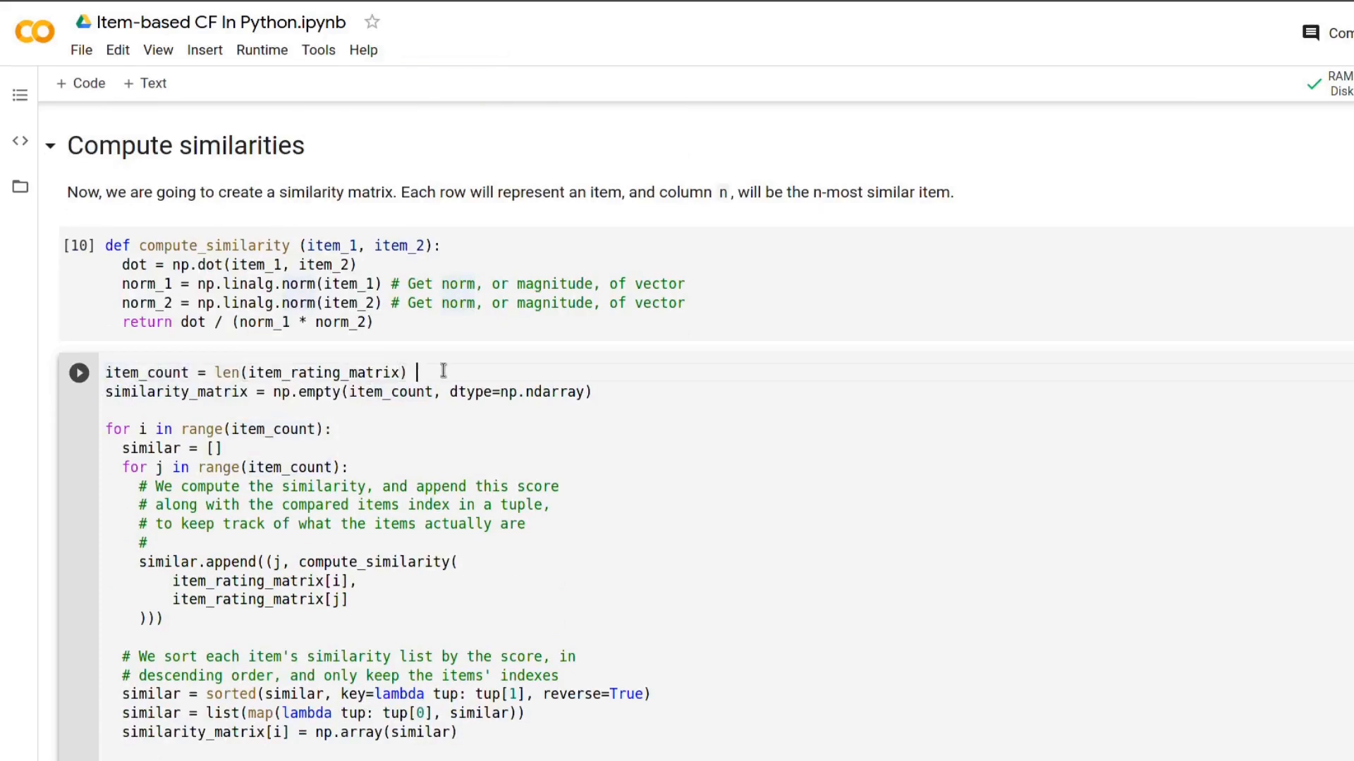
Annotate the similarity-matrix code with '# 4' items and '# 4x4' matrix comments
text(# 4)
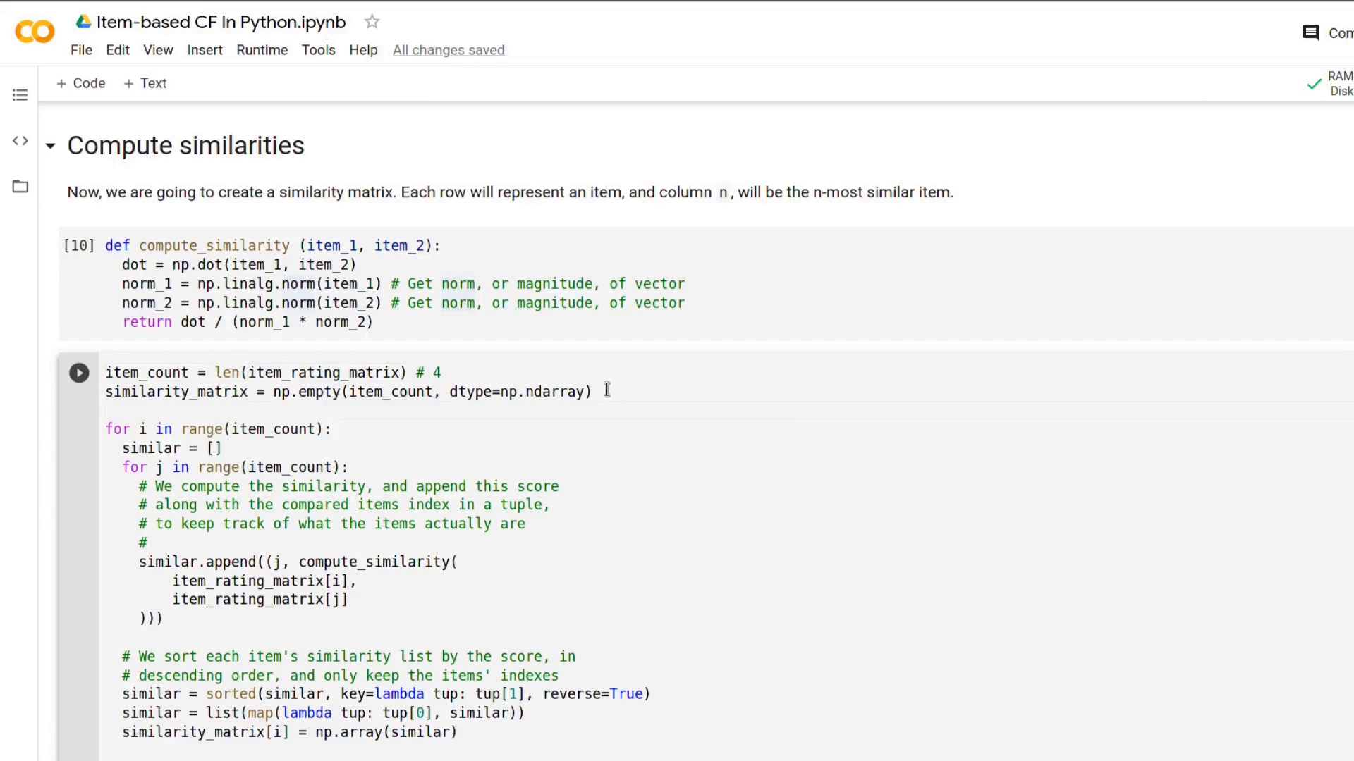
mouse_move(520, 409)
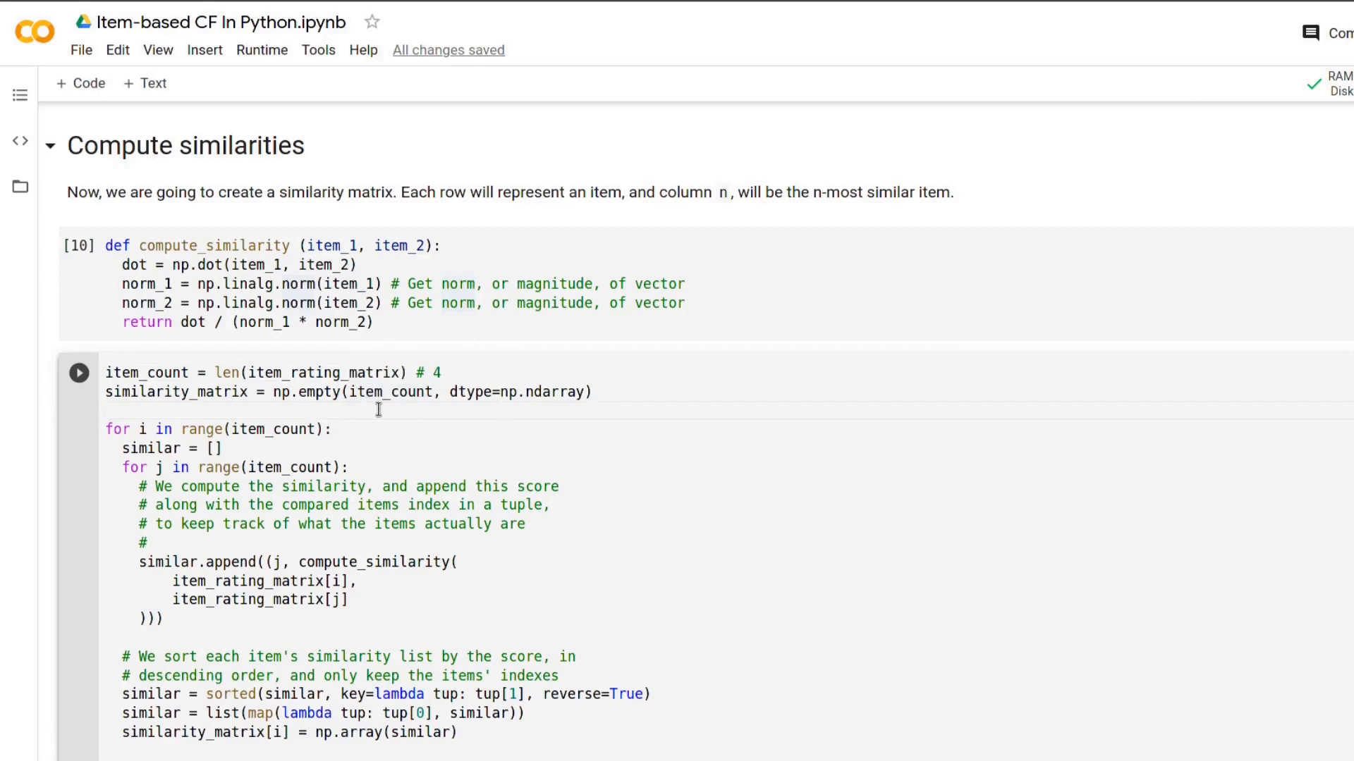
text(# 4x)
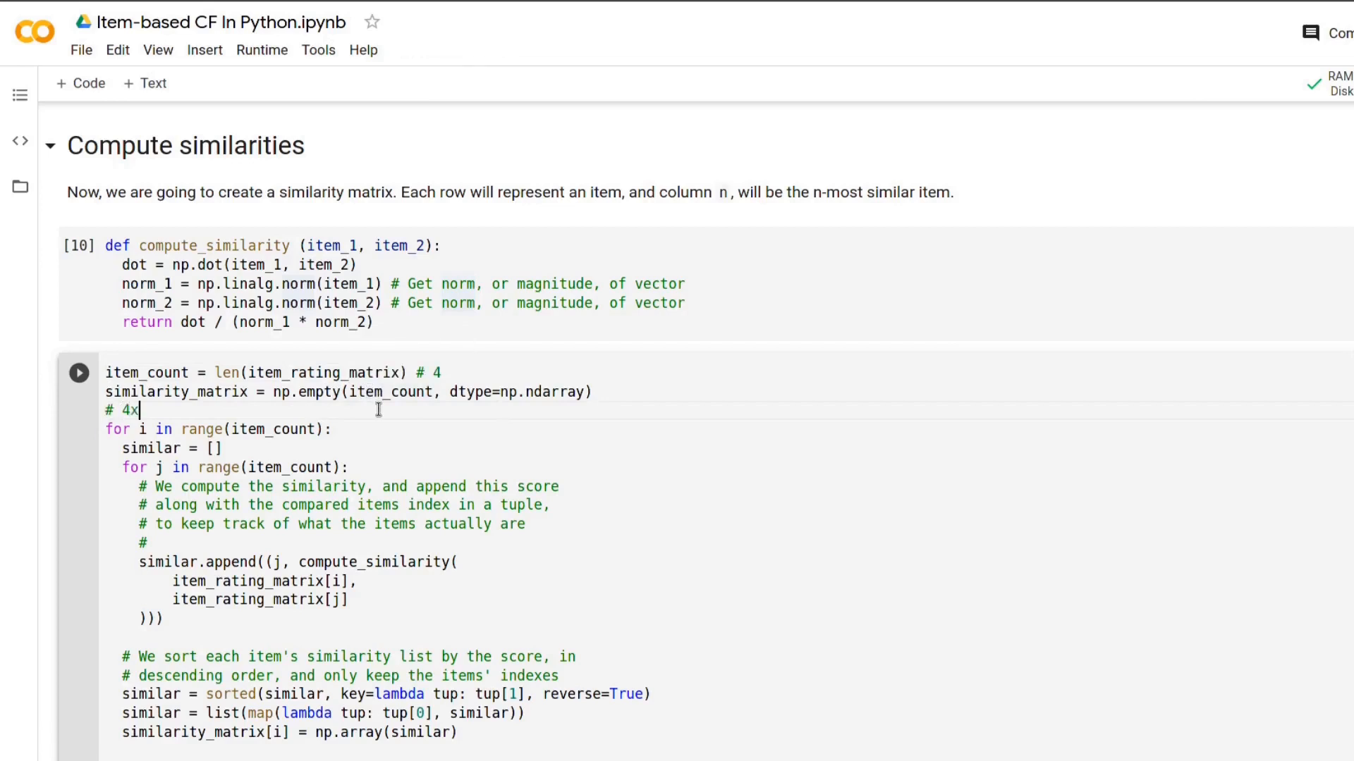
text(4)
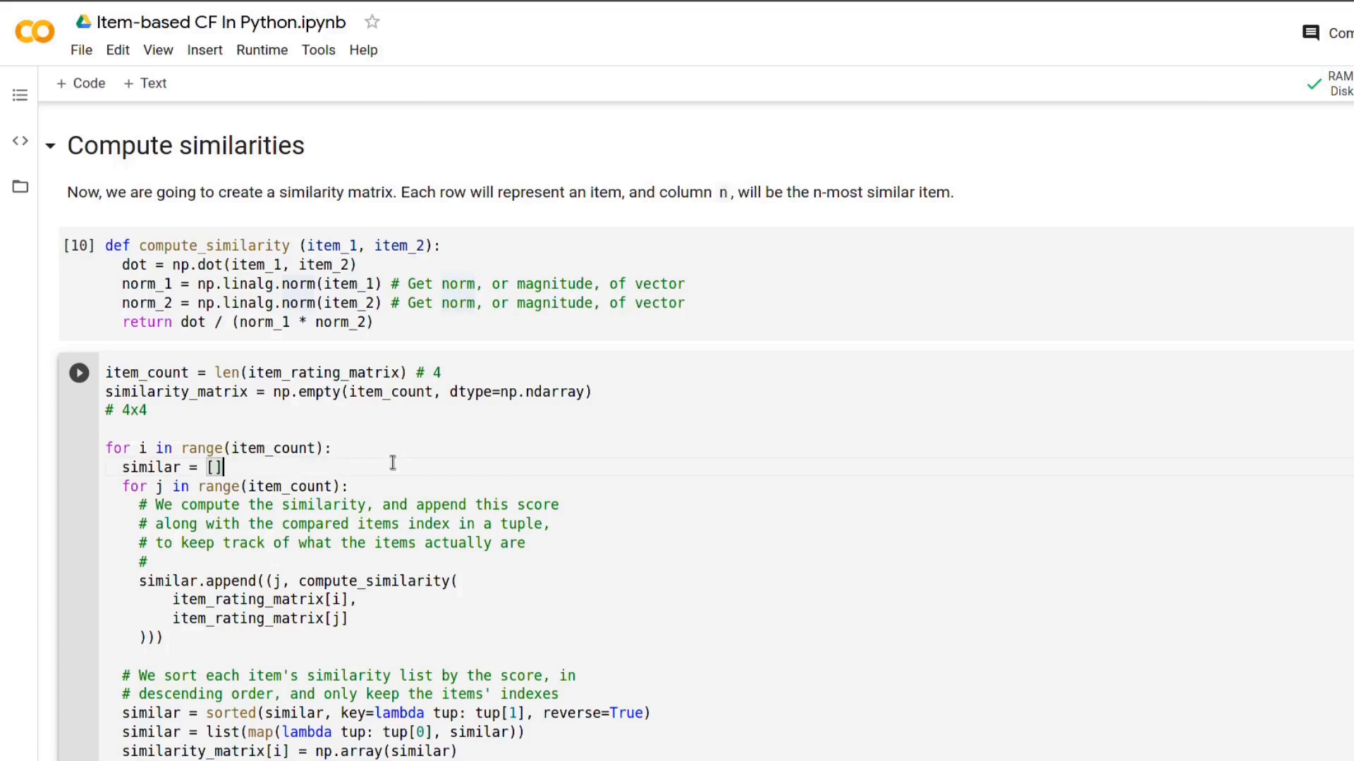
mouse_move(369, 471)
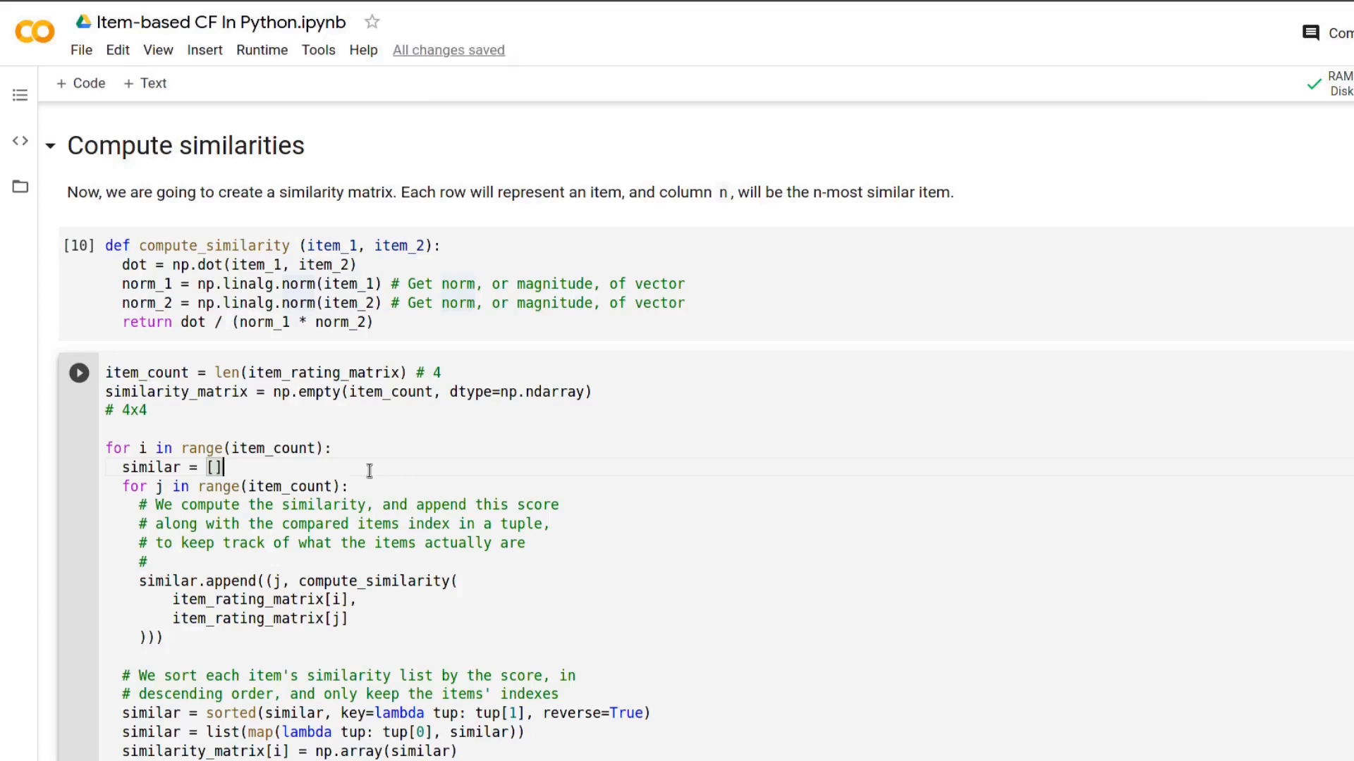
click(156, 561)
text(# i,)
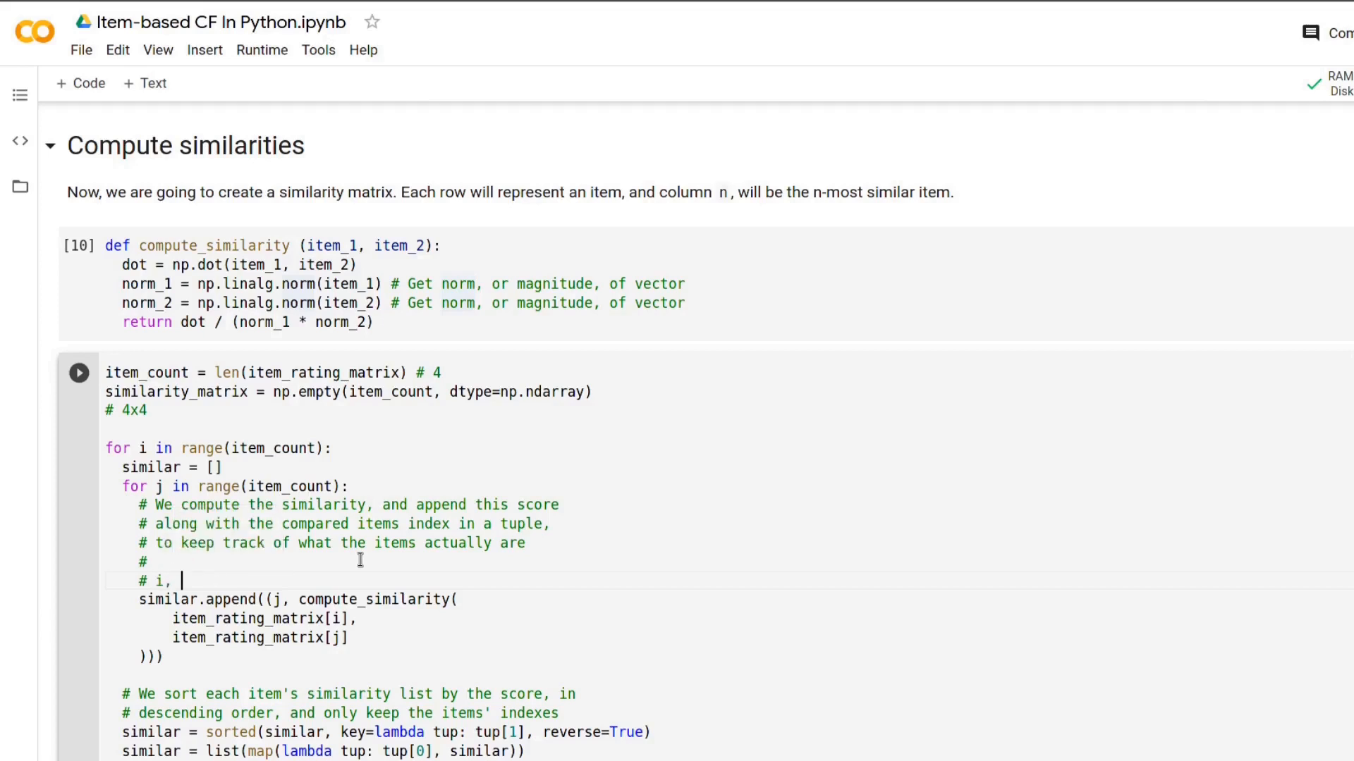
text(j)
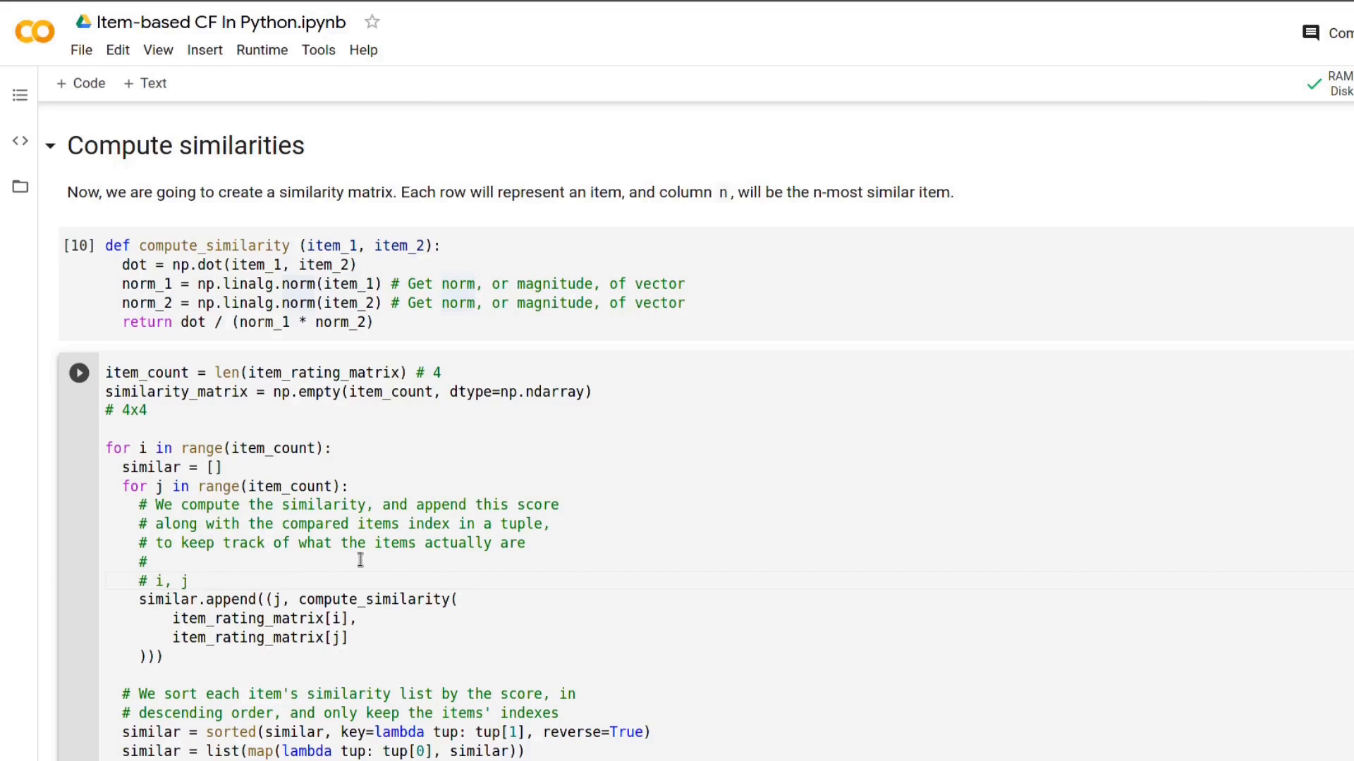
text(=>)
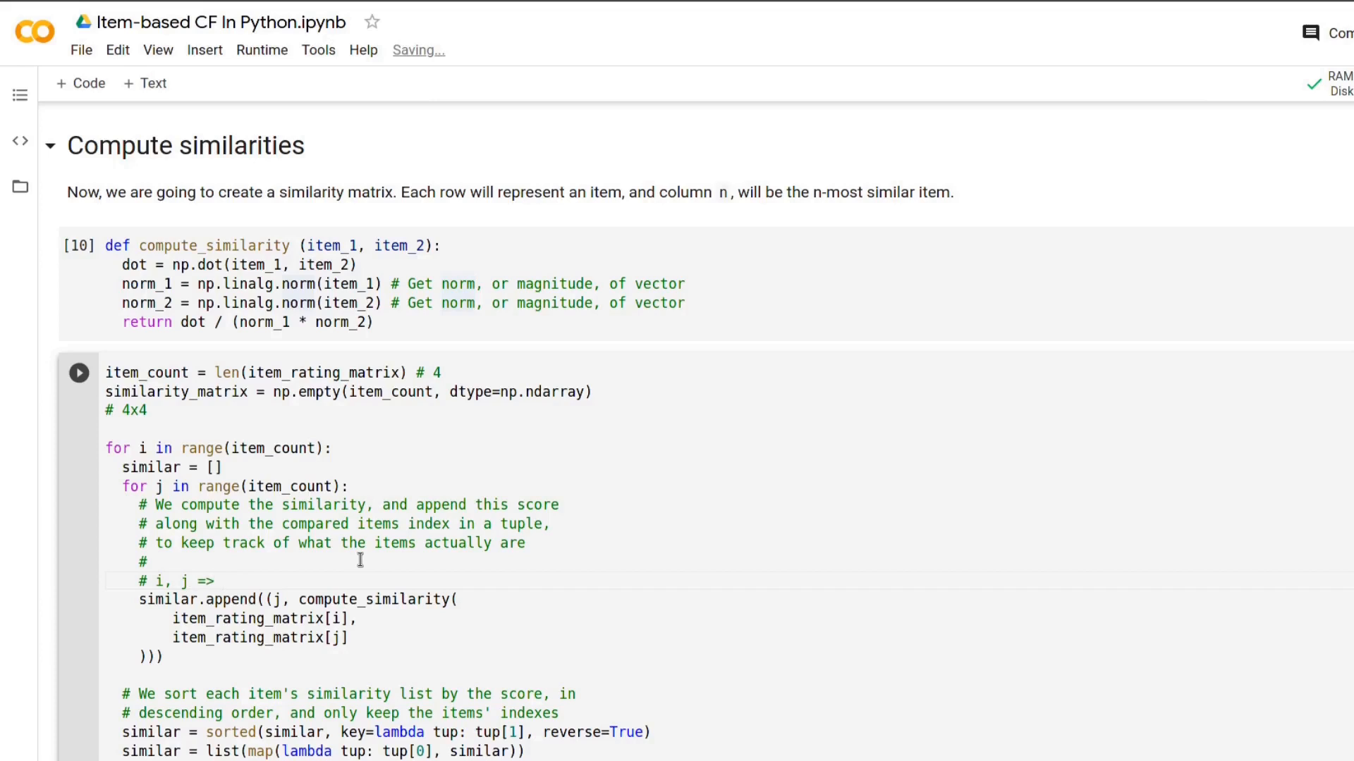
text(1)
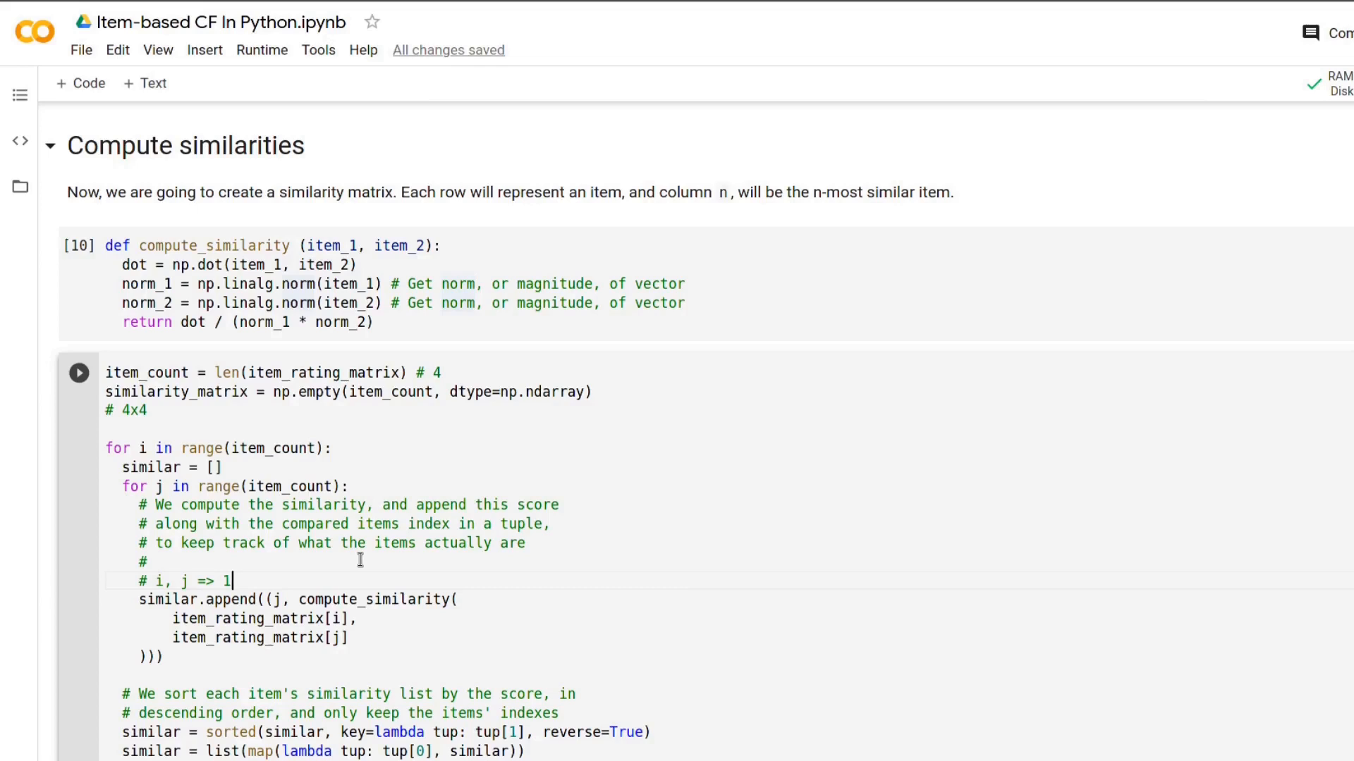
text(())
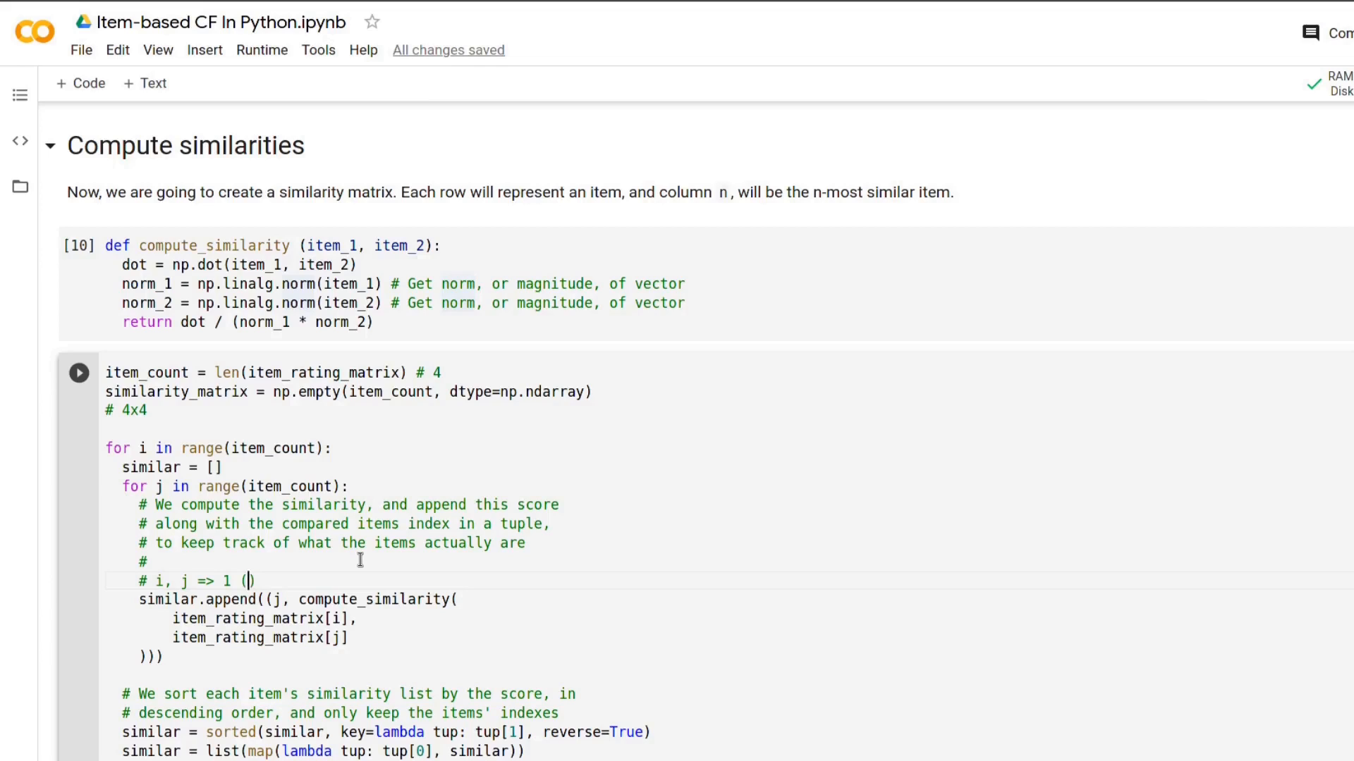
mouse_move(162, 467)
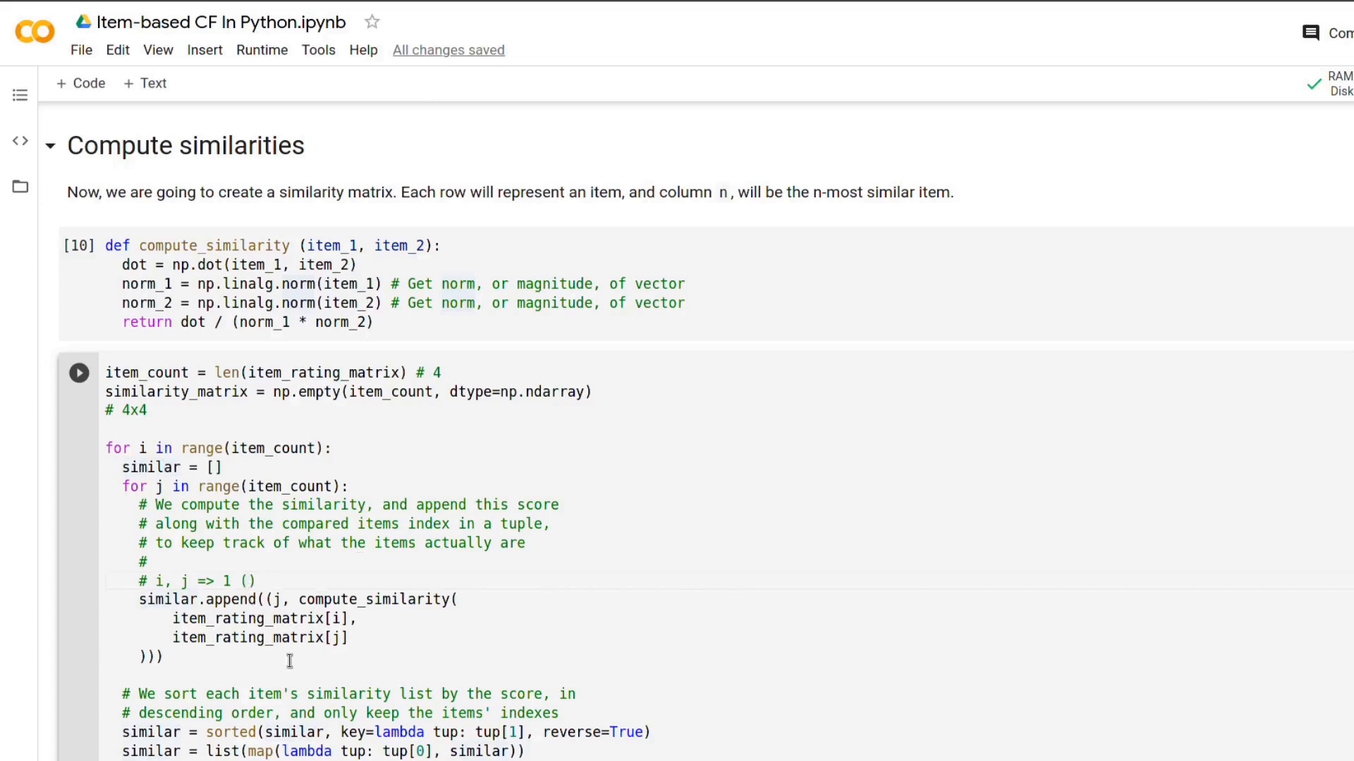
text(items_index,)
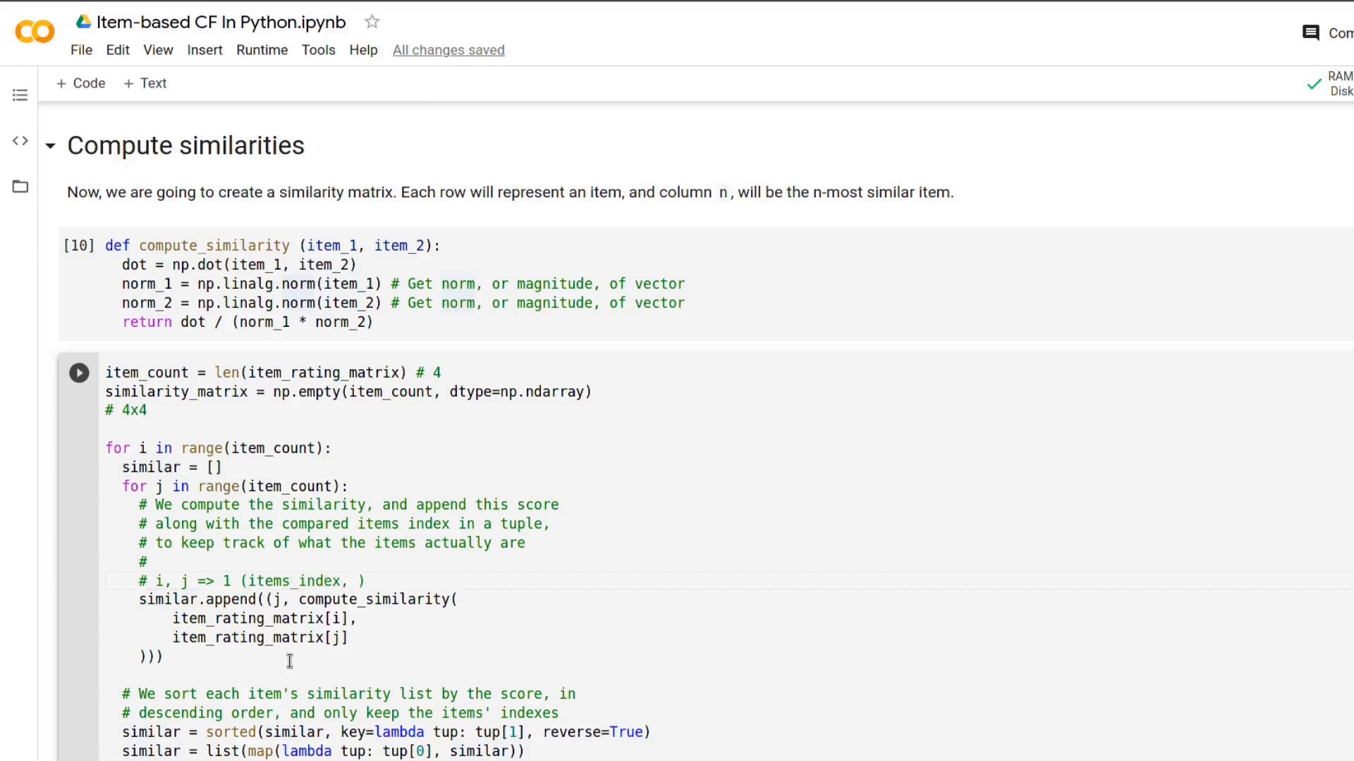
text(score)
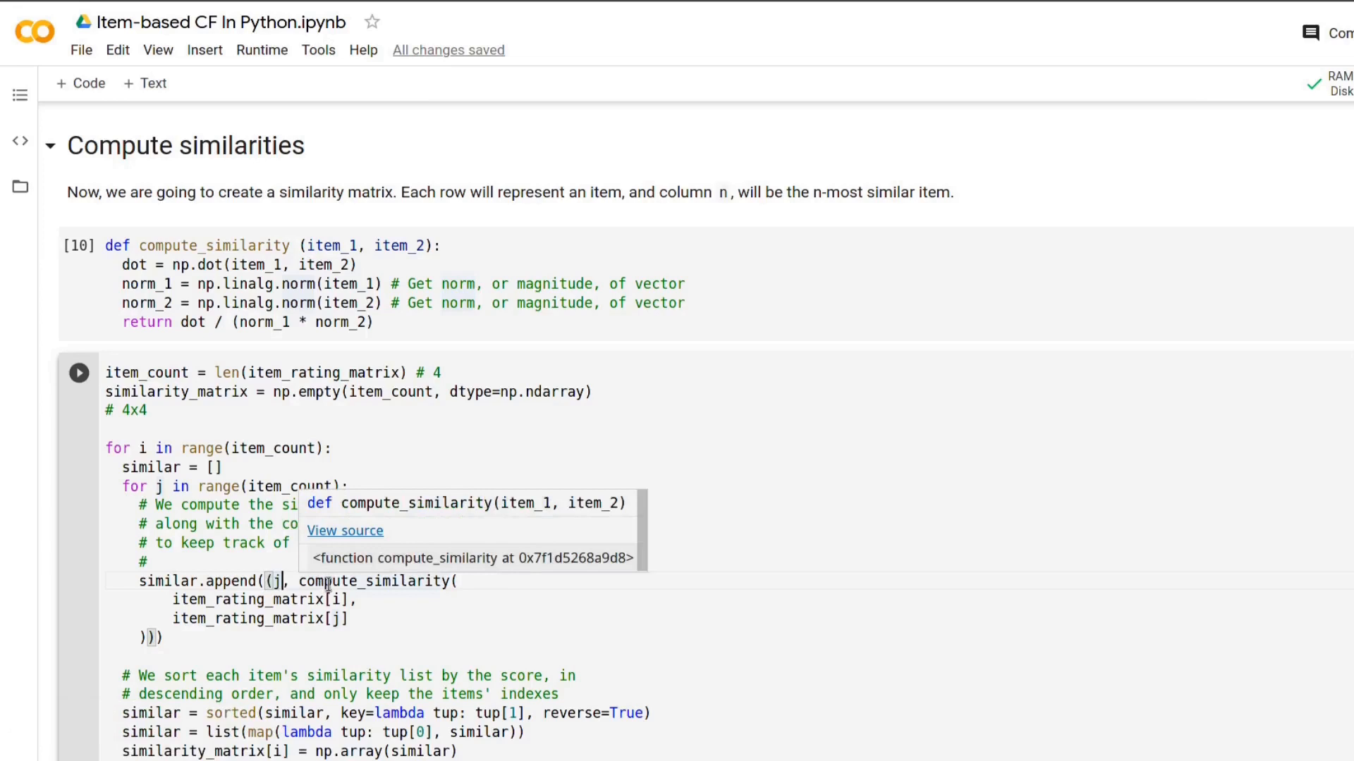
mouse_move(163, 467)
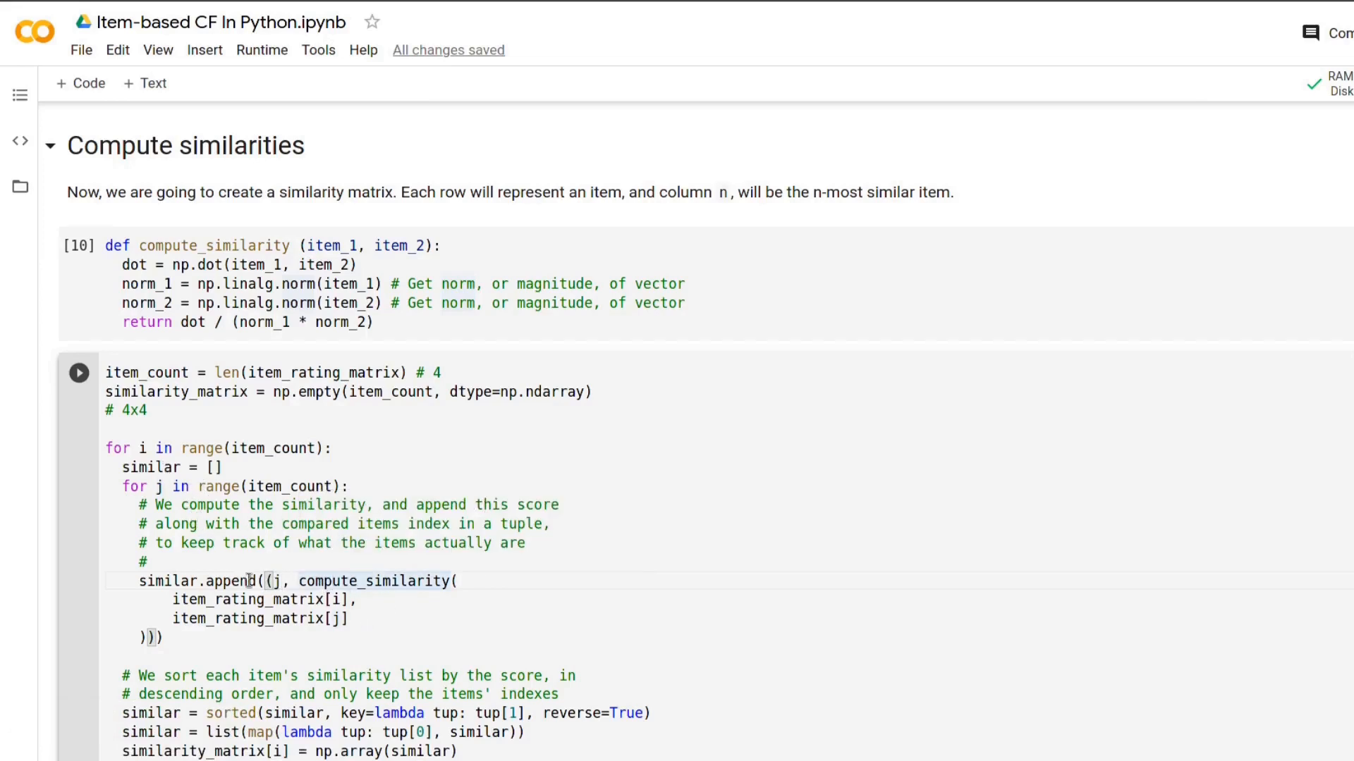
scroll(down, 3)
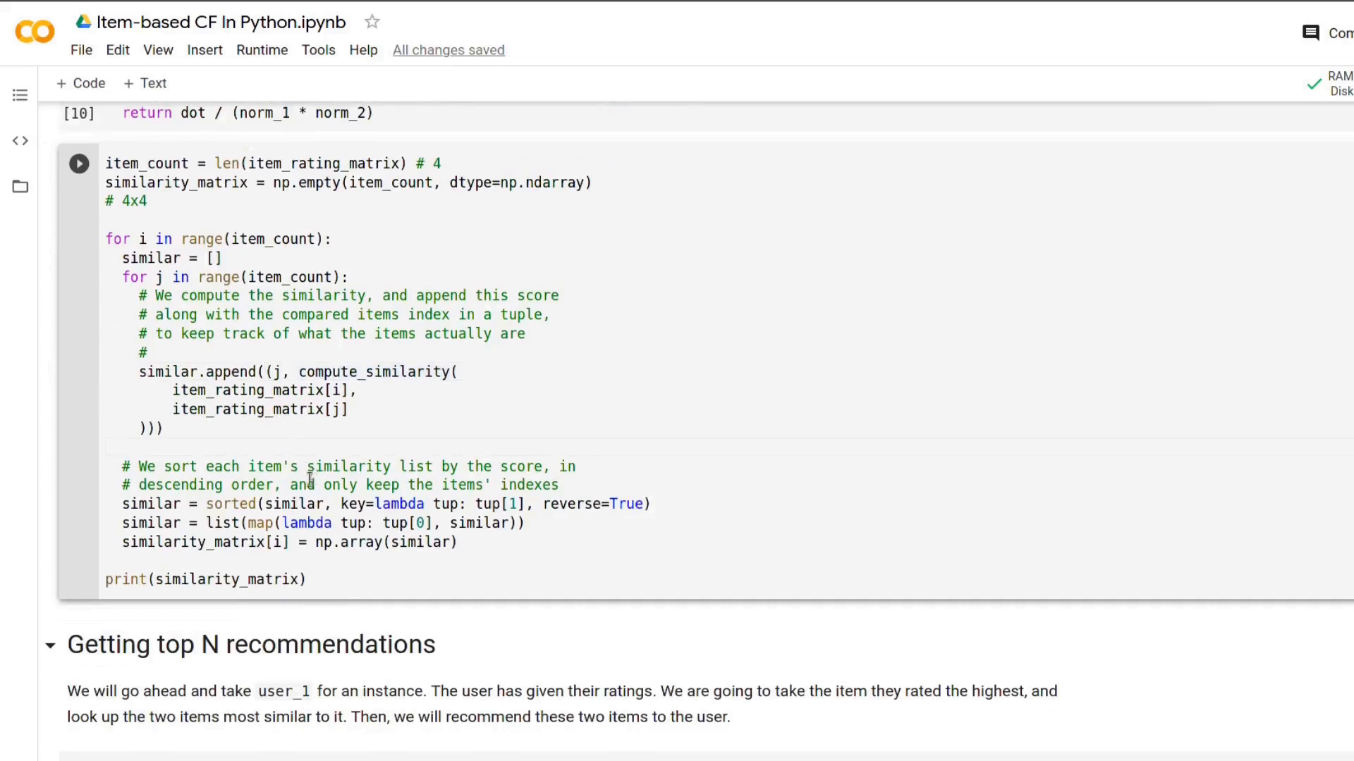
click(176, 503)
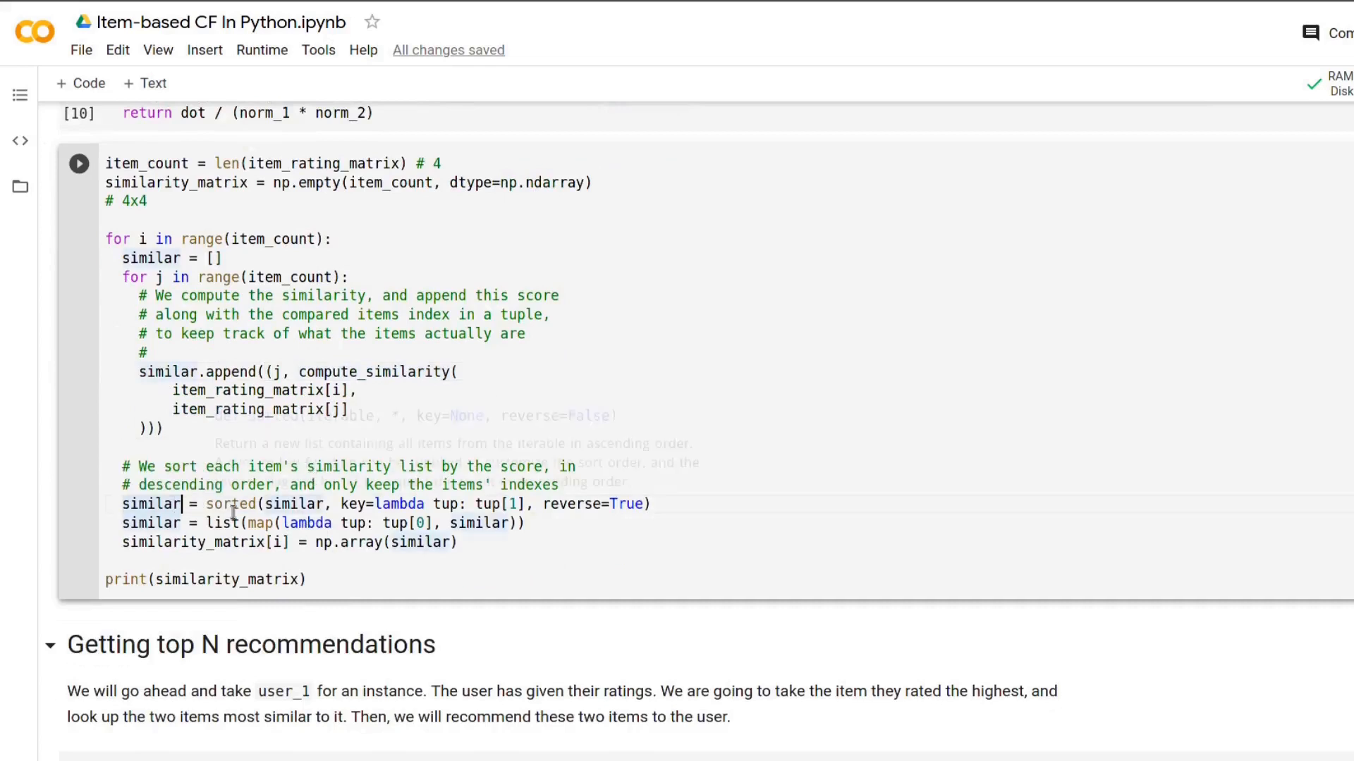
mouse_move(232, 503)
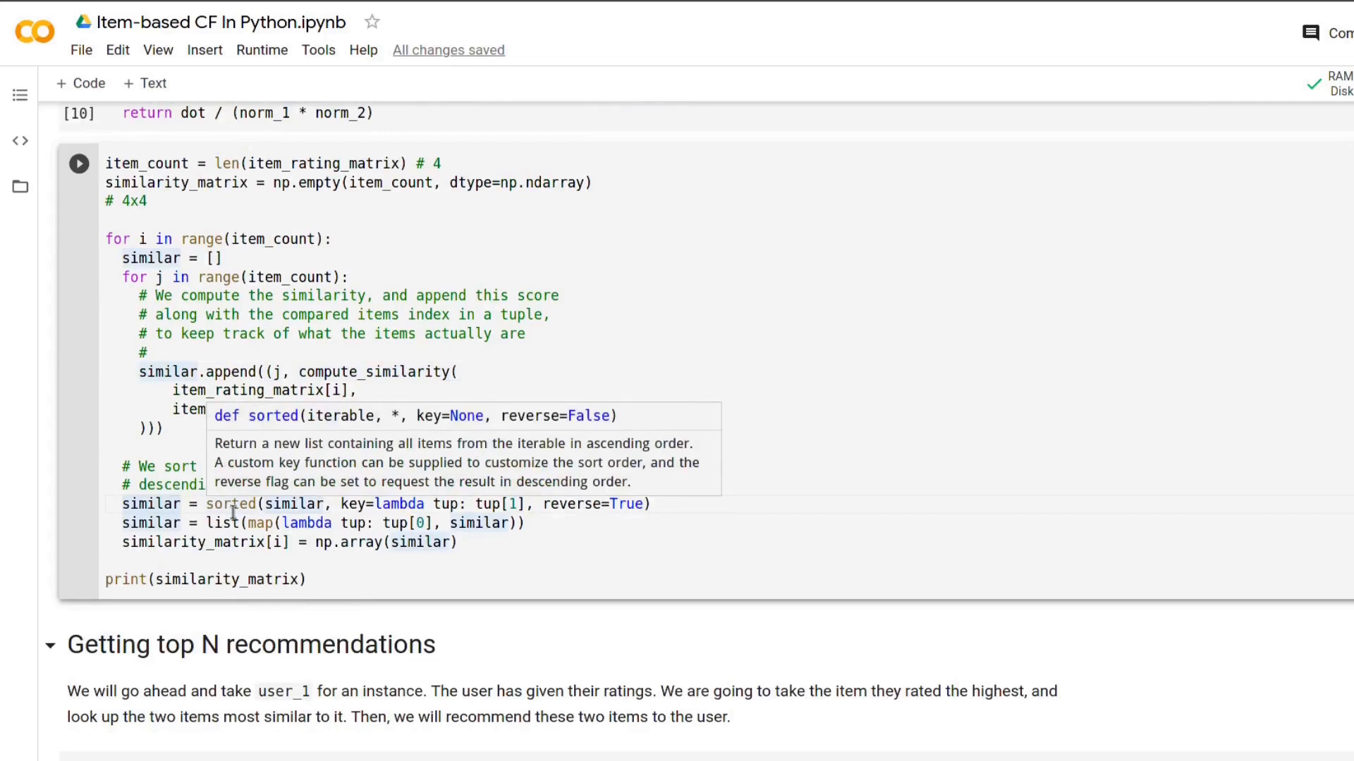
mouse_move(232, 504)
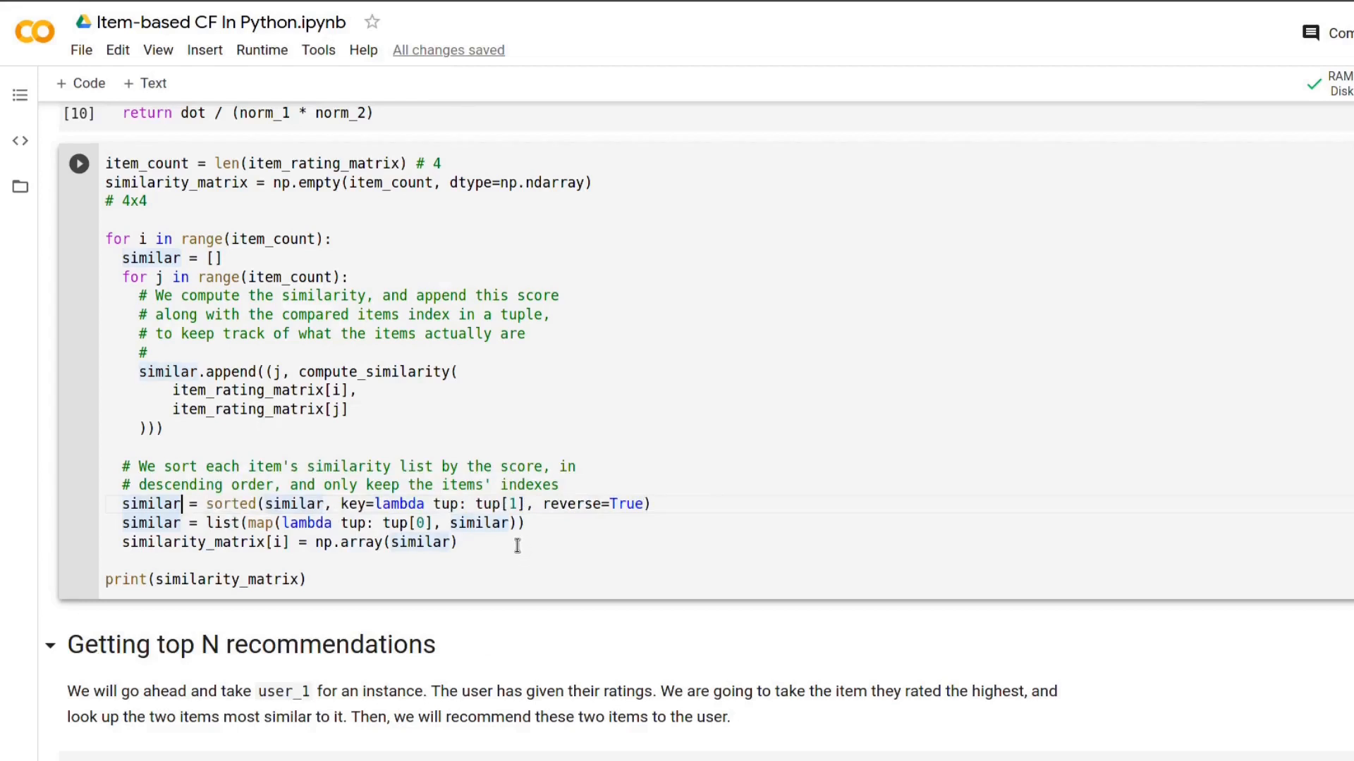
click(524, 523)
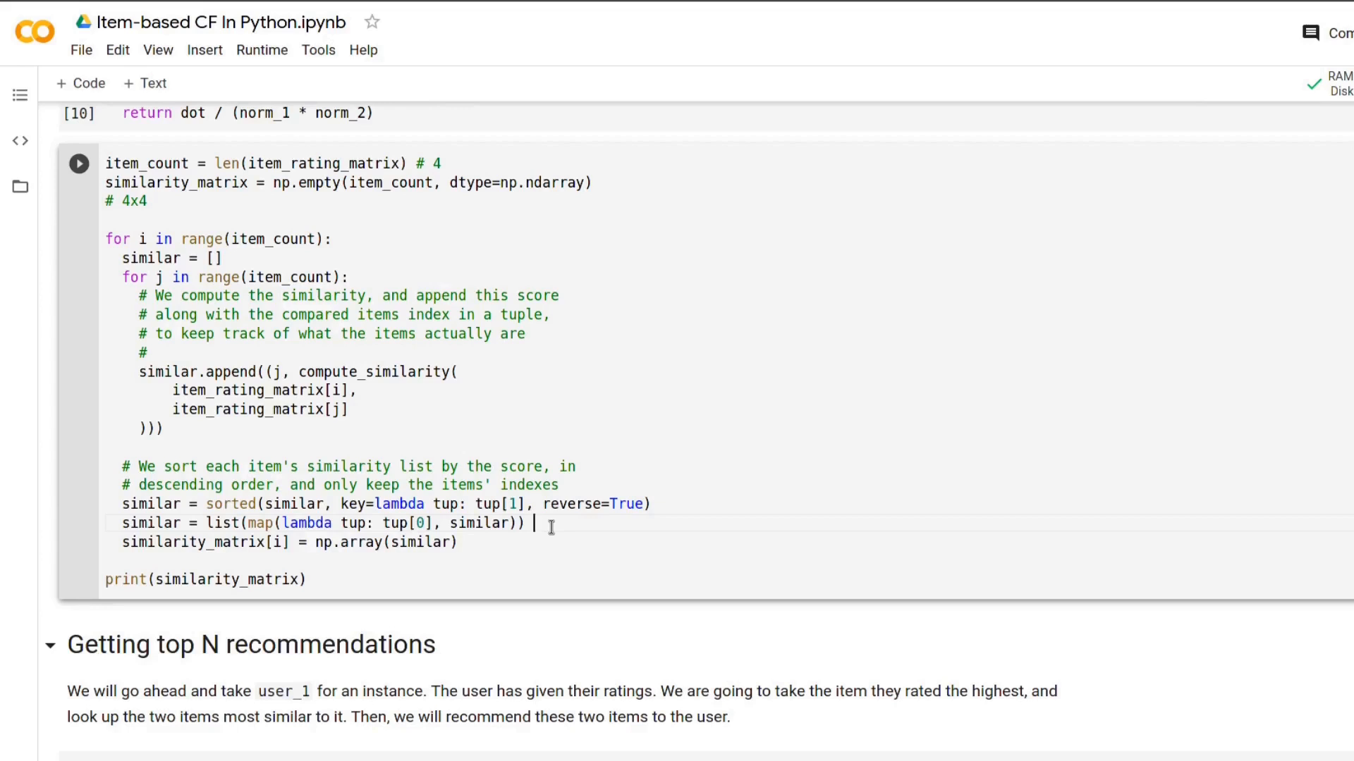
text(()
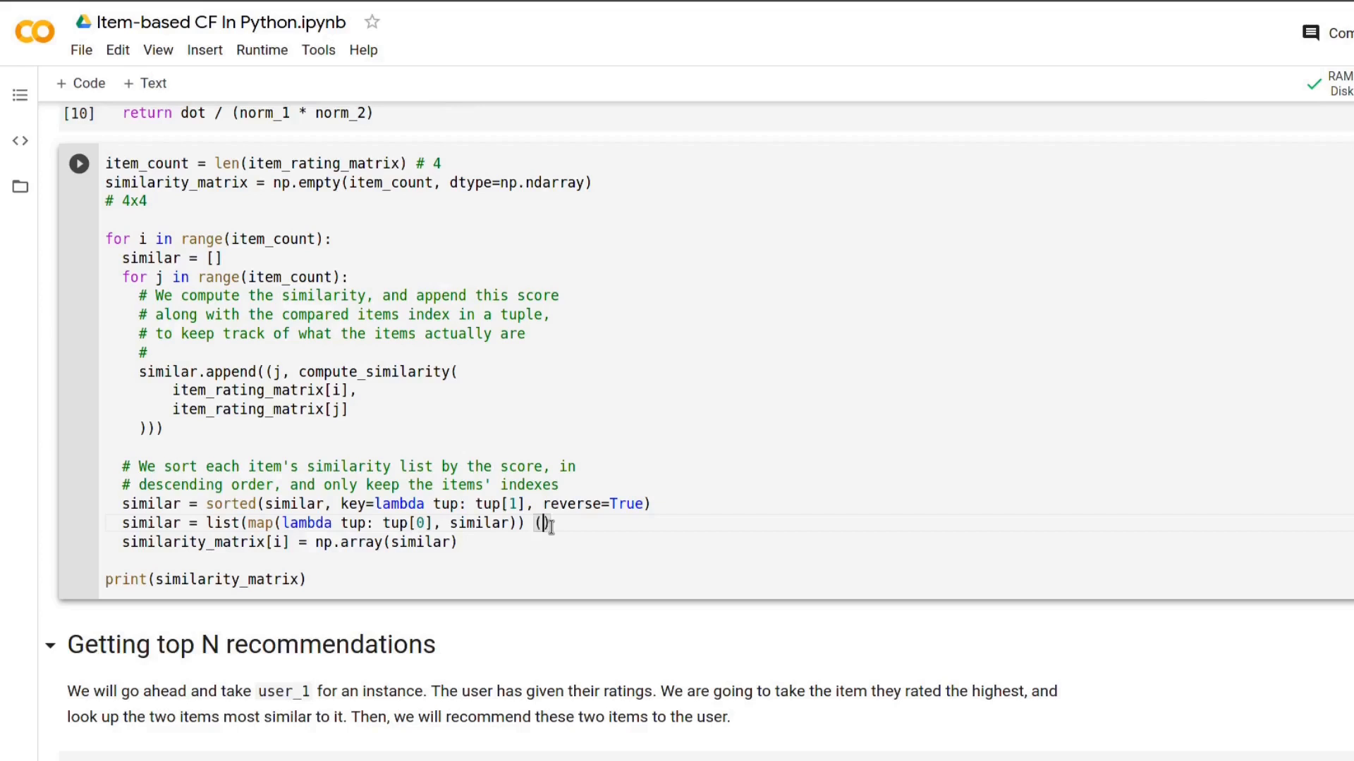
text(2)
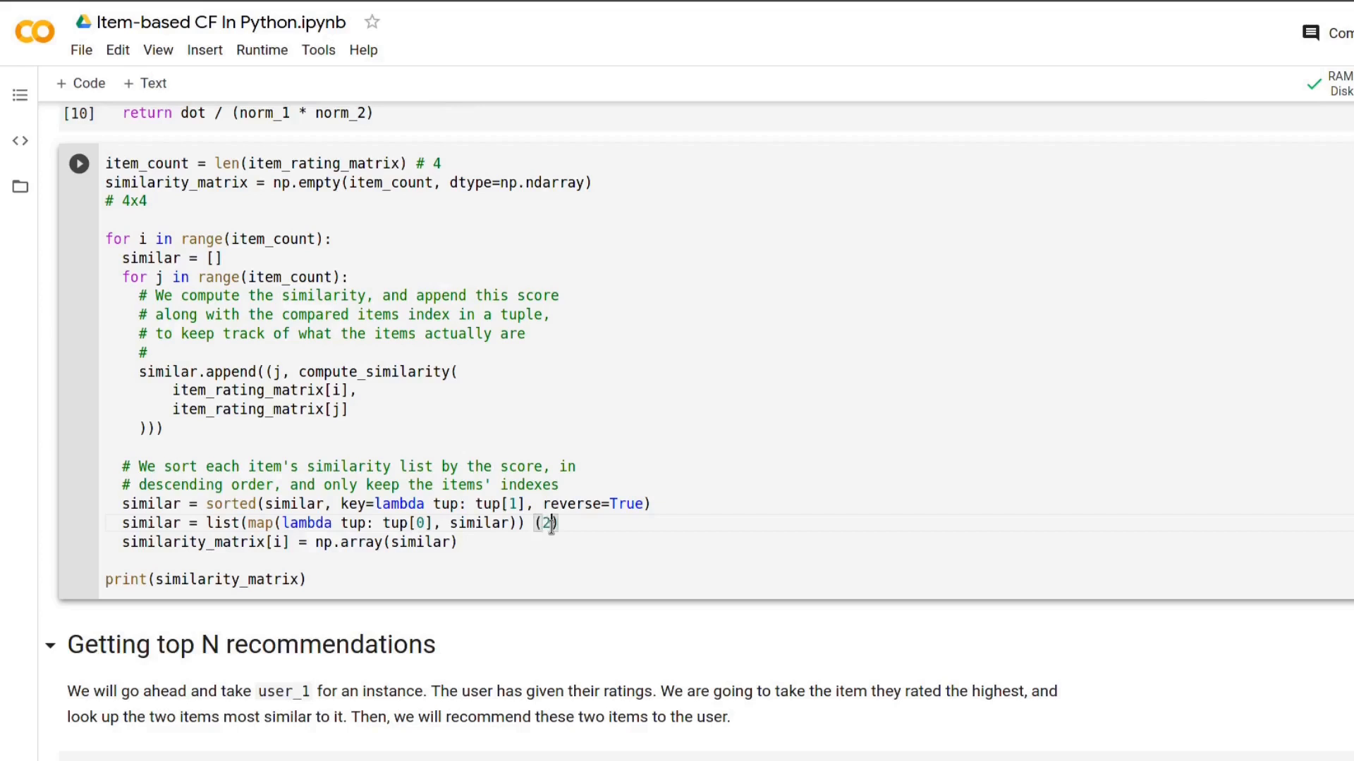
text(, 1)
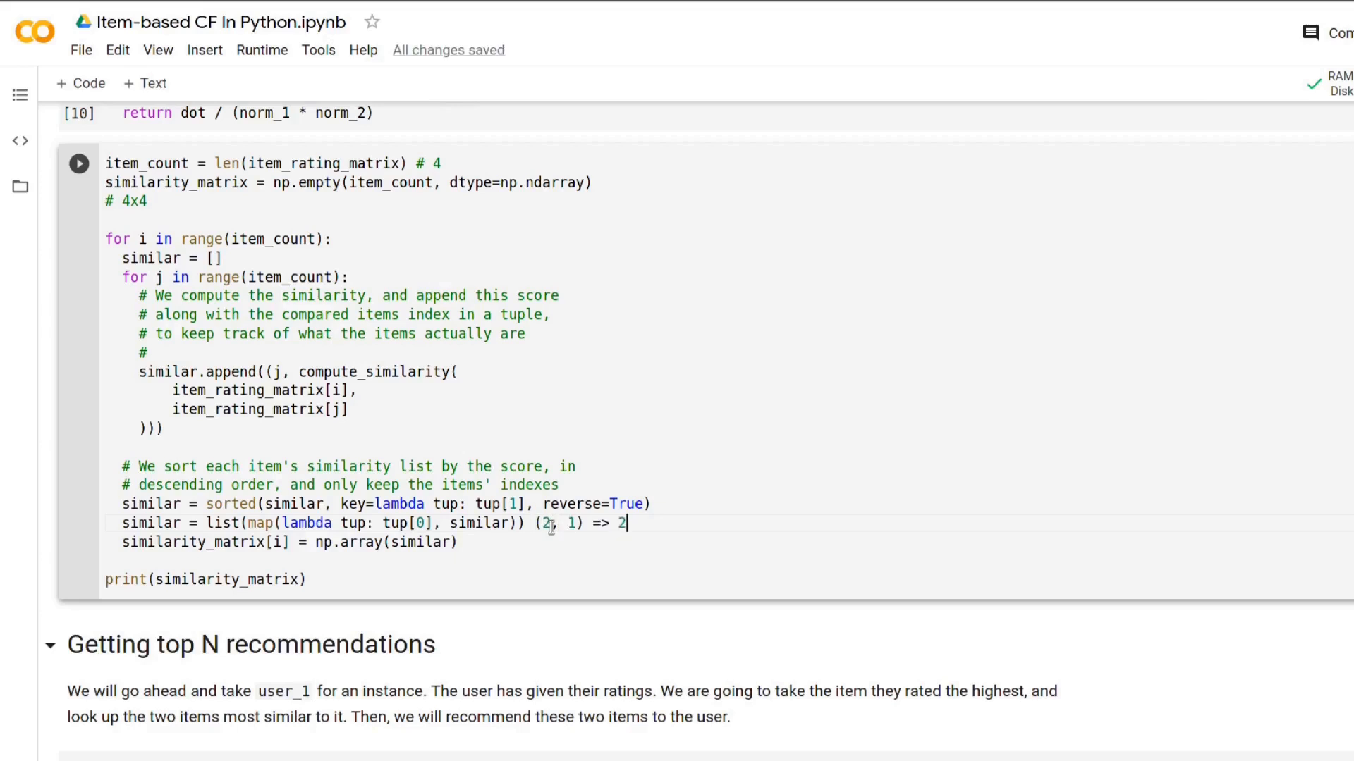
mouse_move(536, 523)
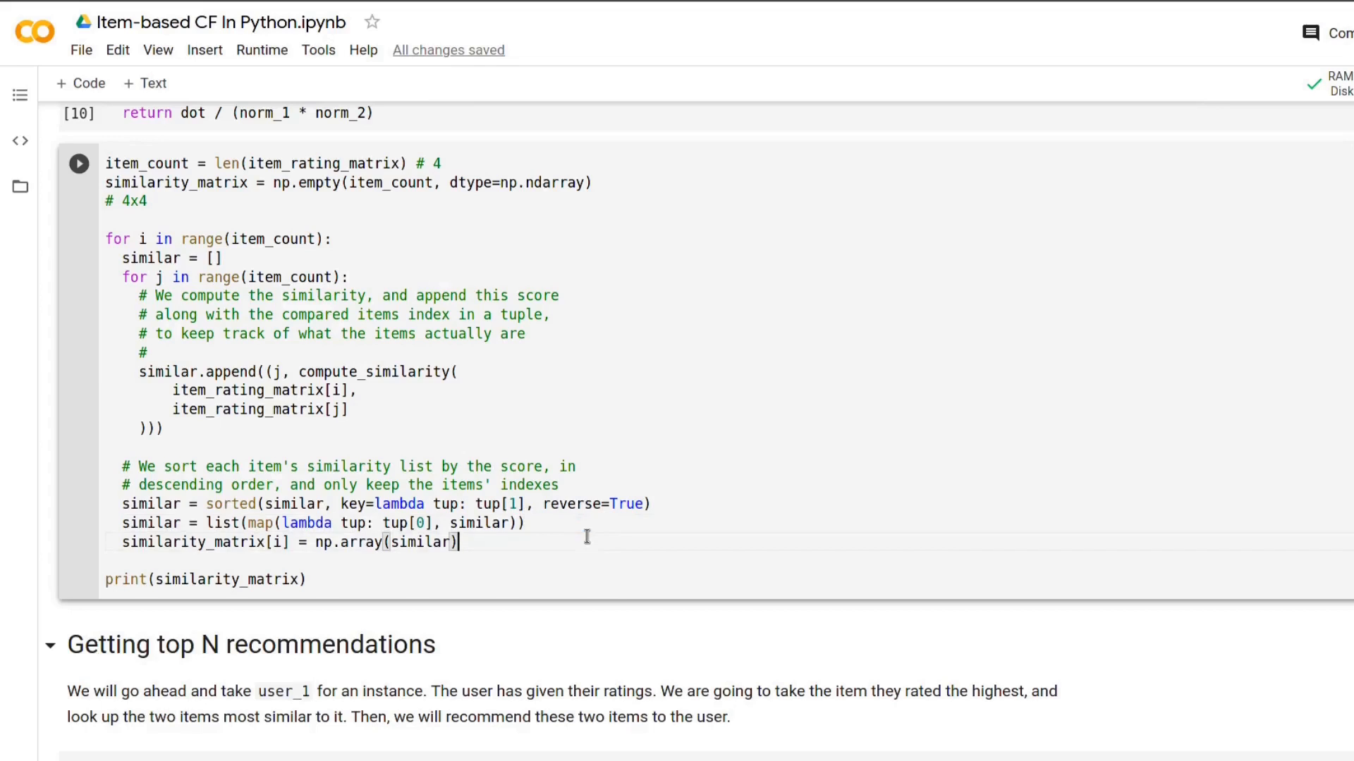
Inspect the similar list variable, dismiss the ndarray docs, and run the similarity-matrix cell
click(143, 238)
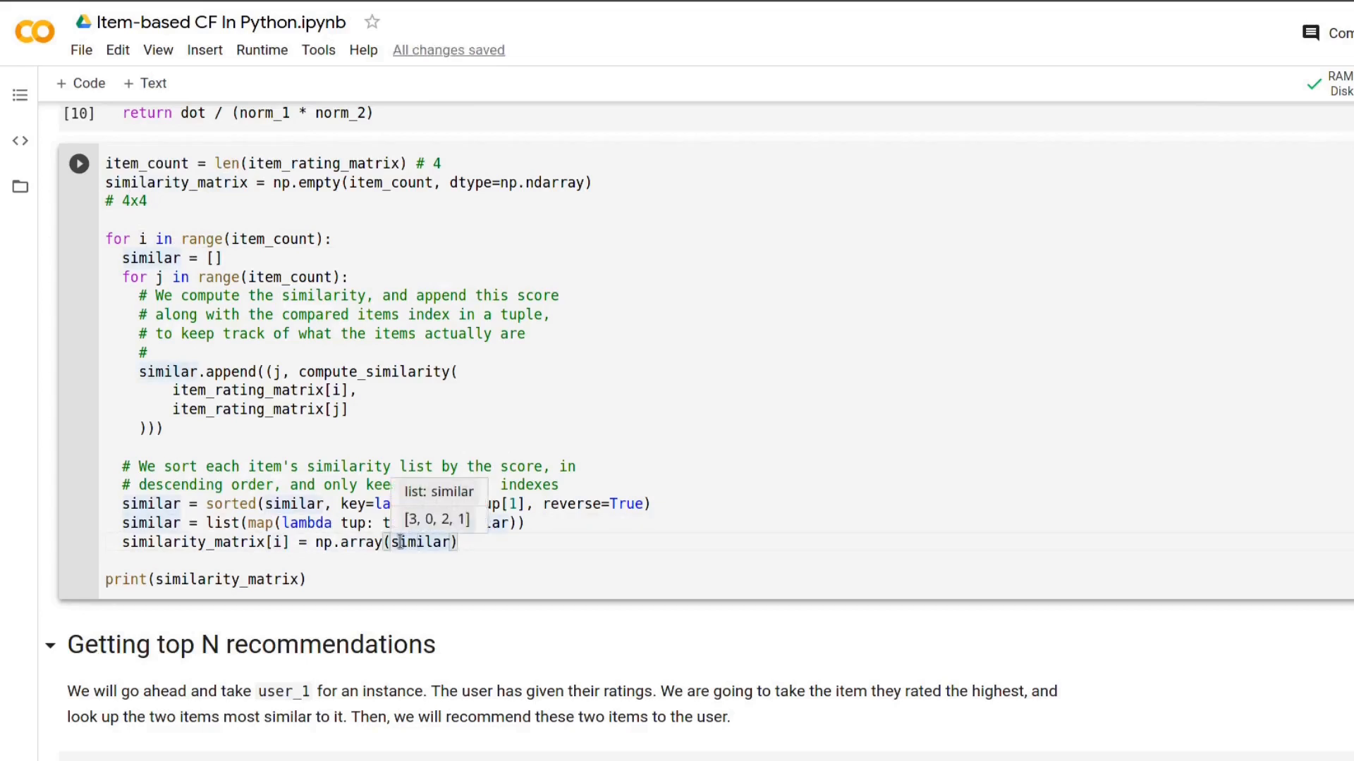
mouse_move(530, 184)
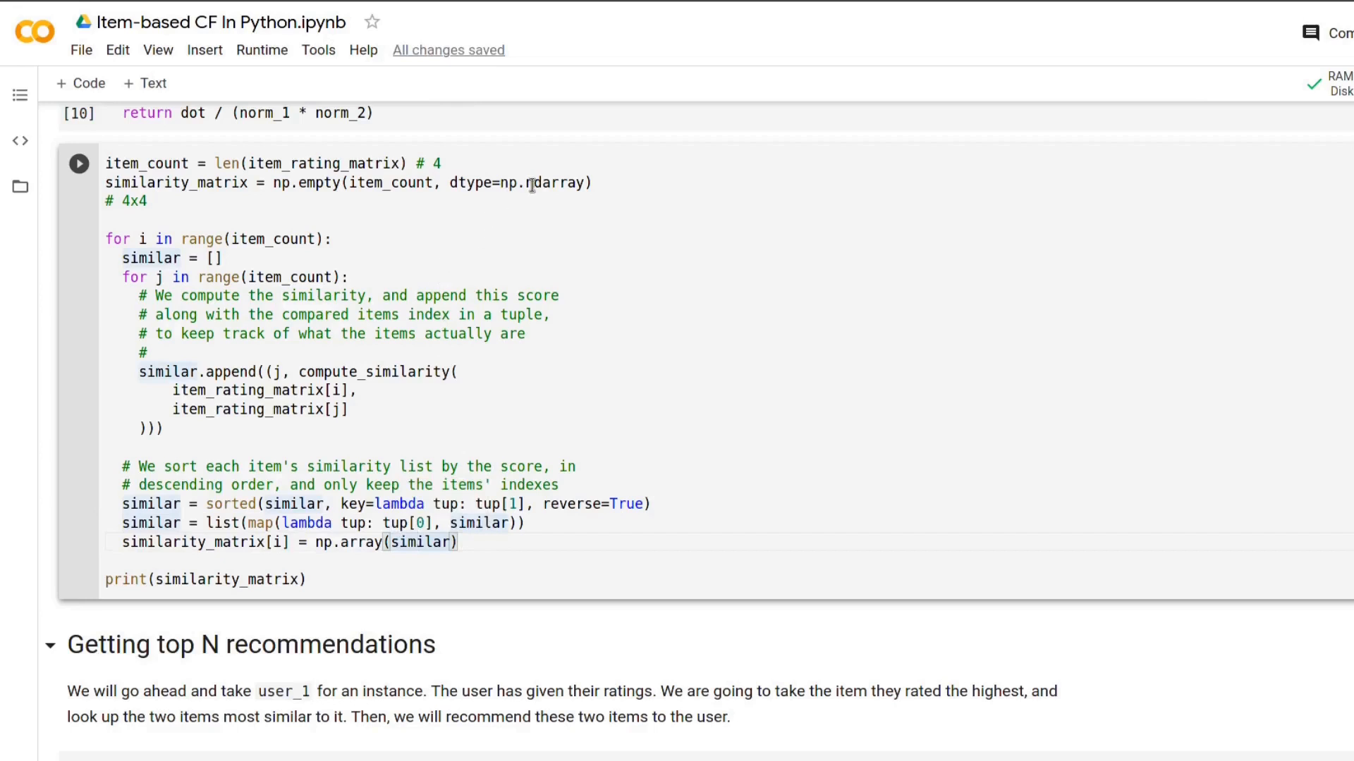
mouse_move(533, 183)
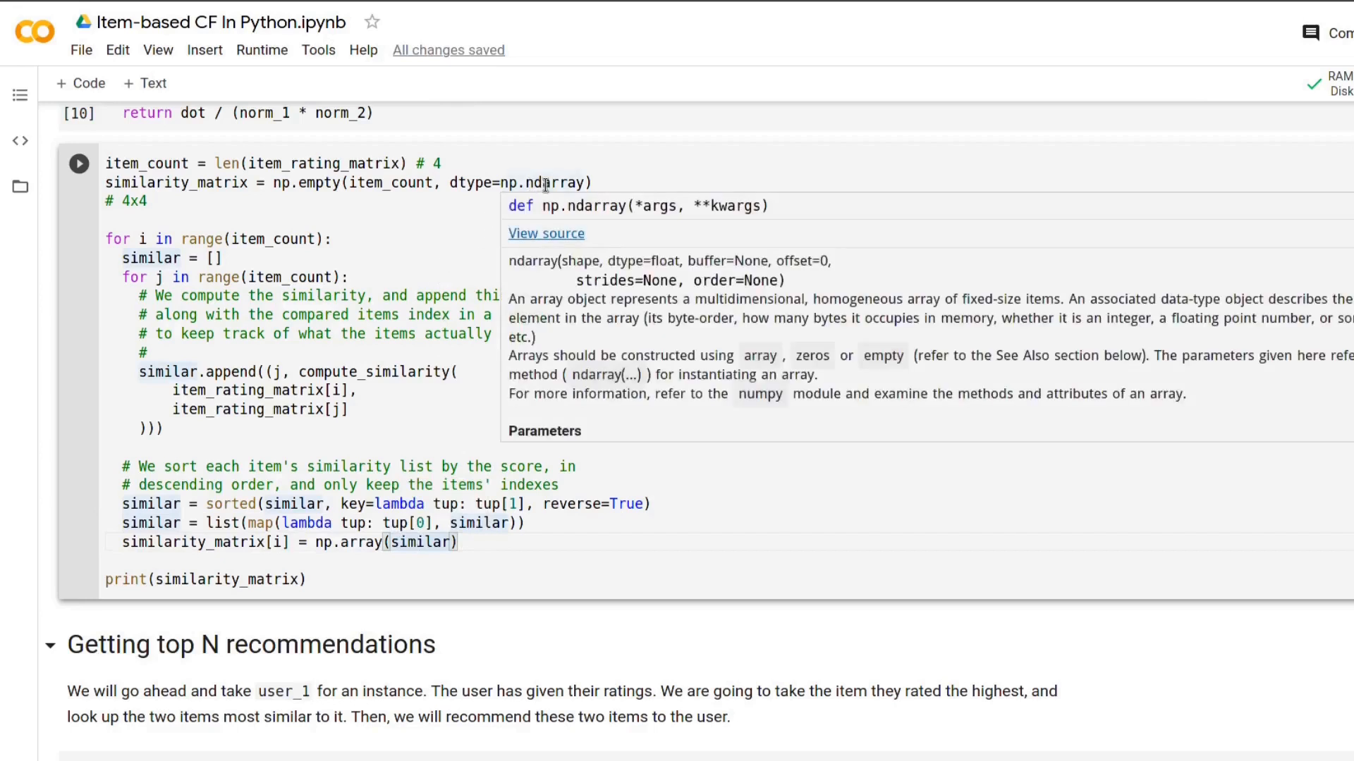
click(135, 232)
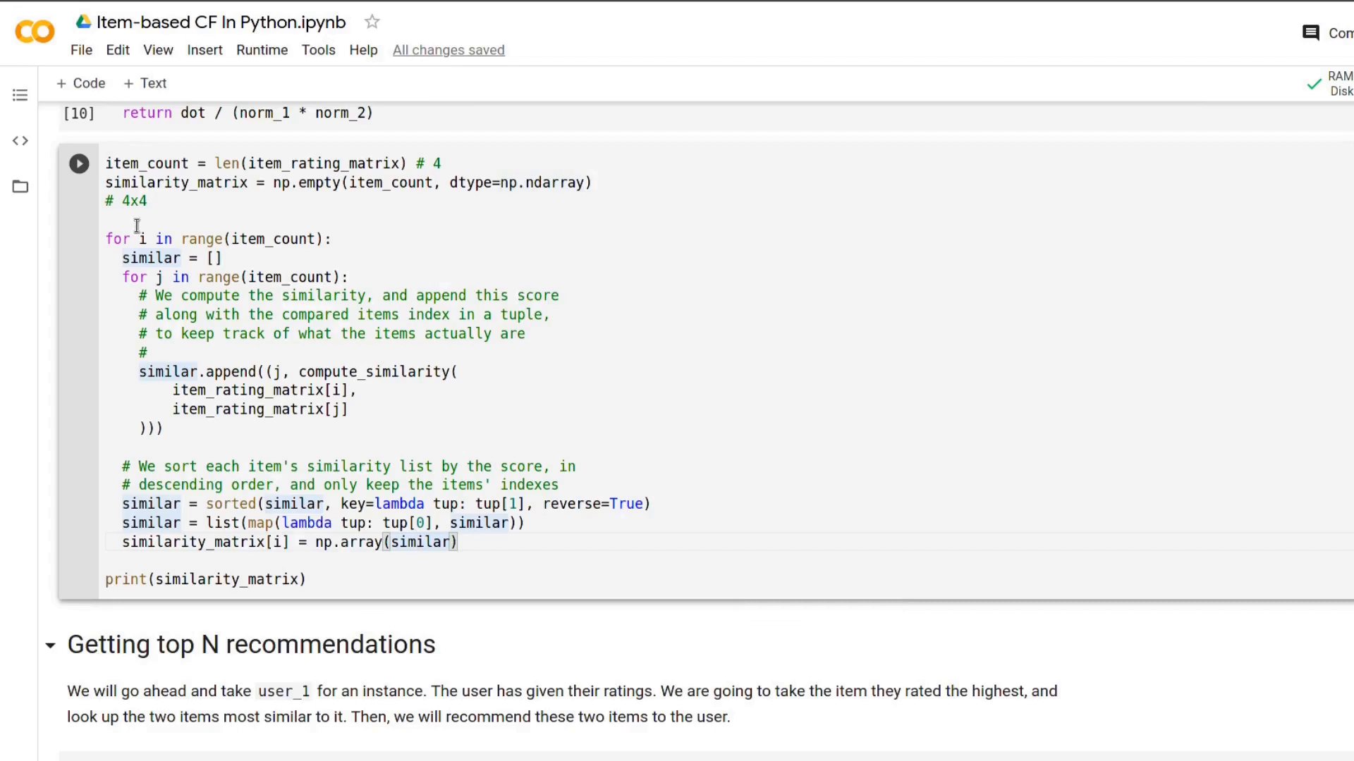
click(78, 163)
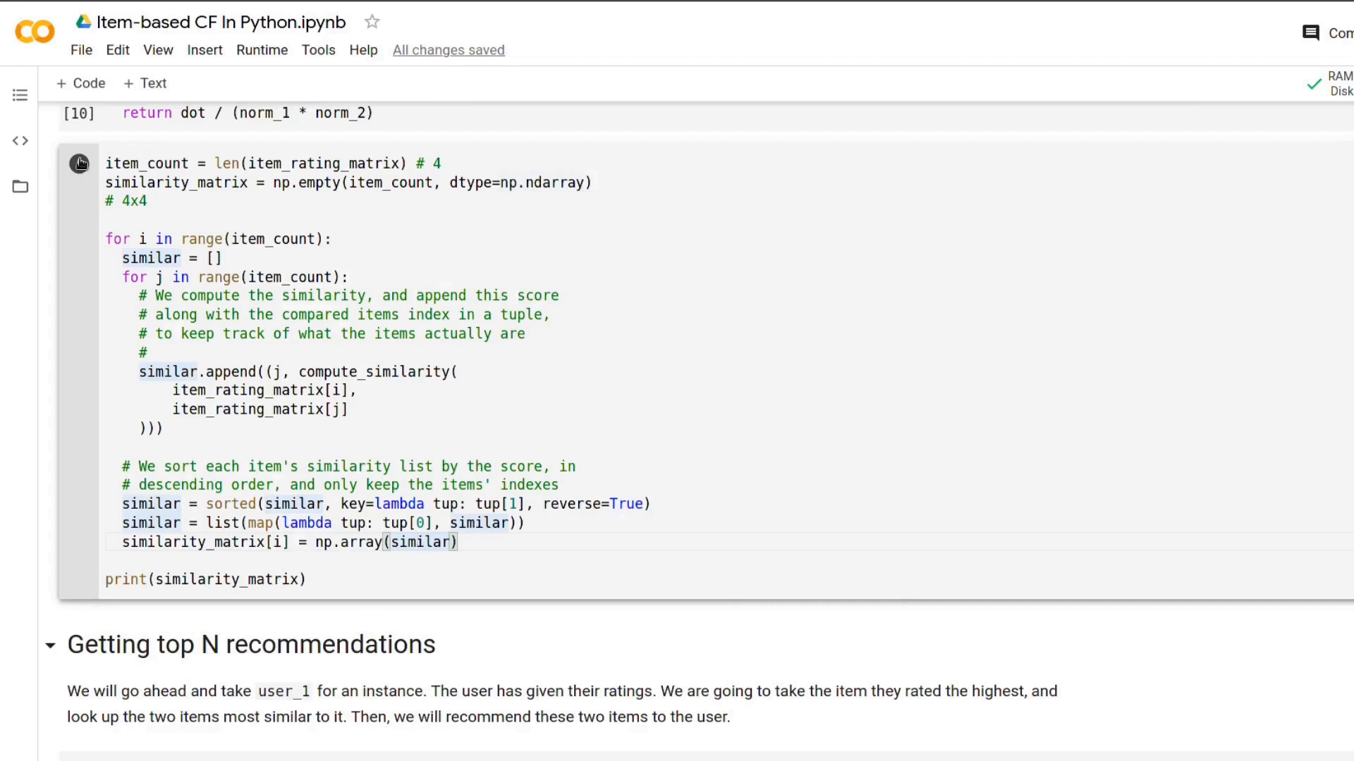
Print the sorted similarity index arrays such as [0, 3, 2, 1], save, and highlight the leading index
click(77, 164)
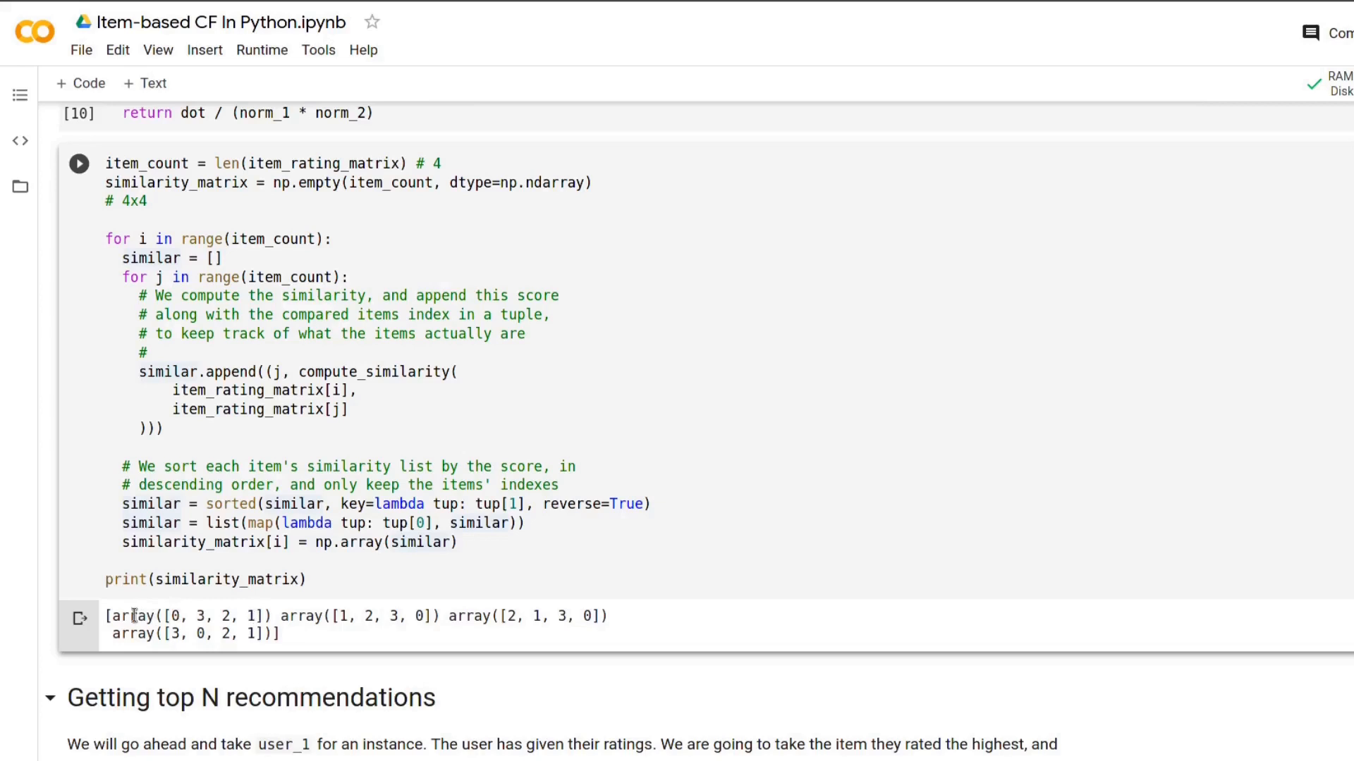
mouse_move(609, 649)
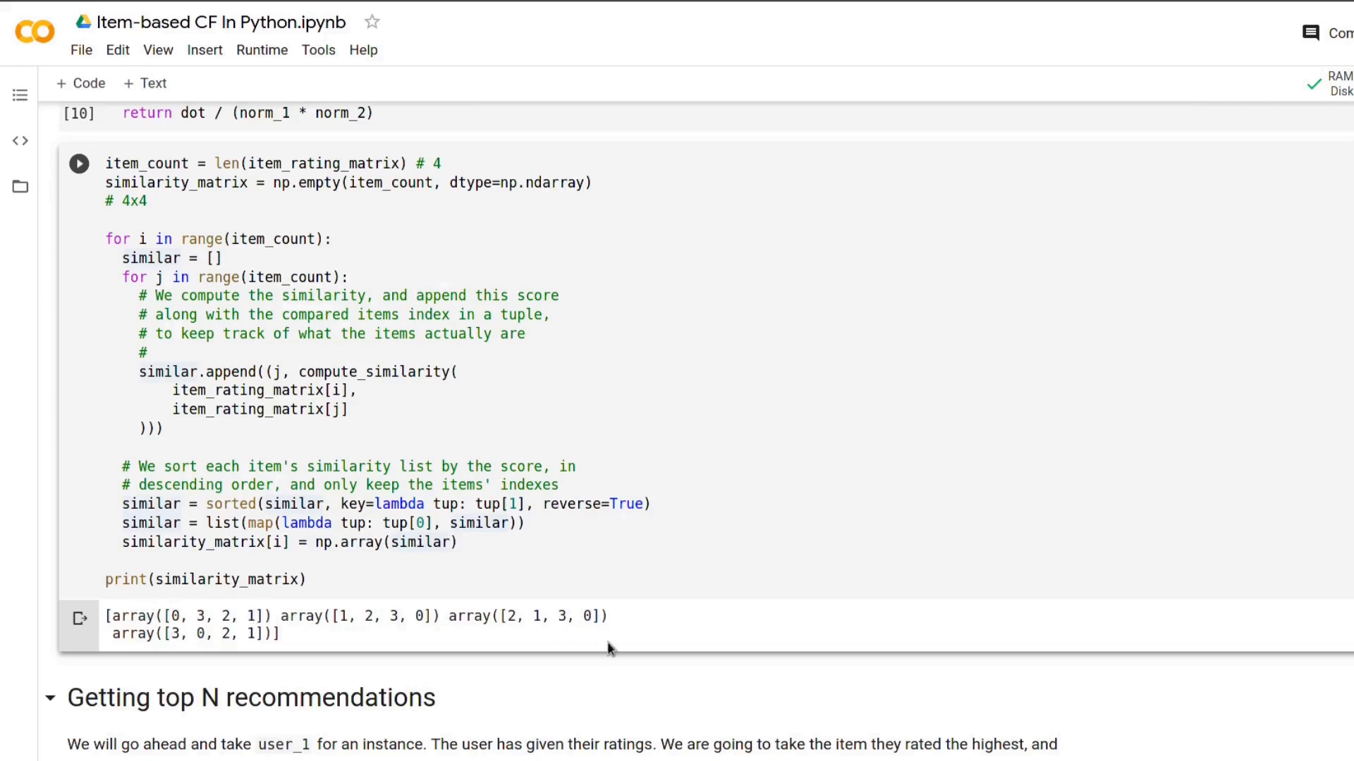
key(ctrl+s)
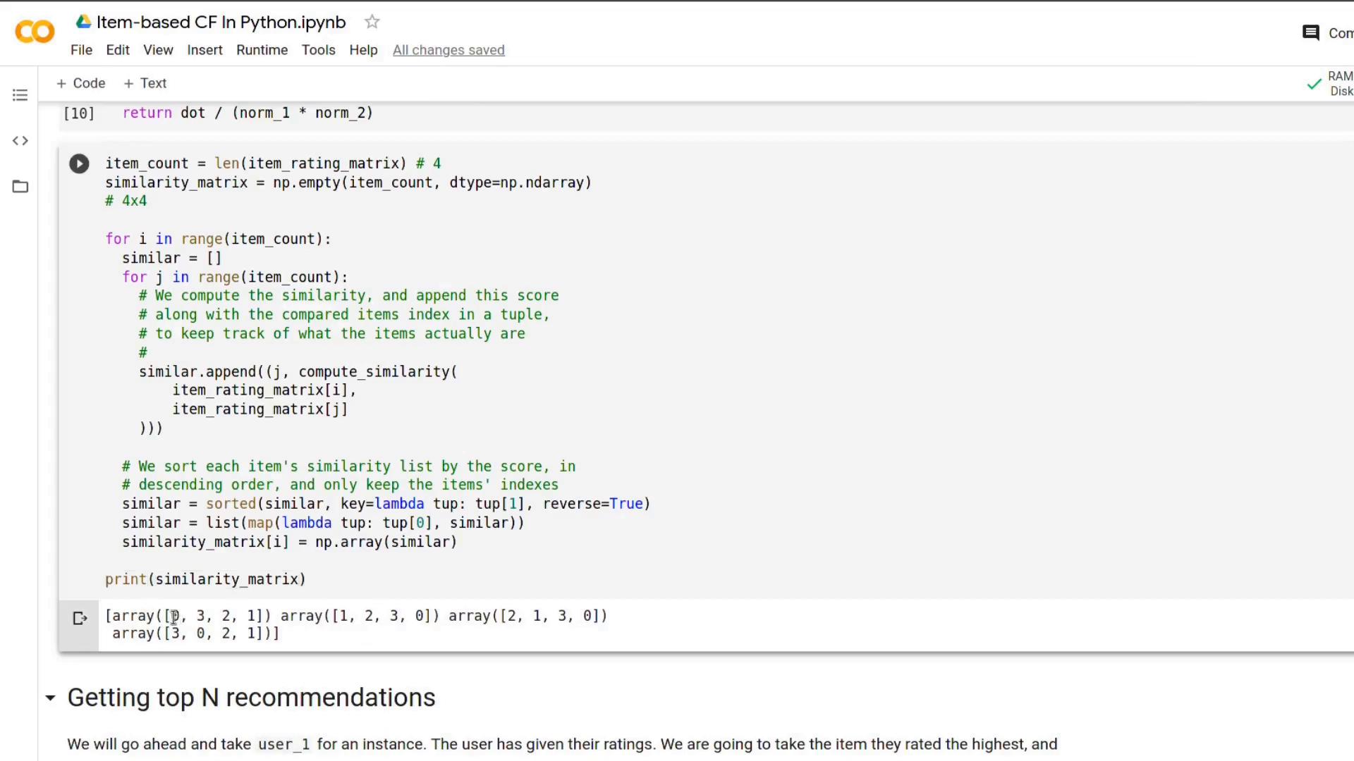
double_click(176, 617)
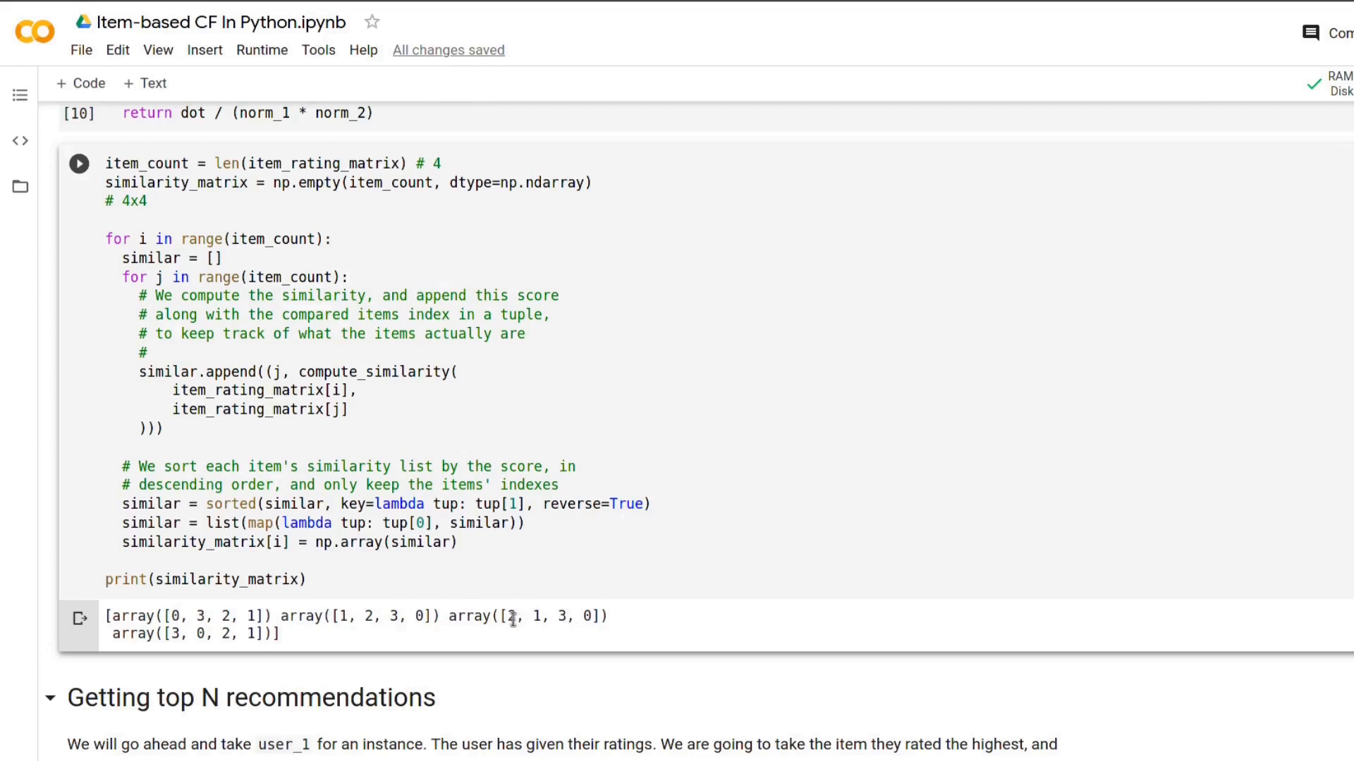
mouse_move(431, 618)
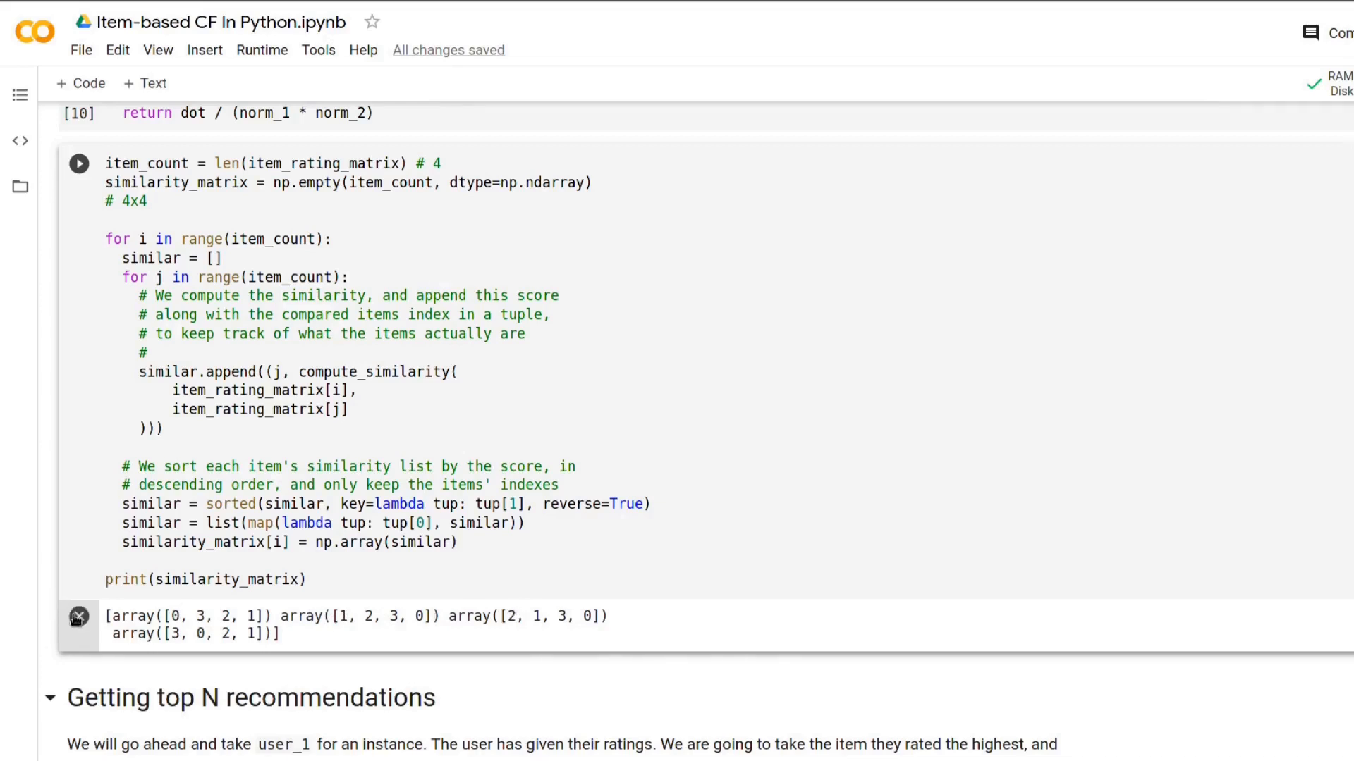
Run the user_1_favorite cell under Getting top N recommendations, printing favorite index 1
scroll(down, 3)
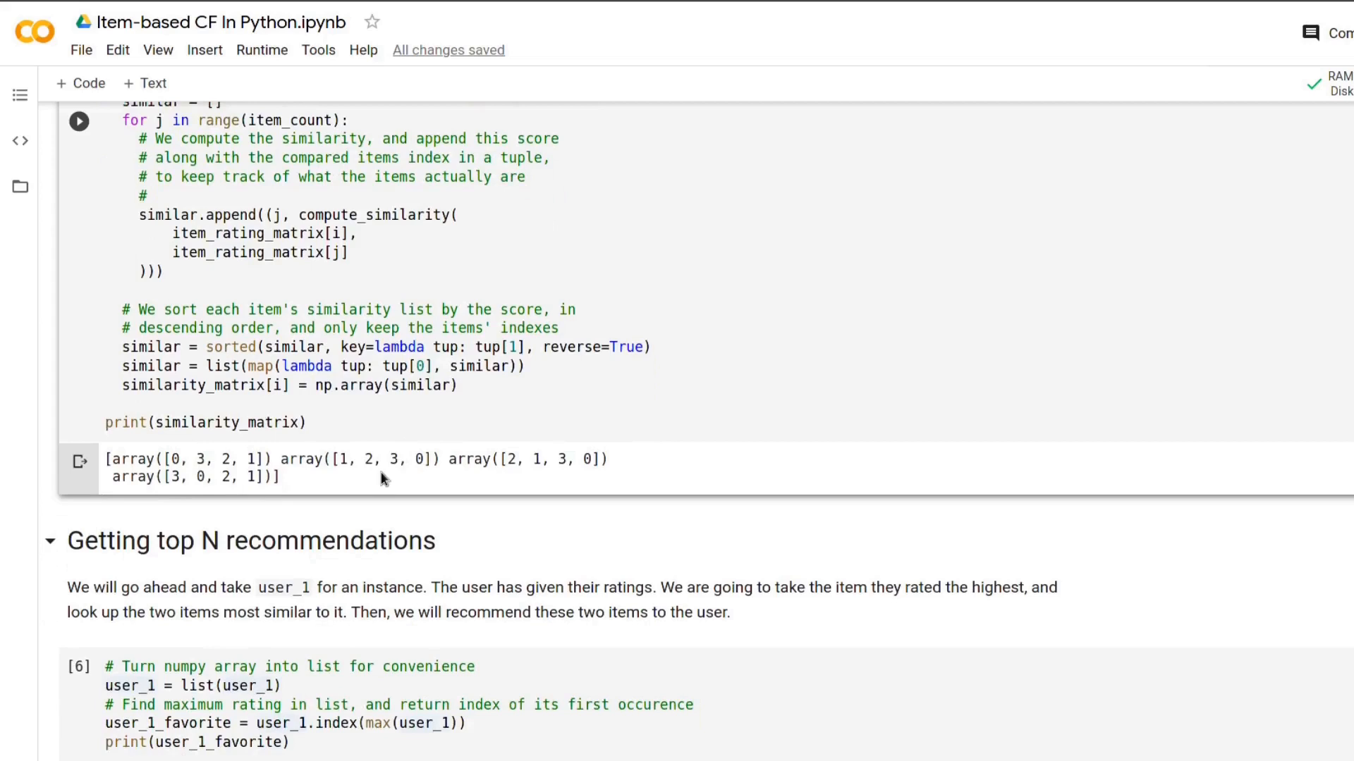
scroll(down, 3)
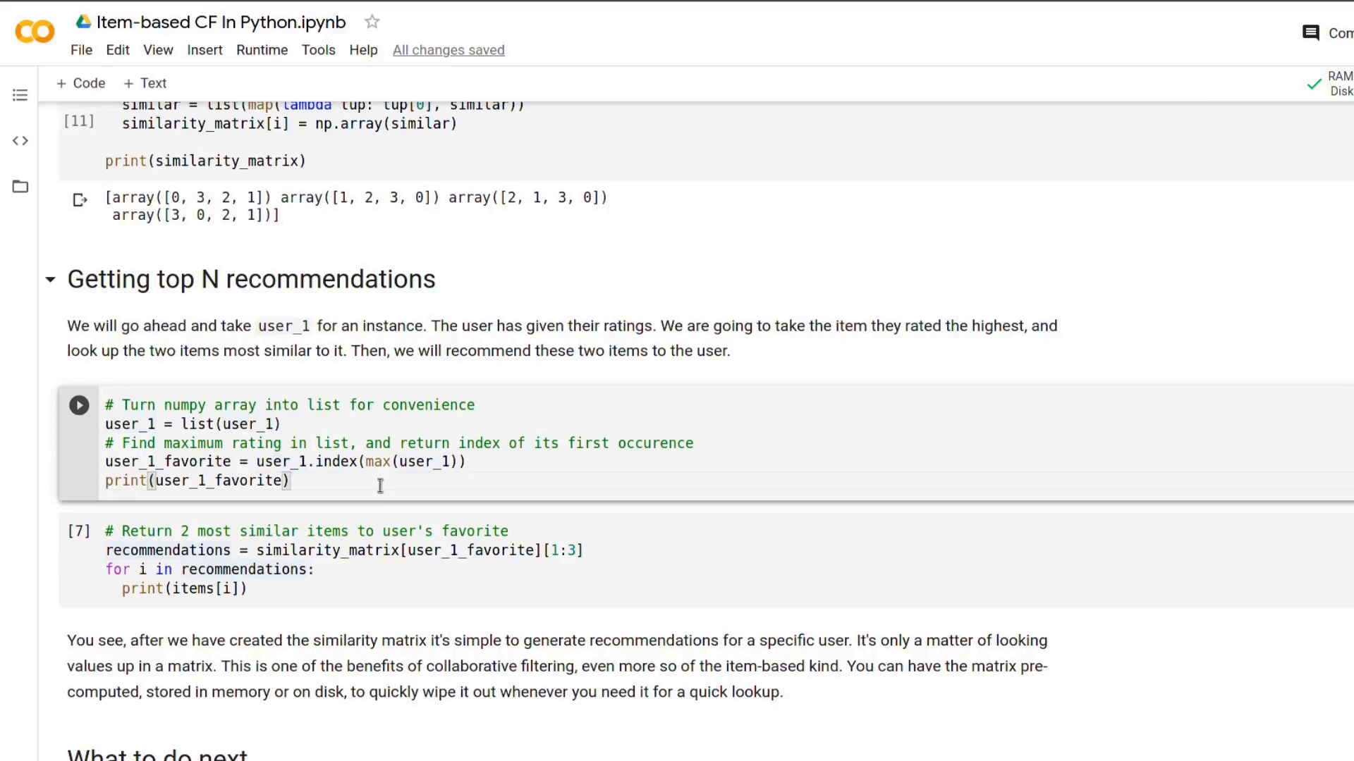
click(78, 406)
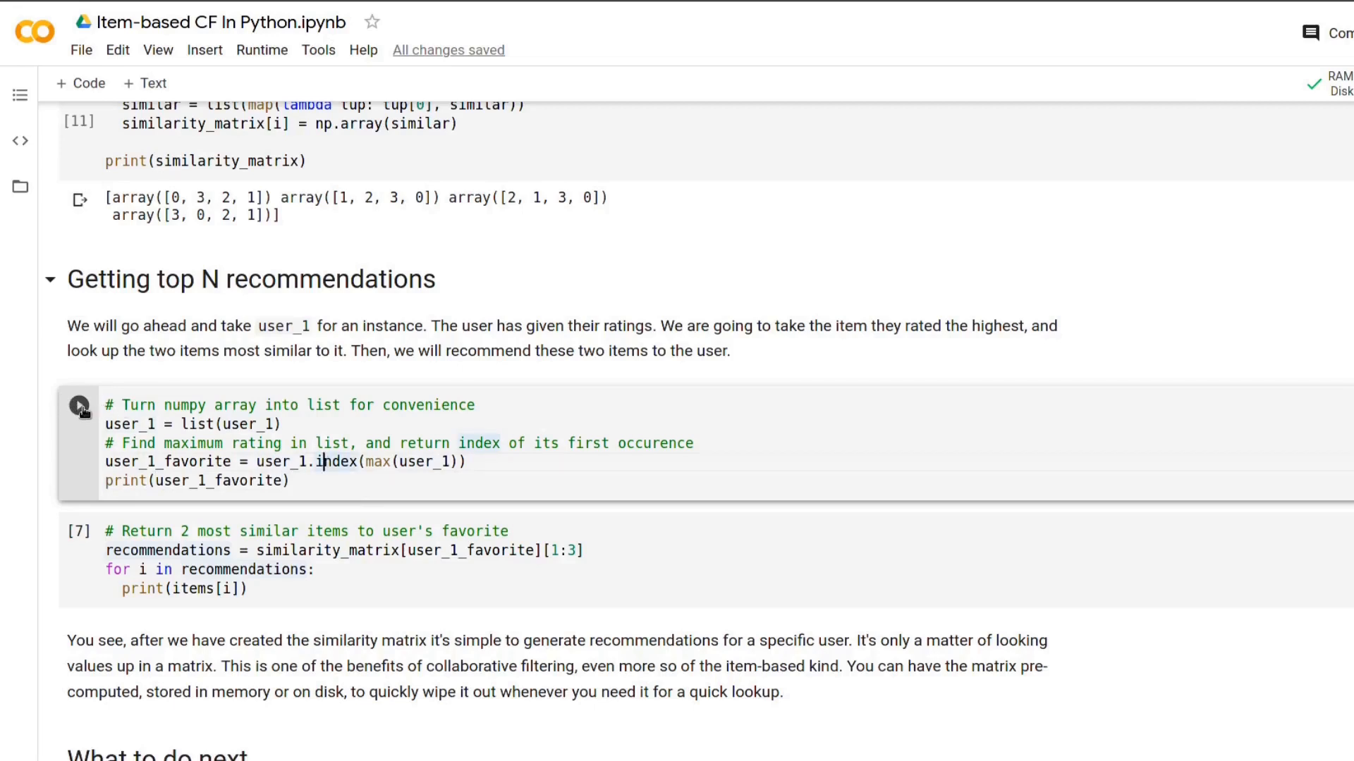
click(78, 407)
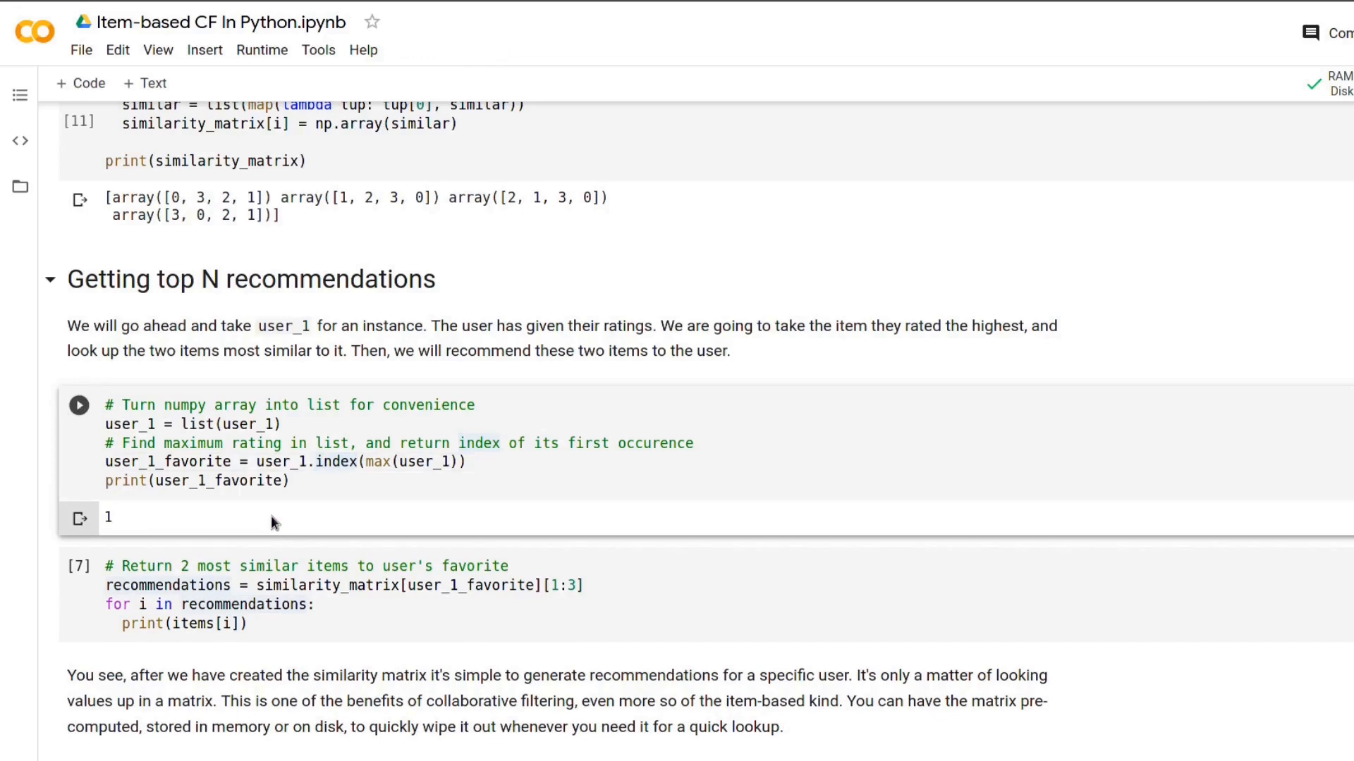
Select the printed favorite item index 1 beneath the user_1 cell
double_click(108, 518)
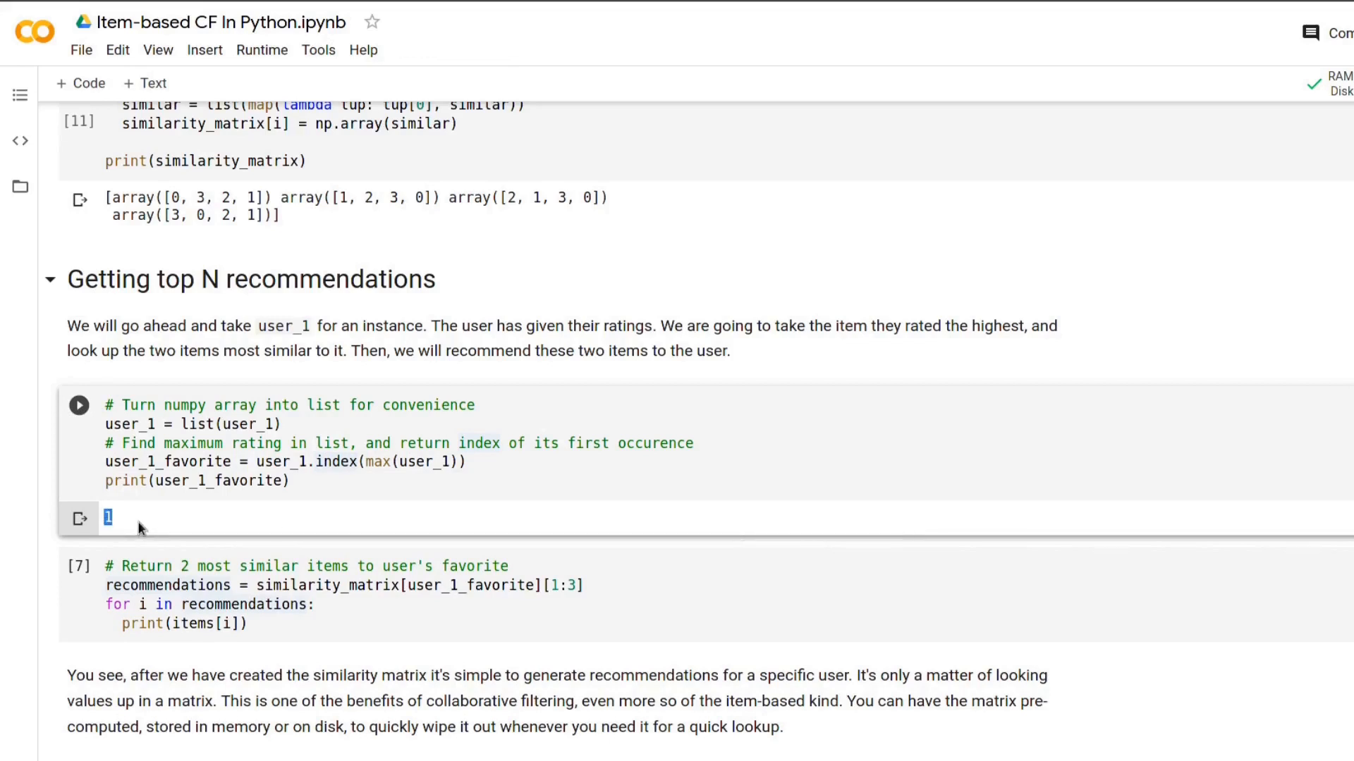
mouse_move(116, 528)
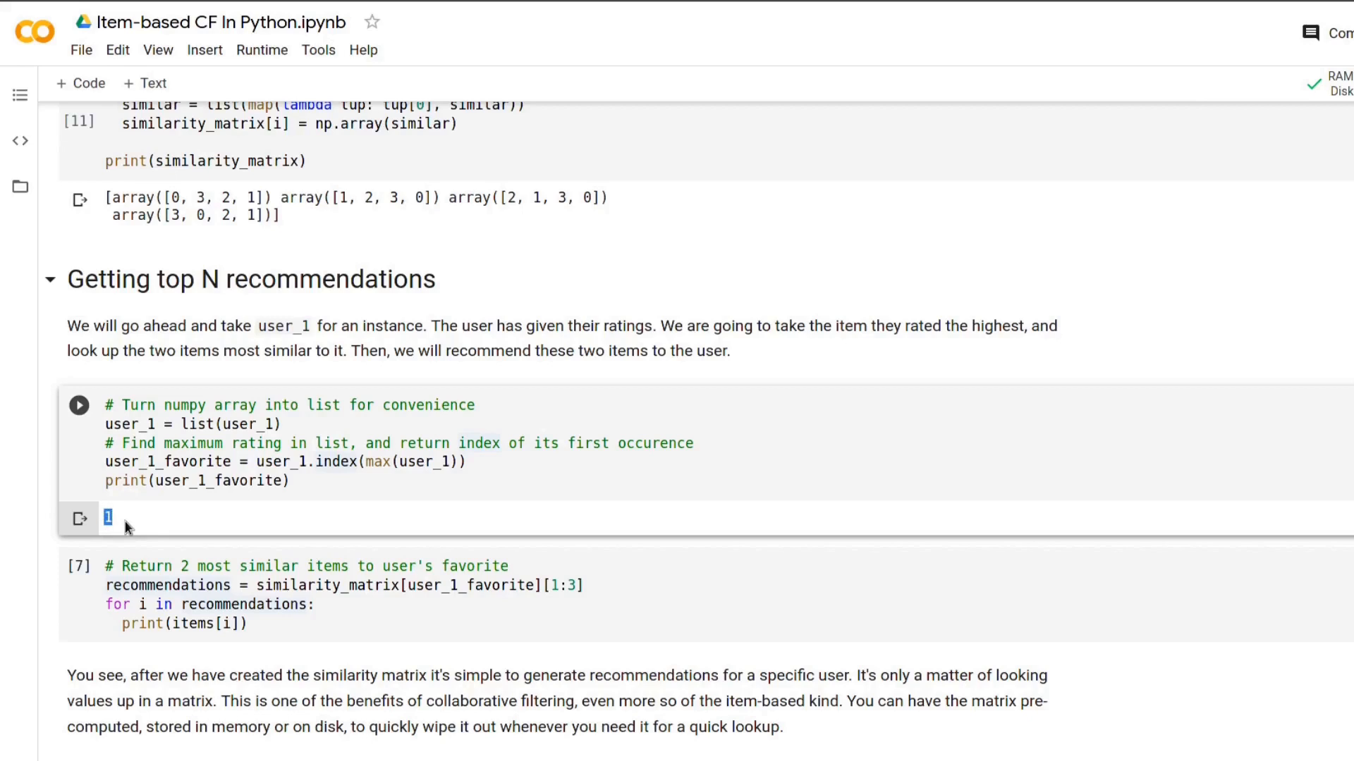
mouse_move(113, 522)
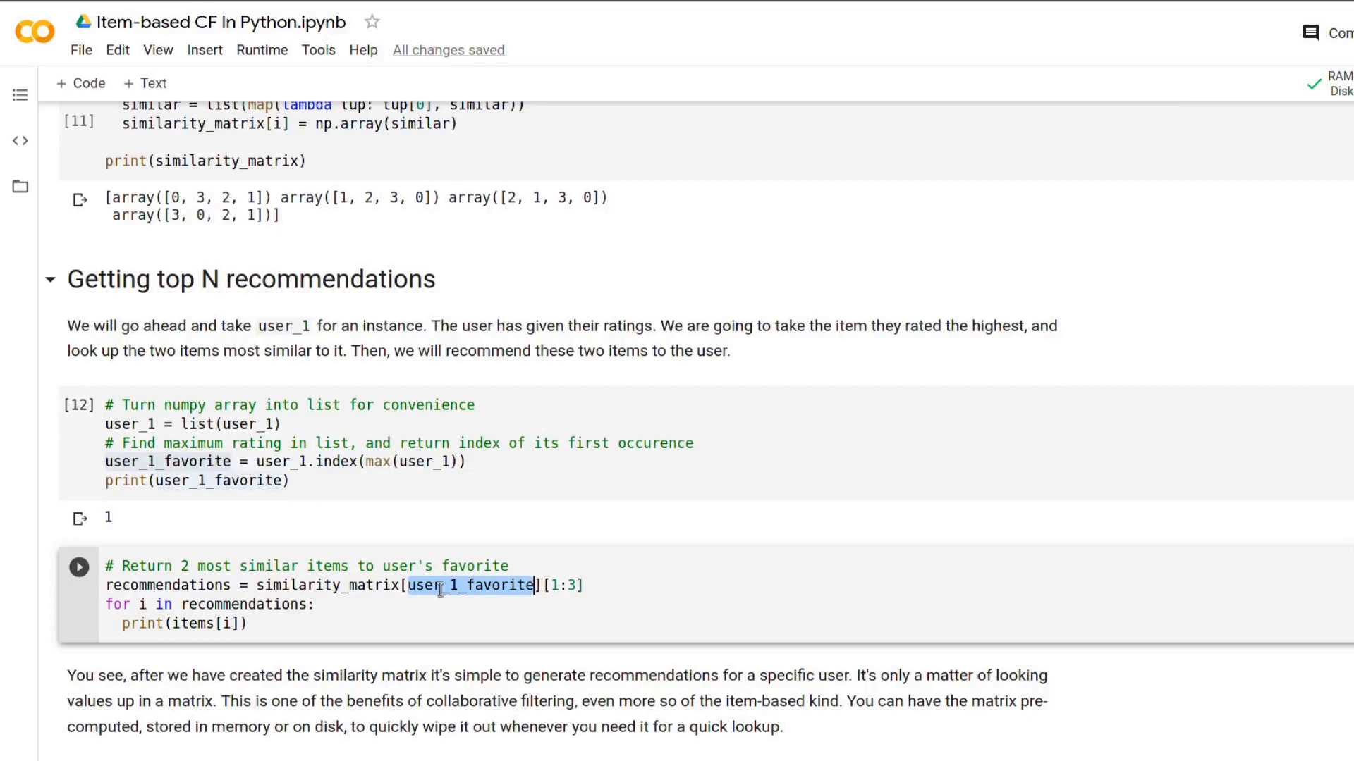
mouse_move(533, 585)
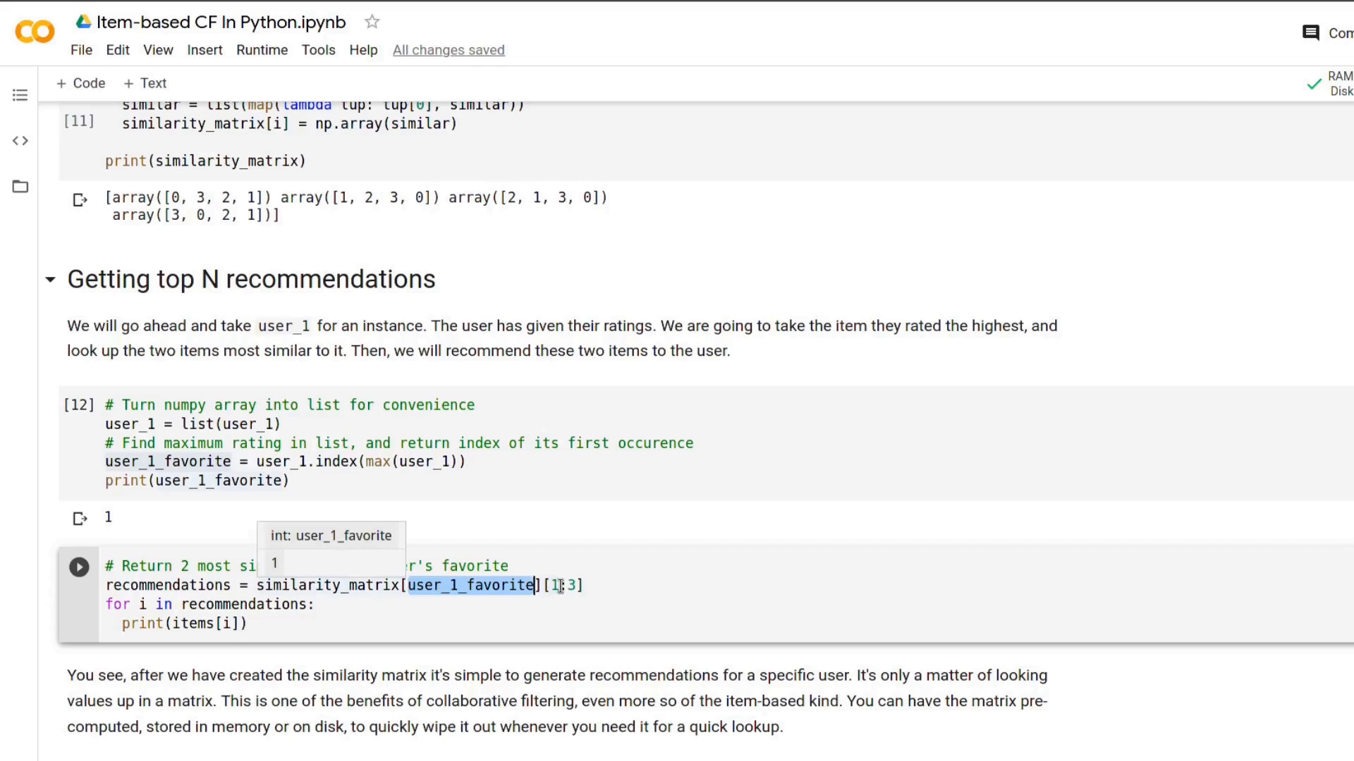
mouse_move(558, 589)
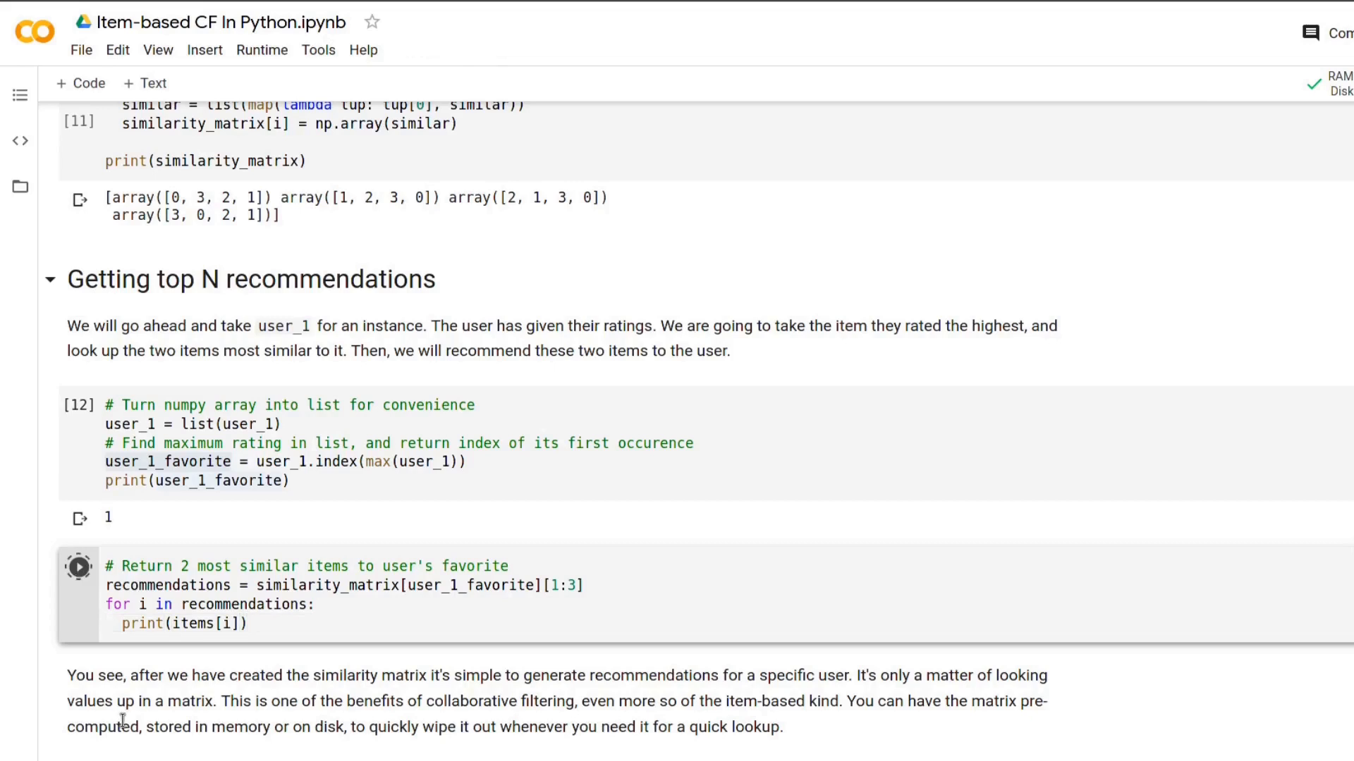
Run the recommendations cell printing item3 and item4 for user_1, then revisit the user-ratings data cell
click(79, 587)
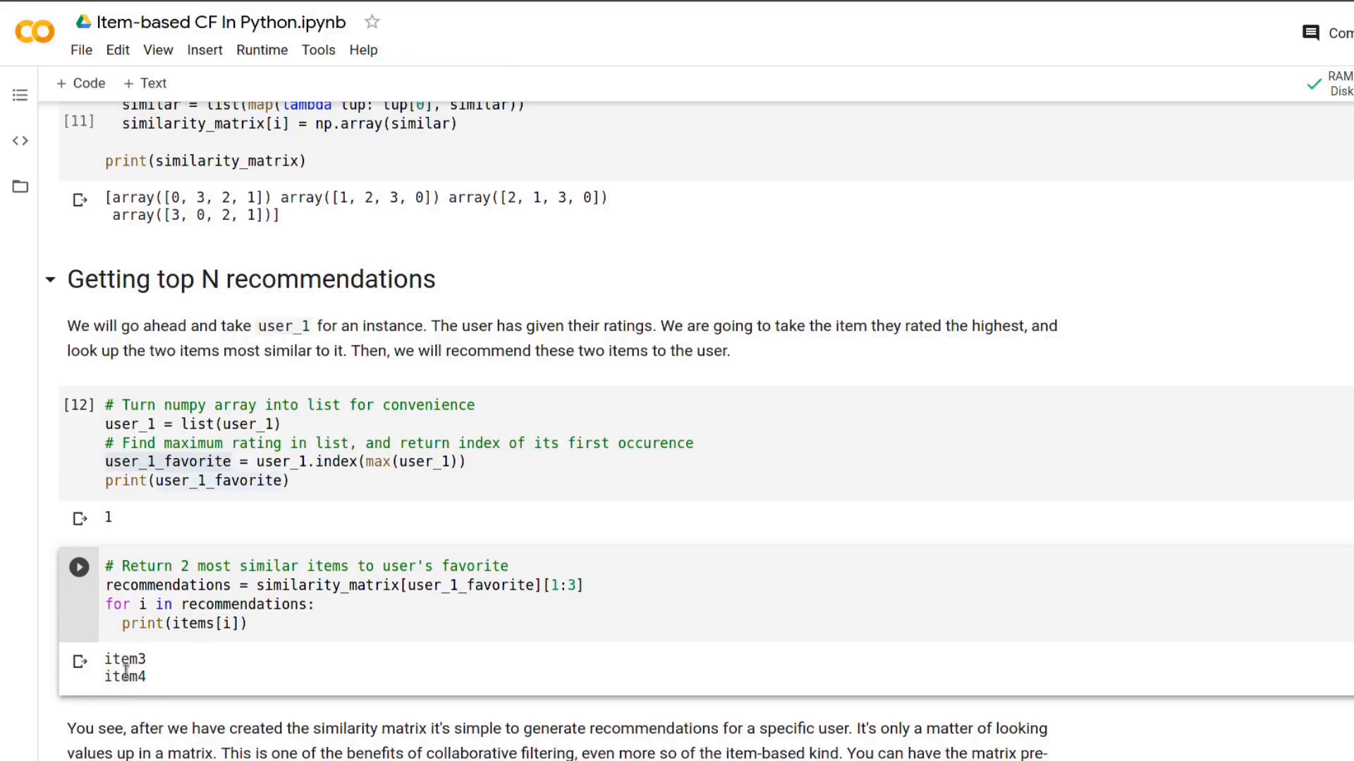
scroll(down, 3)
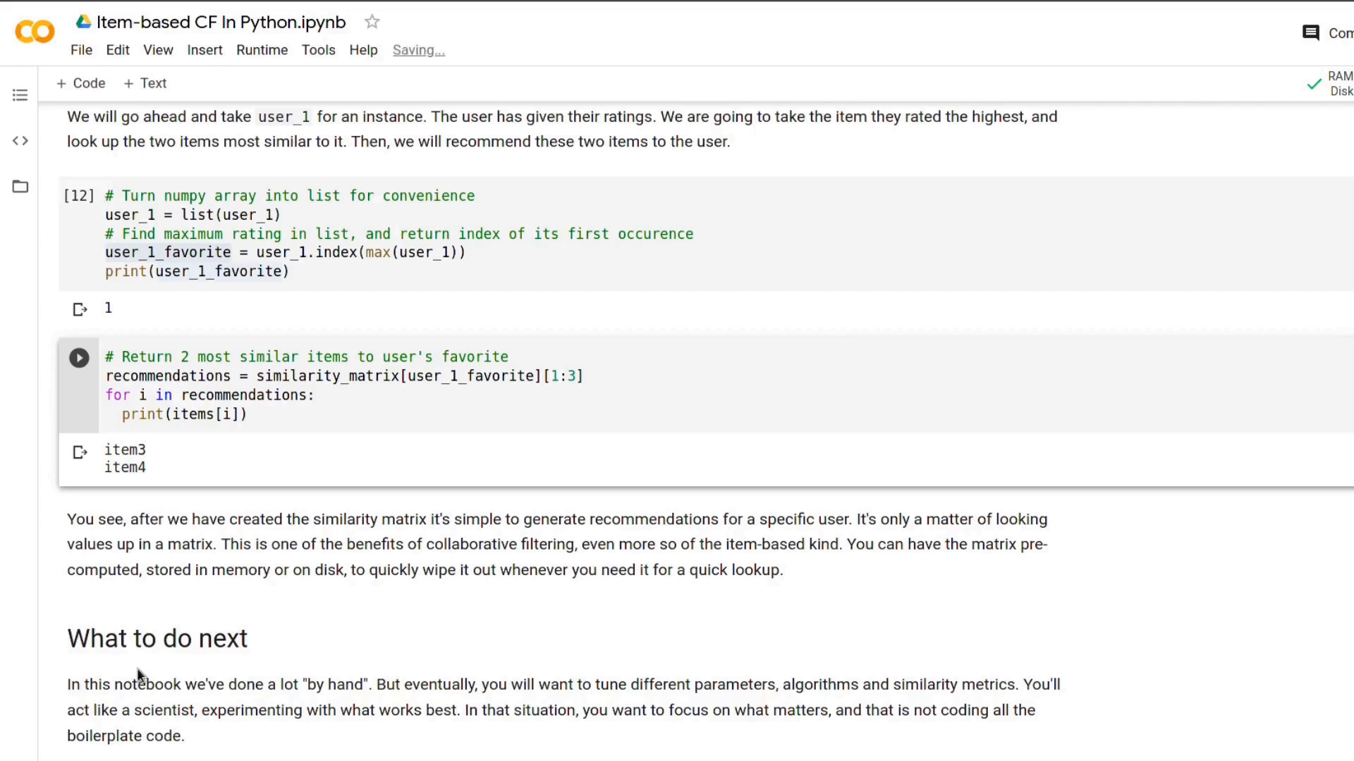
mouse_move(234, 646)
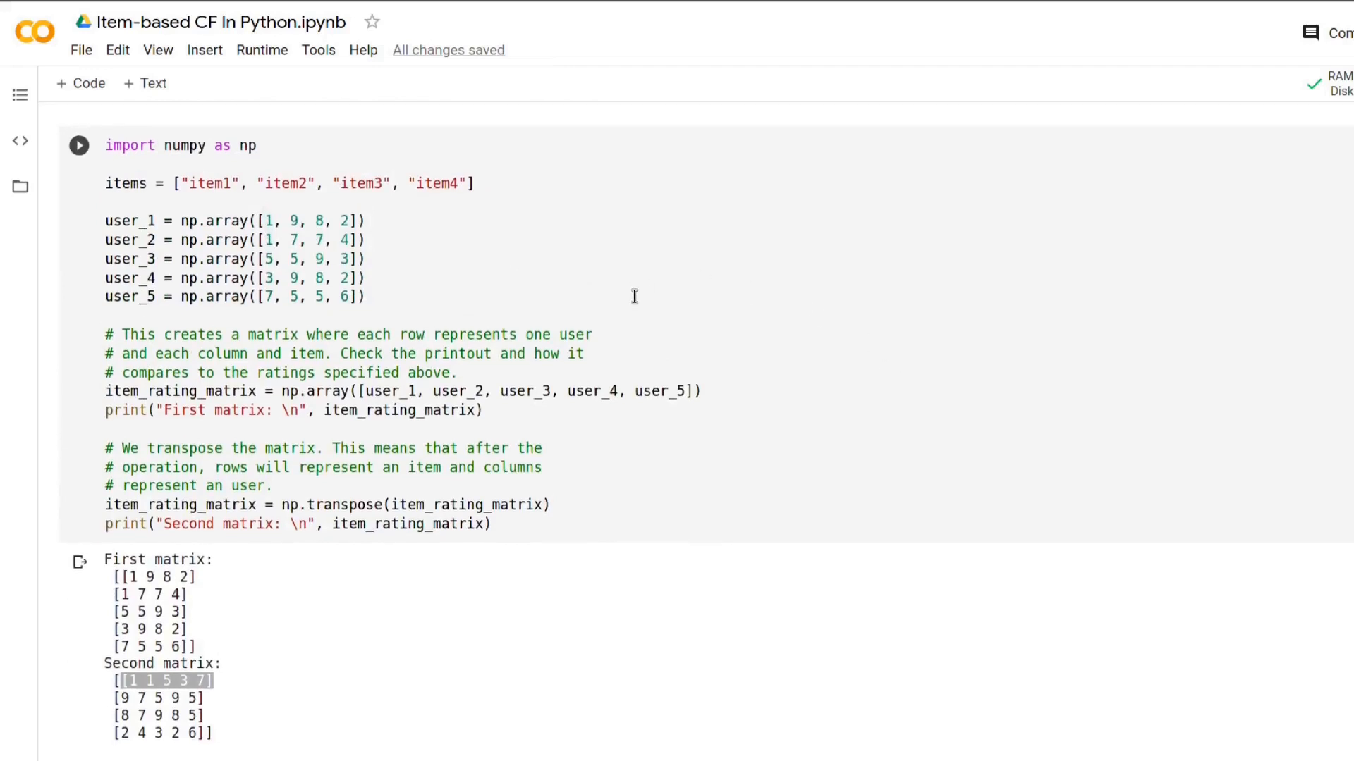
click(365, 296)
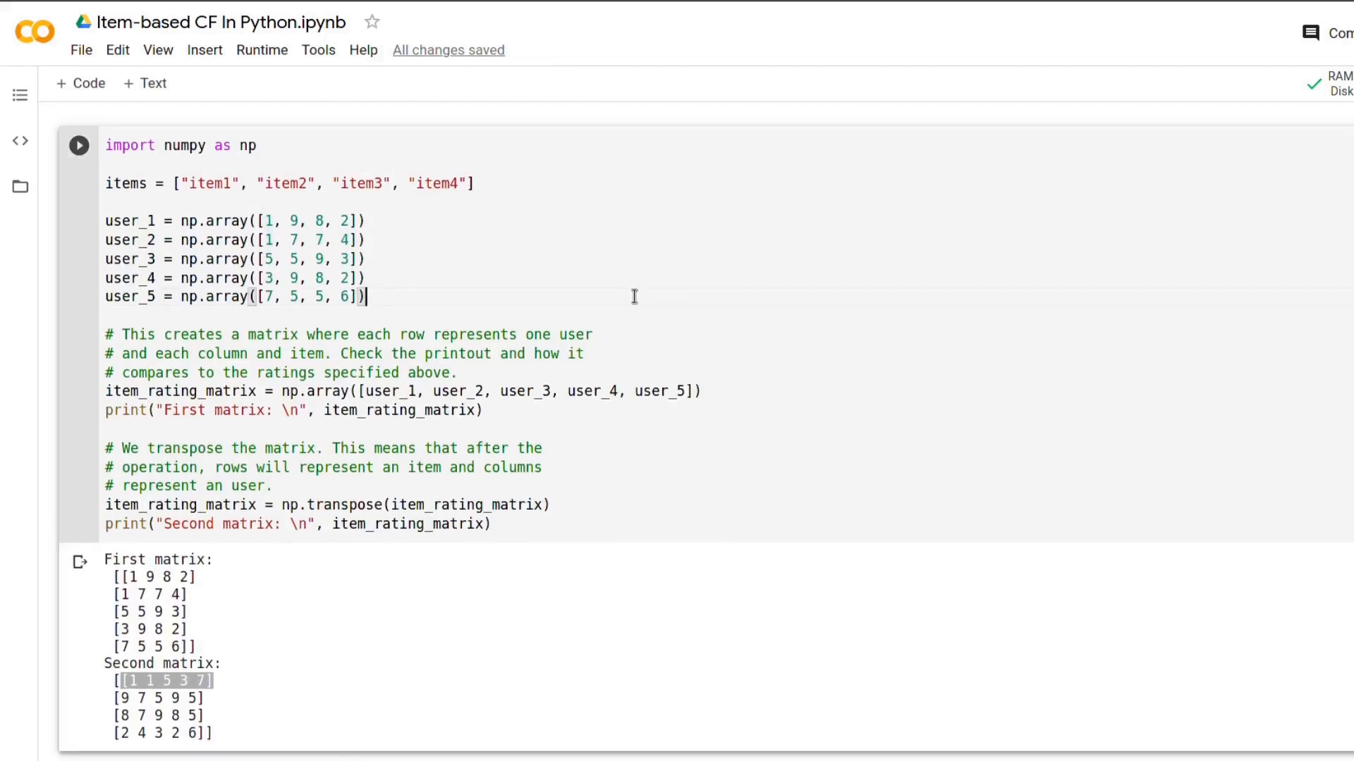
scroll(down, 3)
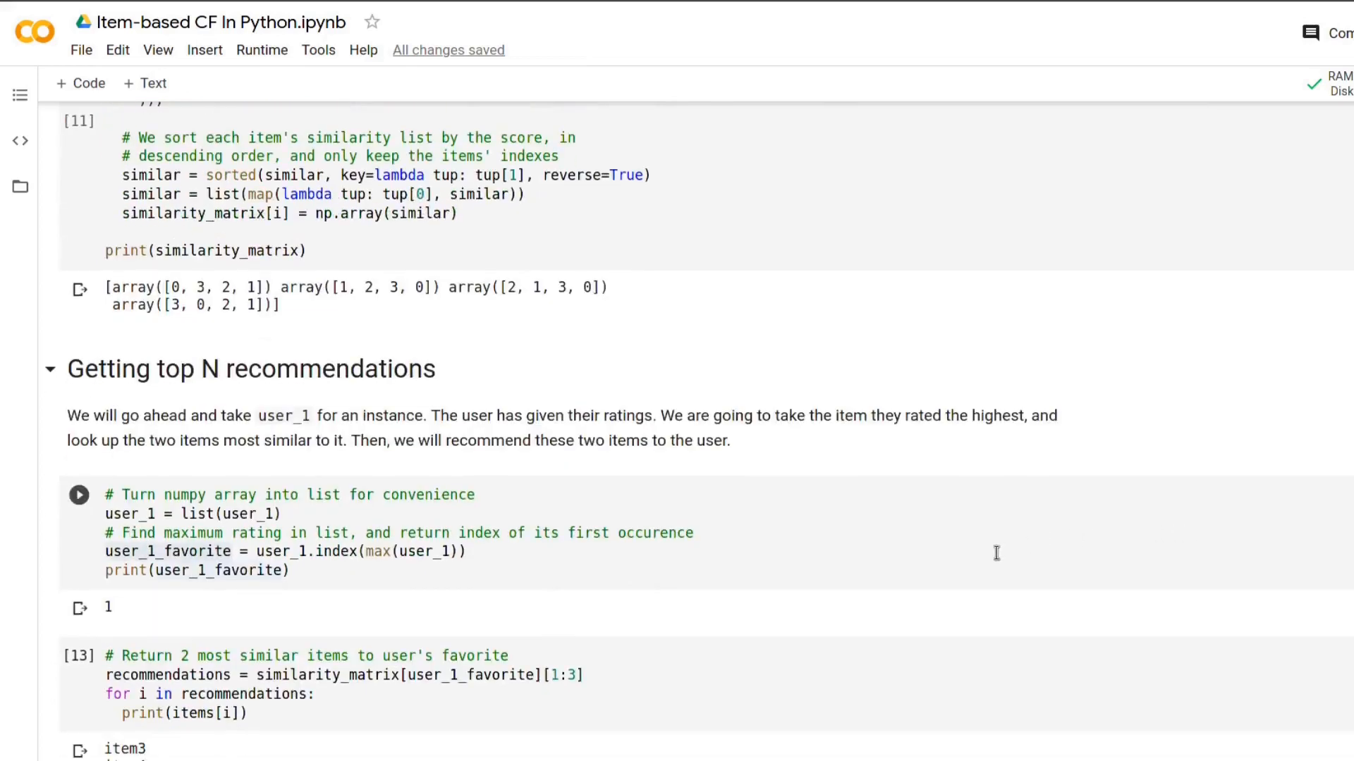
mouse_move(920, 569)
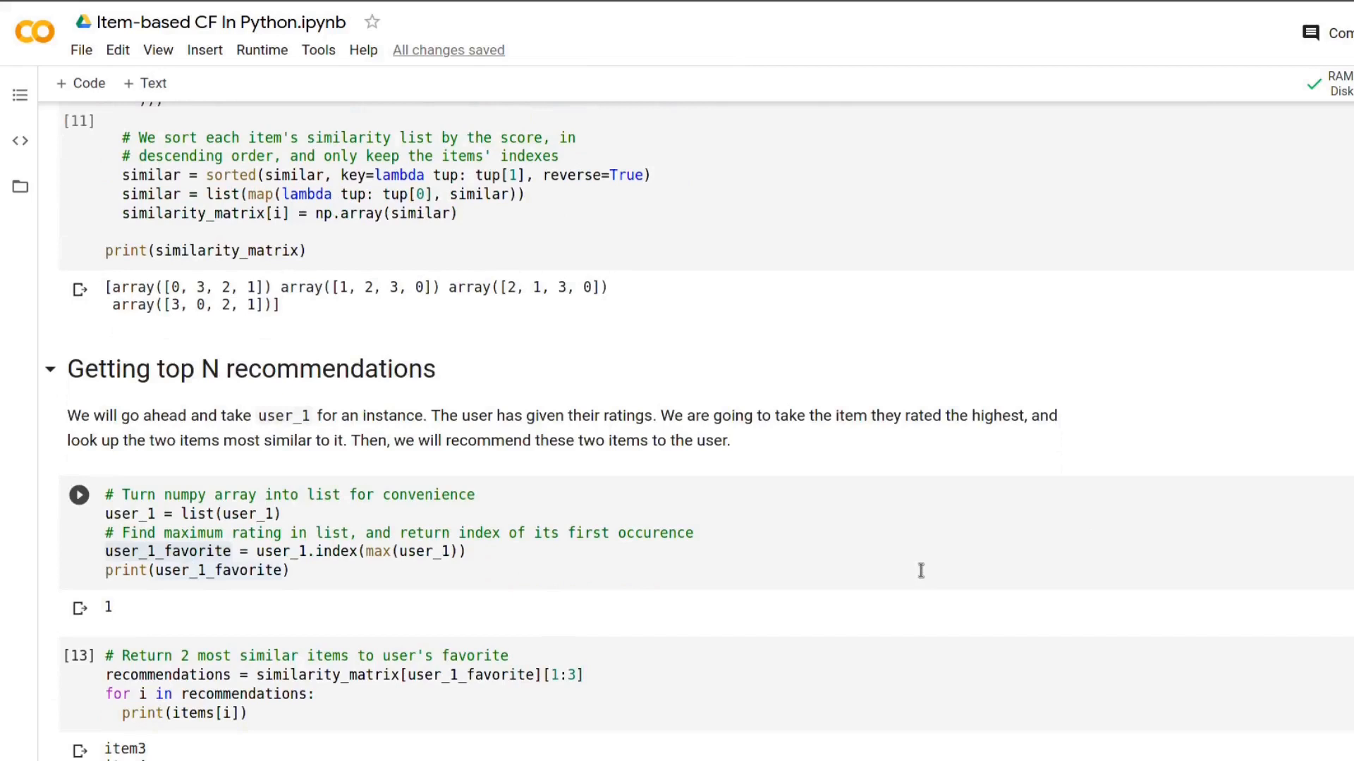
mouse_move(891, 573)
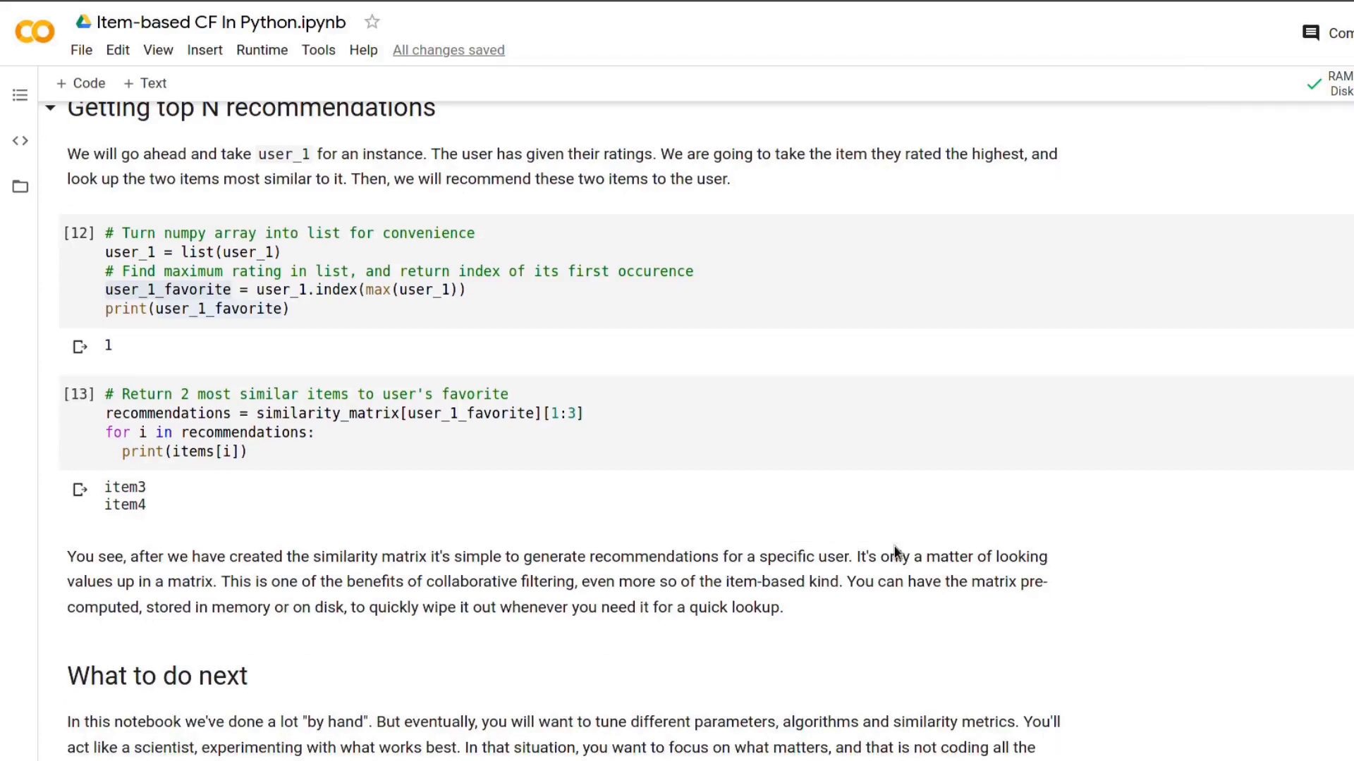
scroll(down, 3)
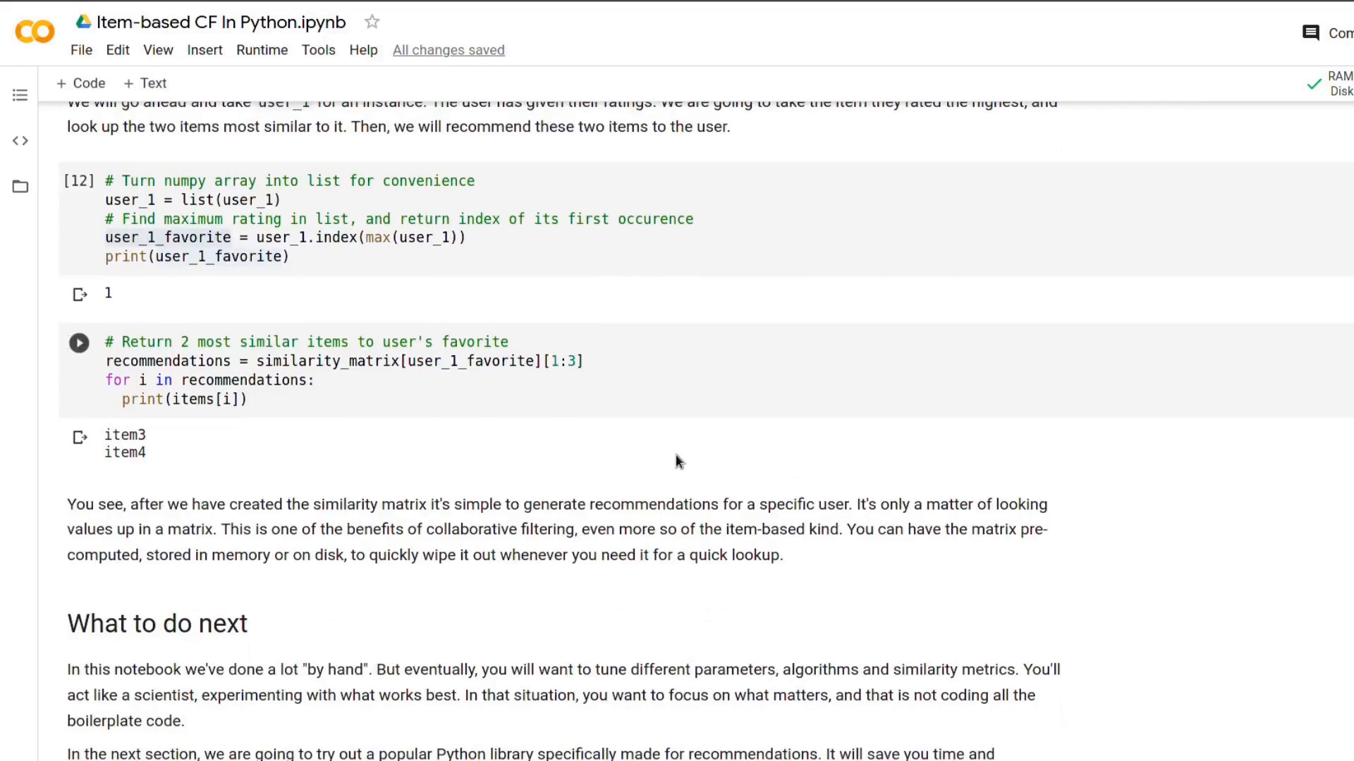
mouse_move(527, 477)
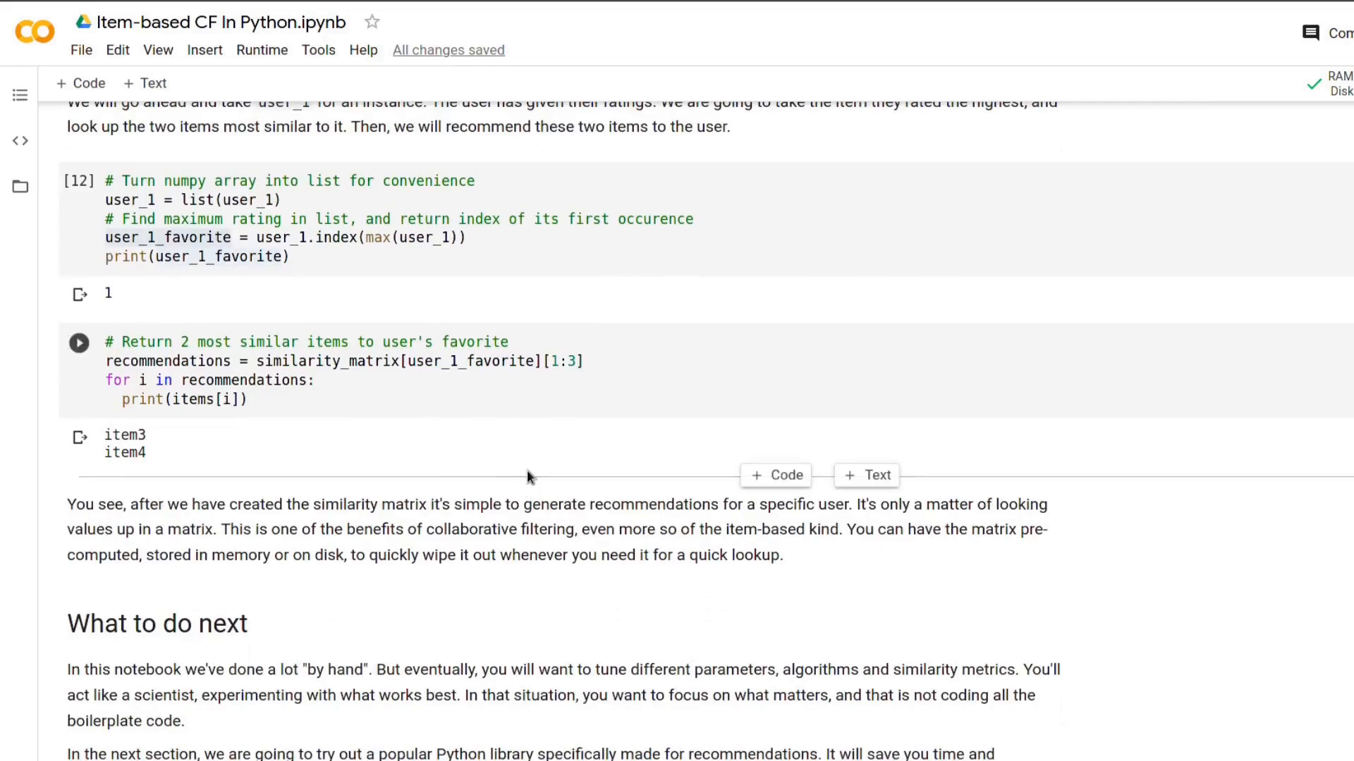
mouse_move(452, 434)
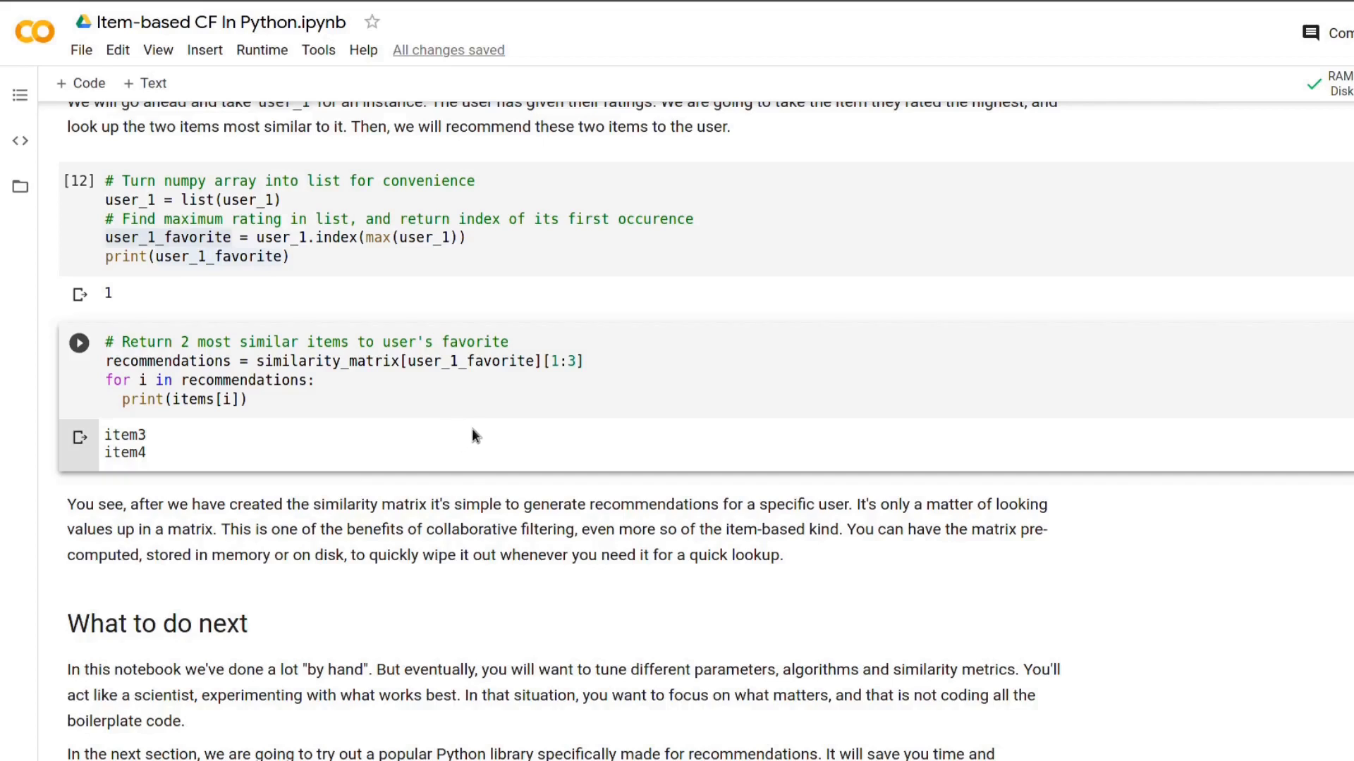
mouse_move(471, 442)
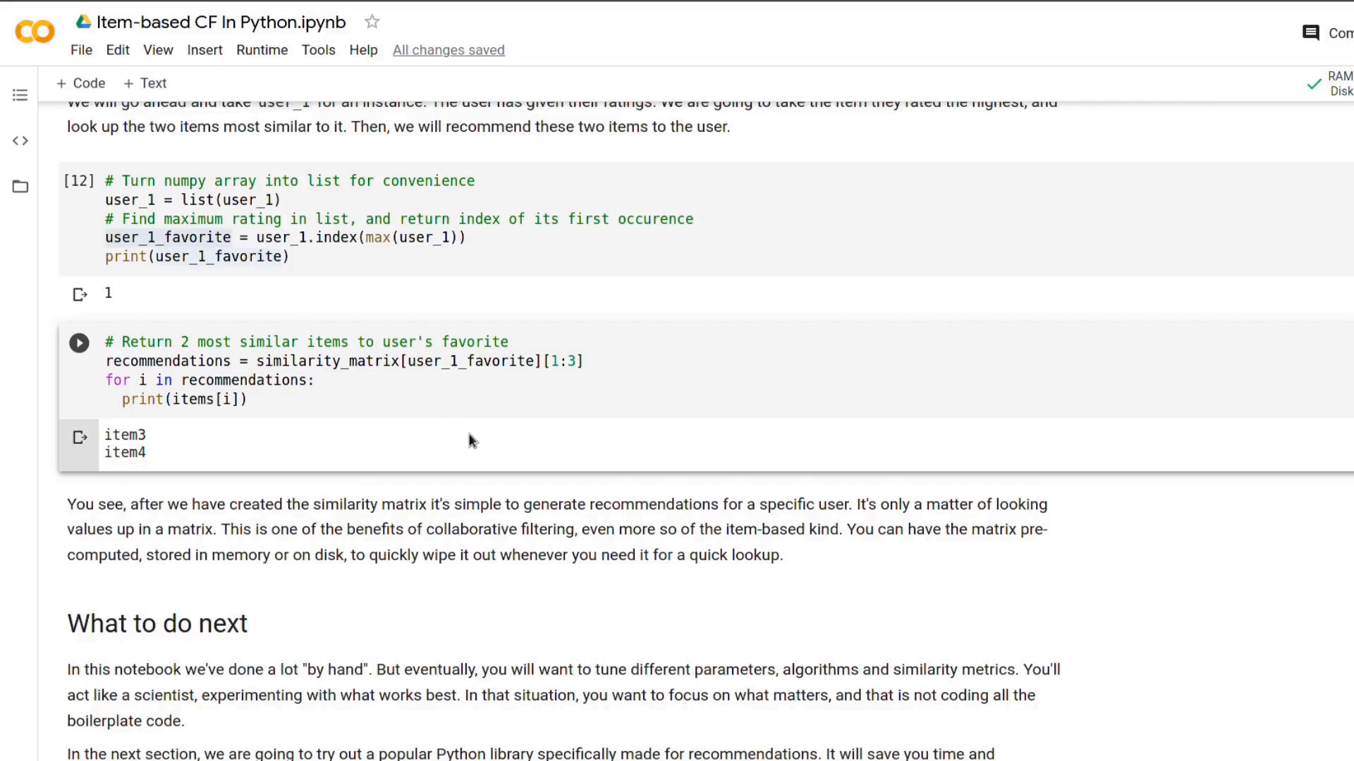
scroll(down, 3)
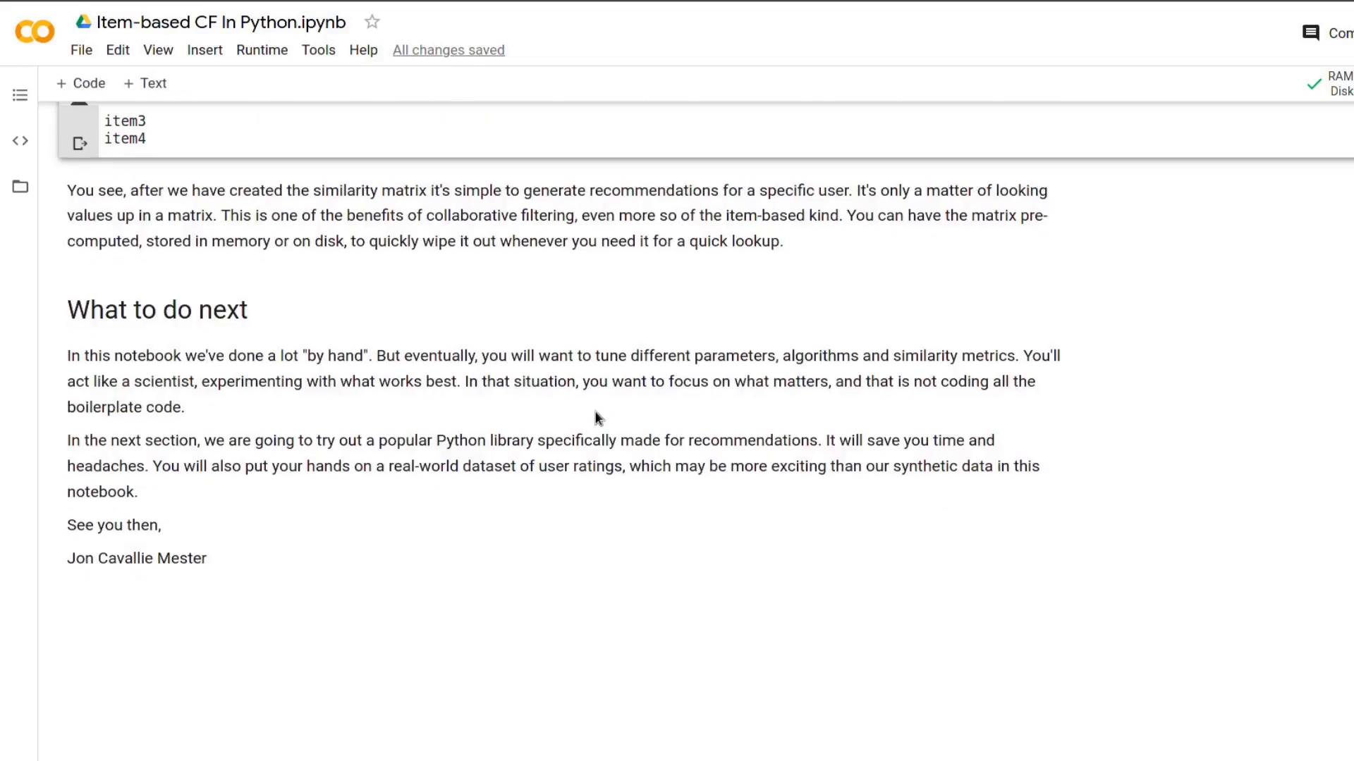
drag(68, 440, 138, 493)
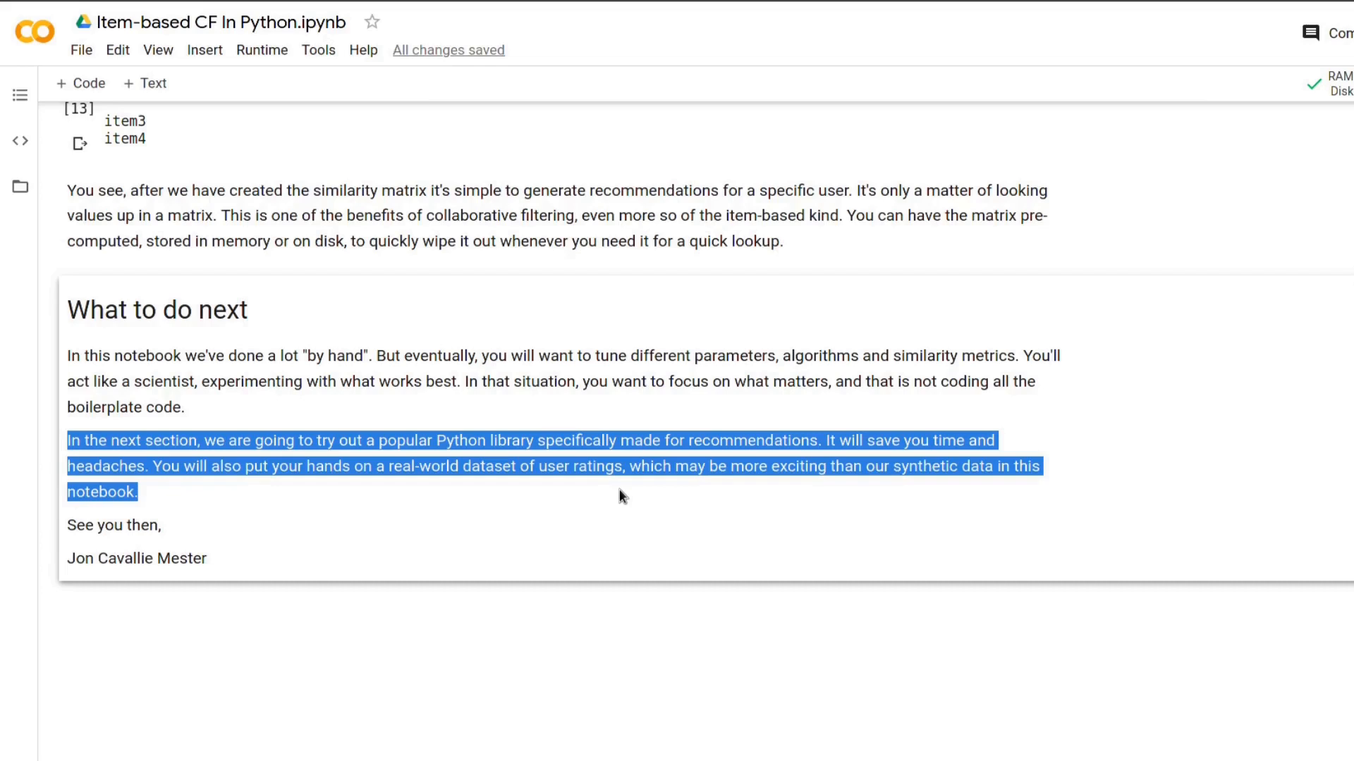
click(620, 496)
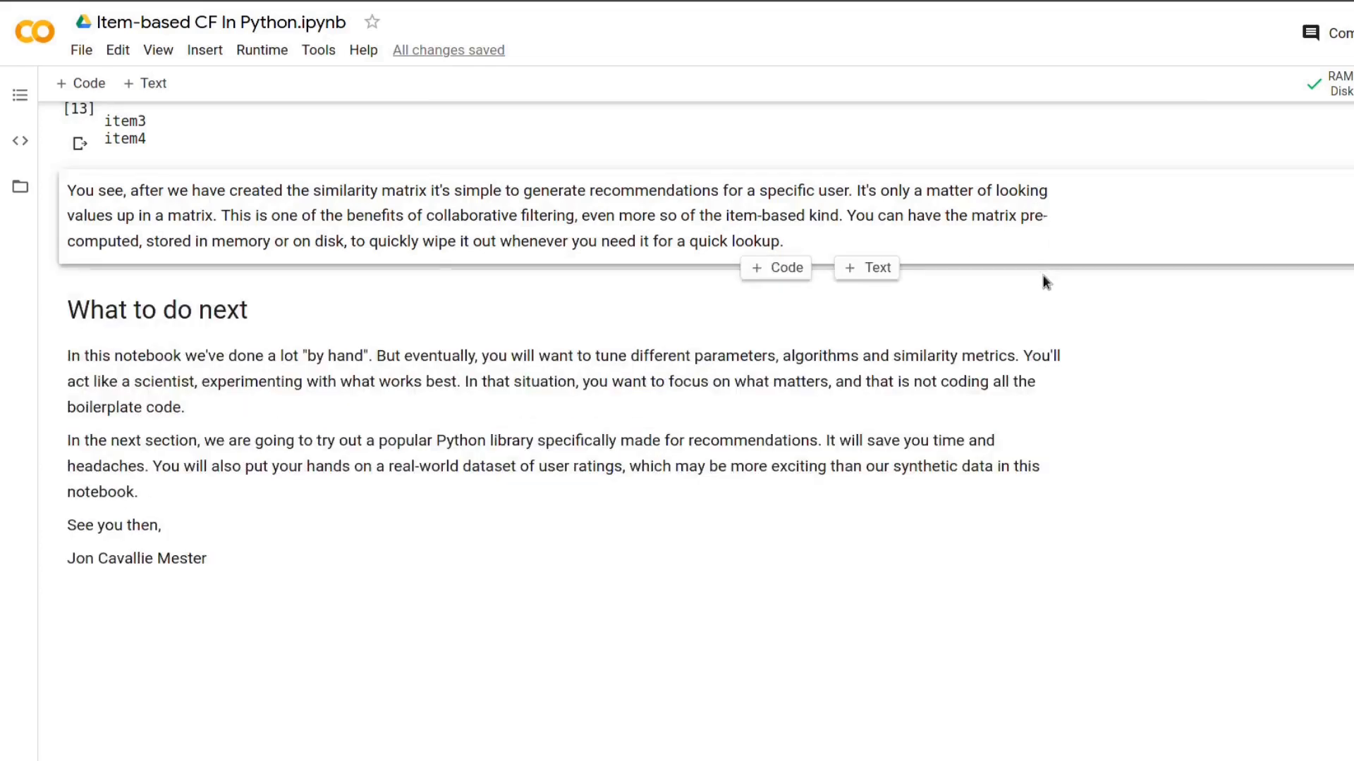
mouse_move(919, 423)
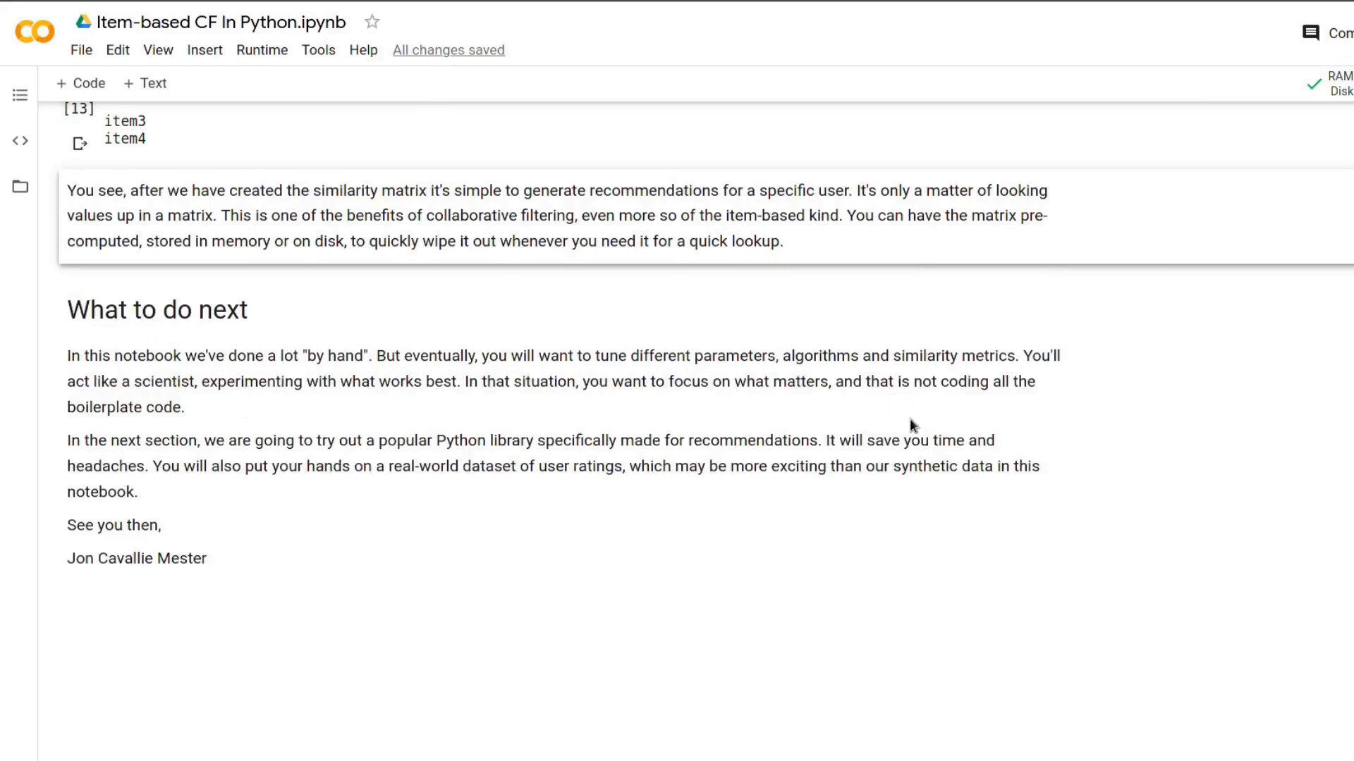
scroll(down, 3)
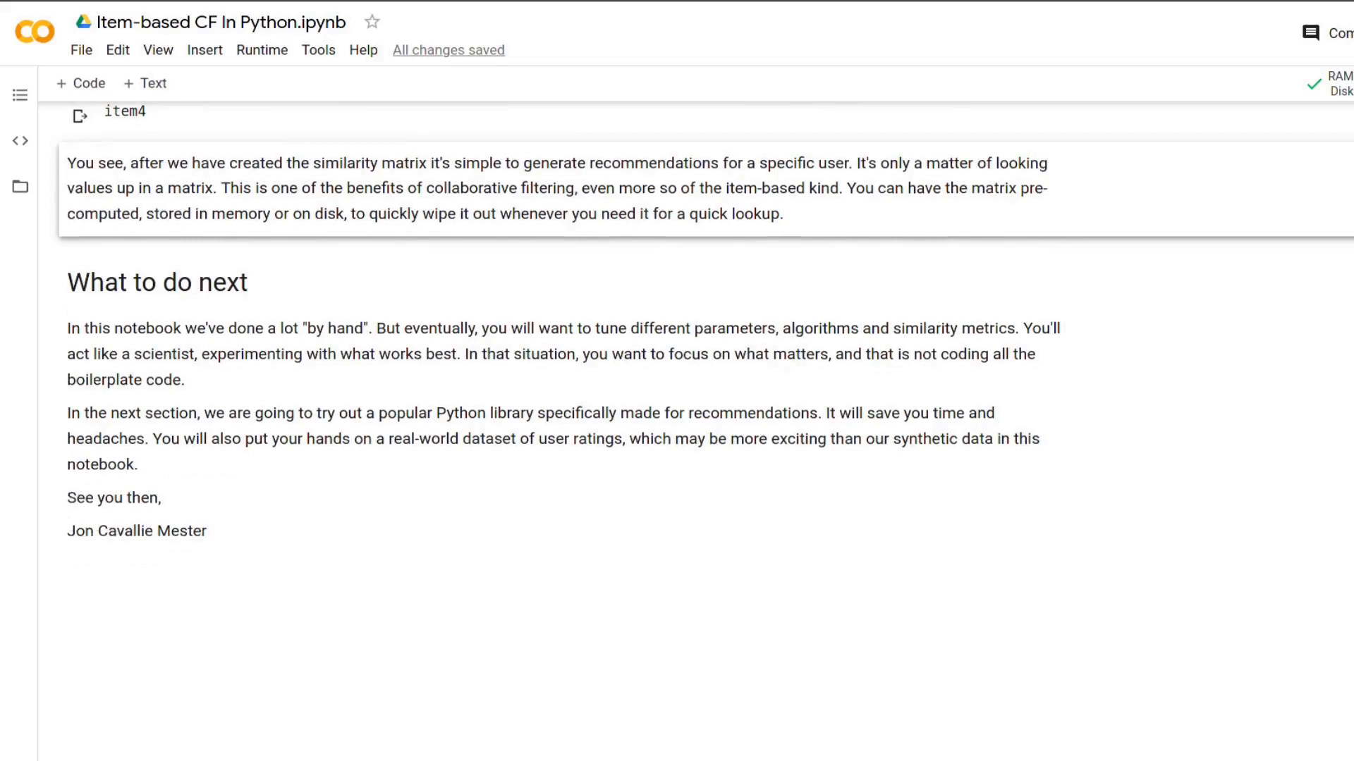
scroll(down, 3)
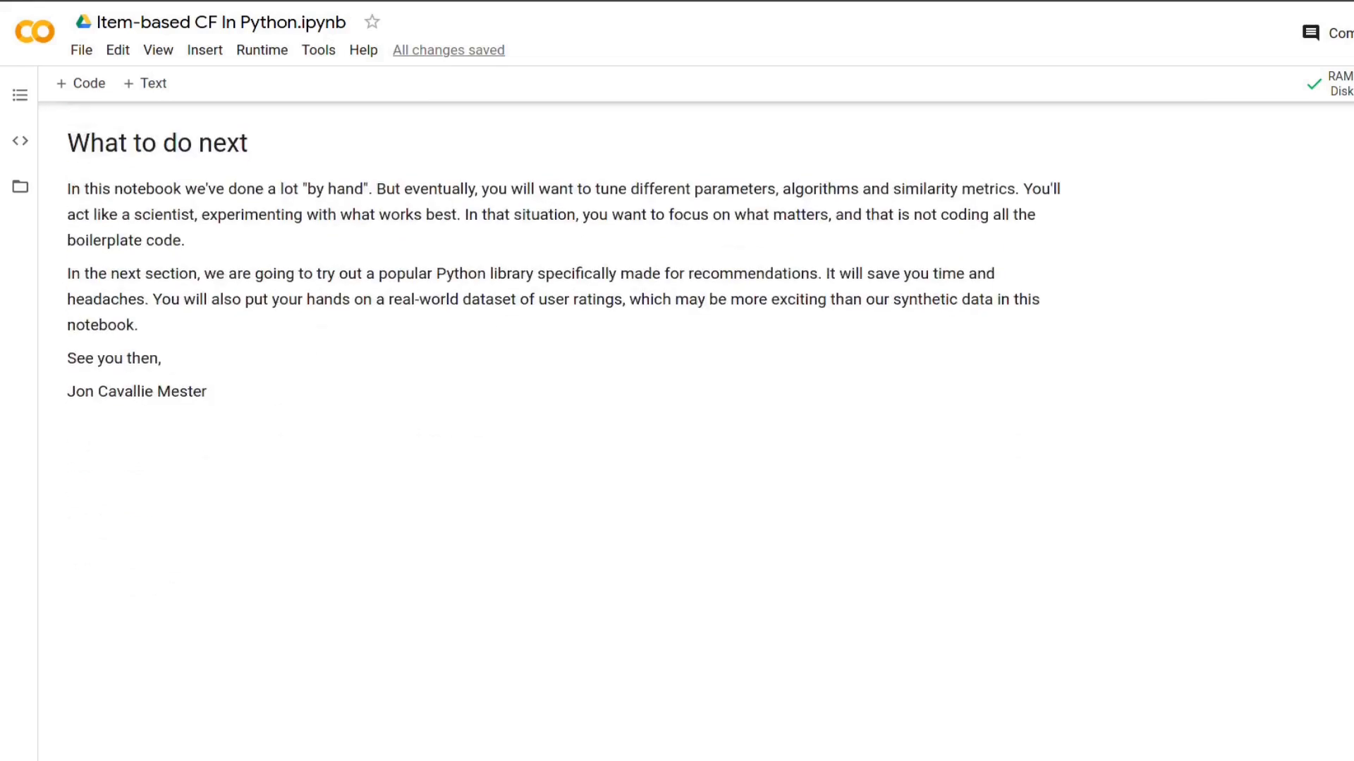